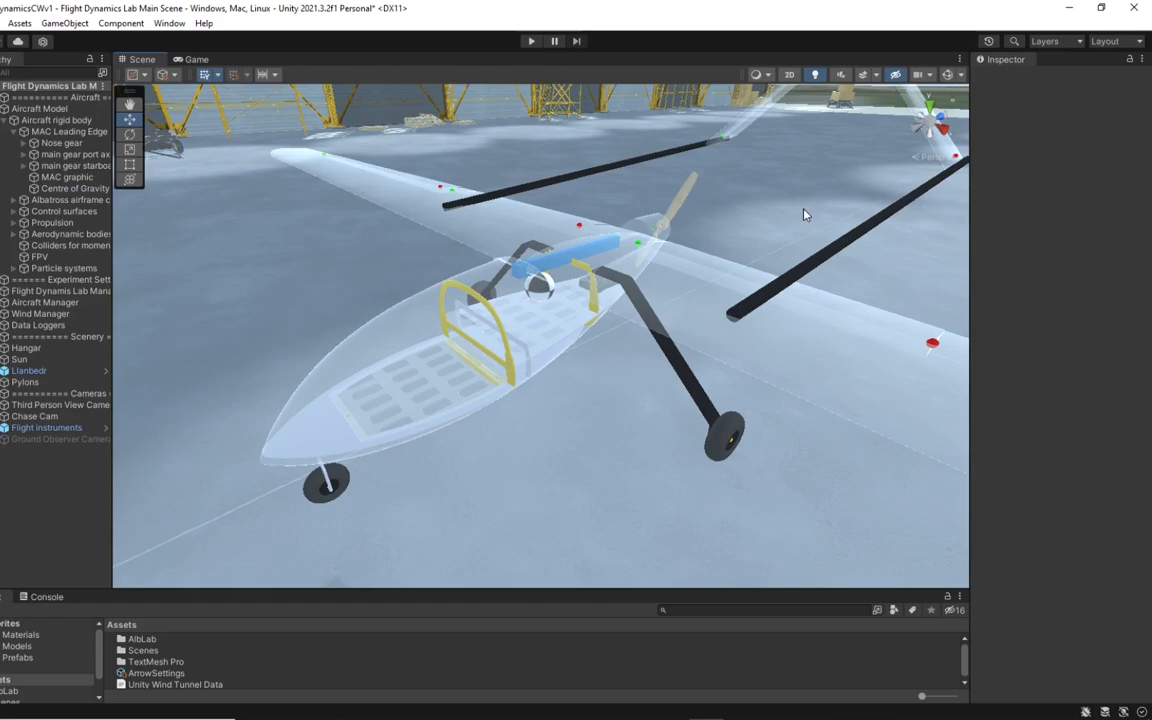
mouse_move(687, 343)
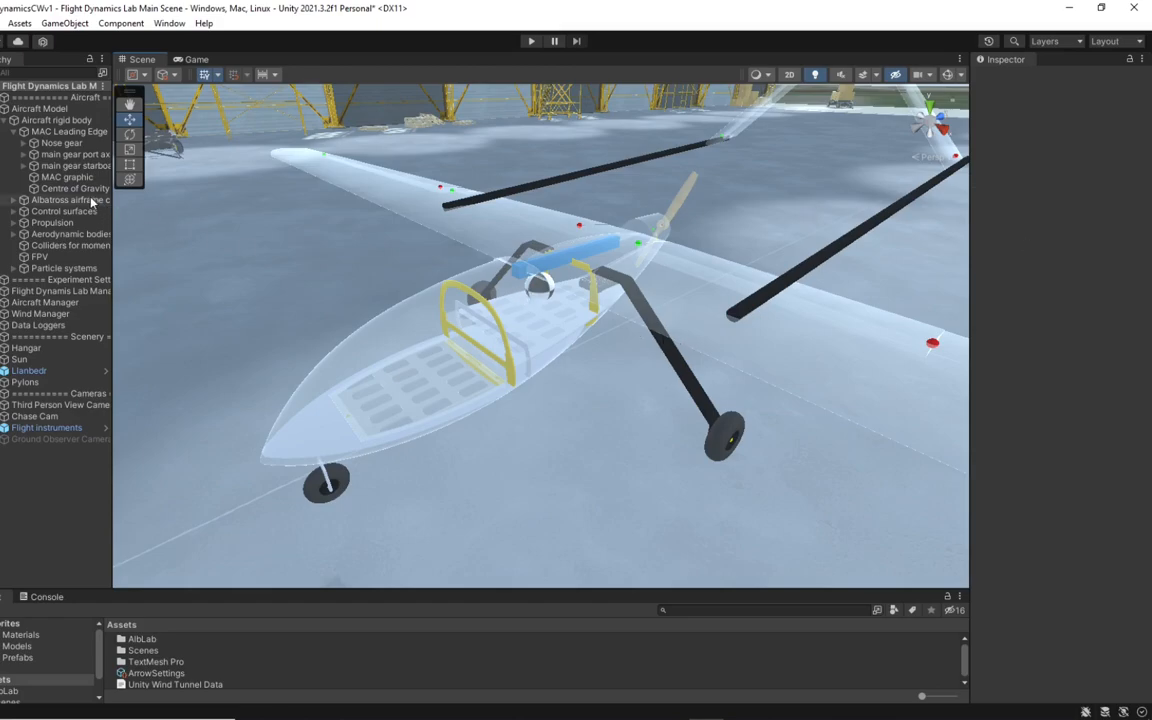
Drag the Centre of Gravity forward along Z to -0.1, giving a static margin near -92.9%.
left_click(76, 188)
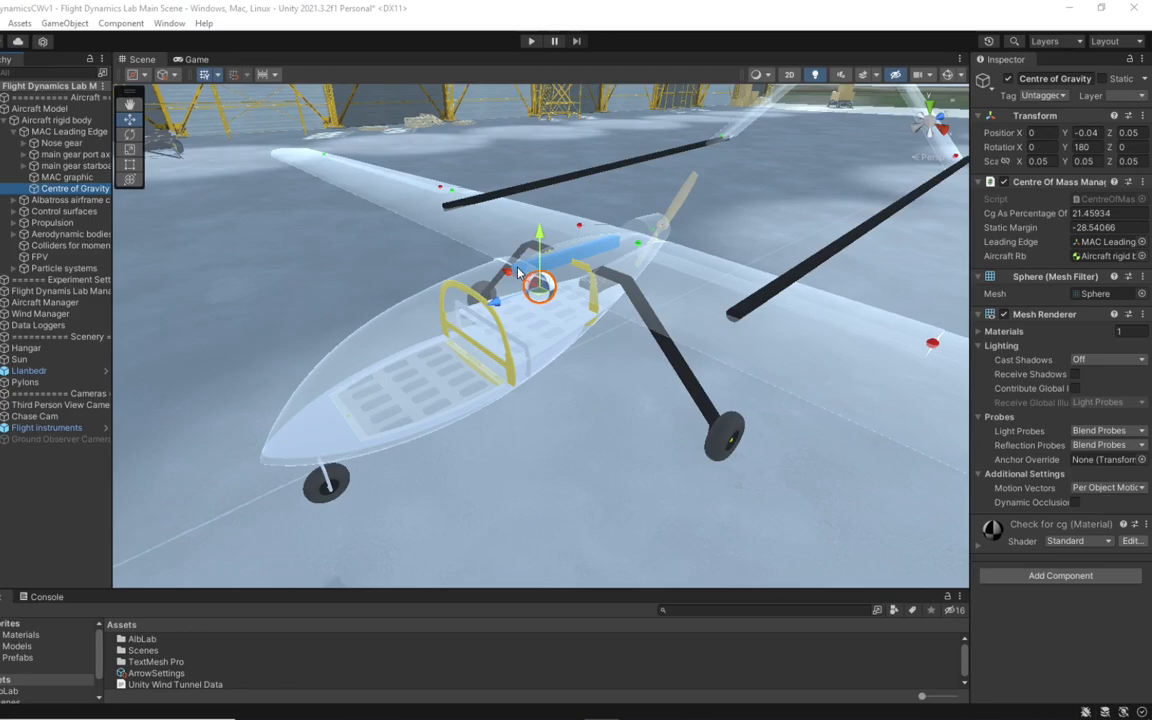
left_click_drag(540, 290, 560, 280)
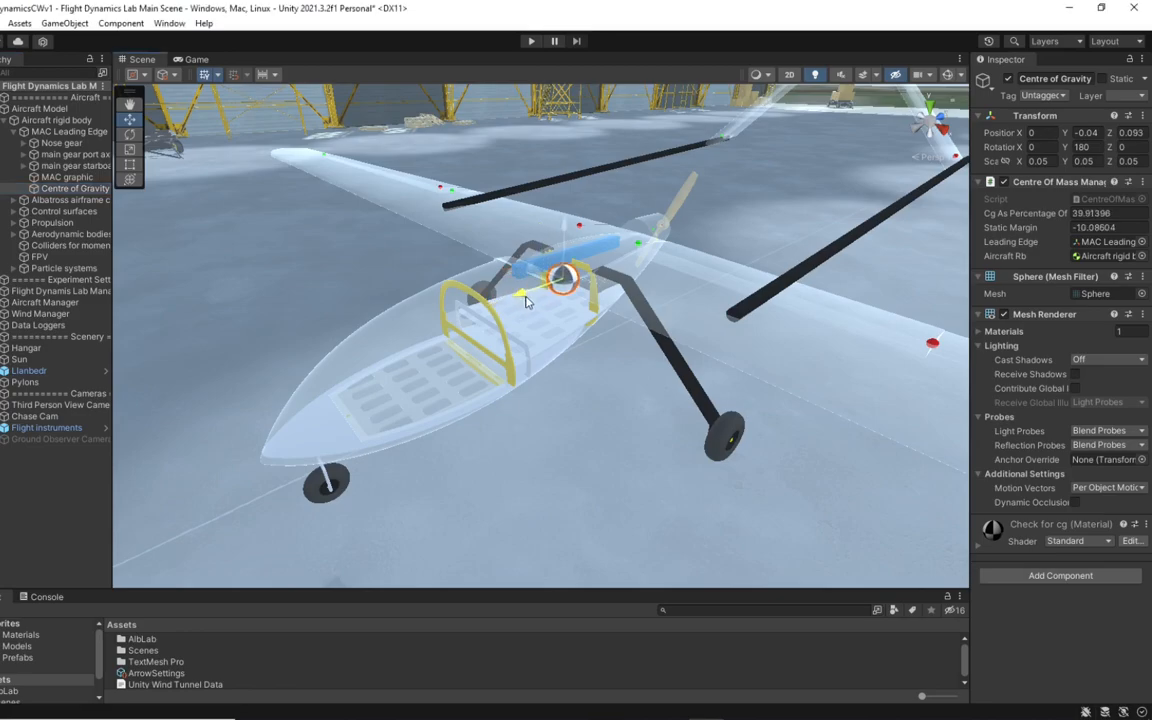
left_click_drag(565, 280, 515, 295)
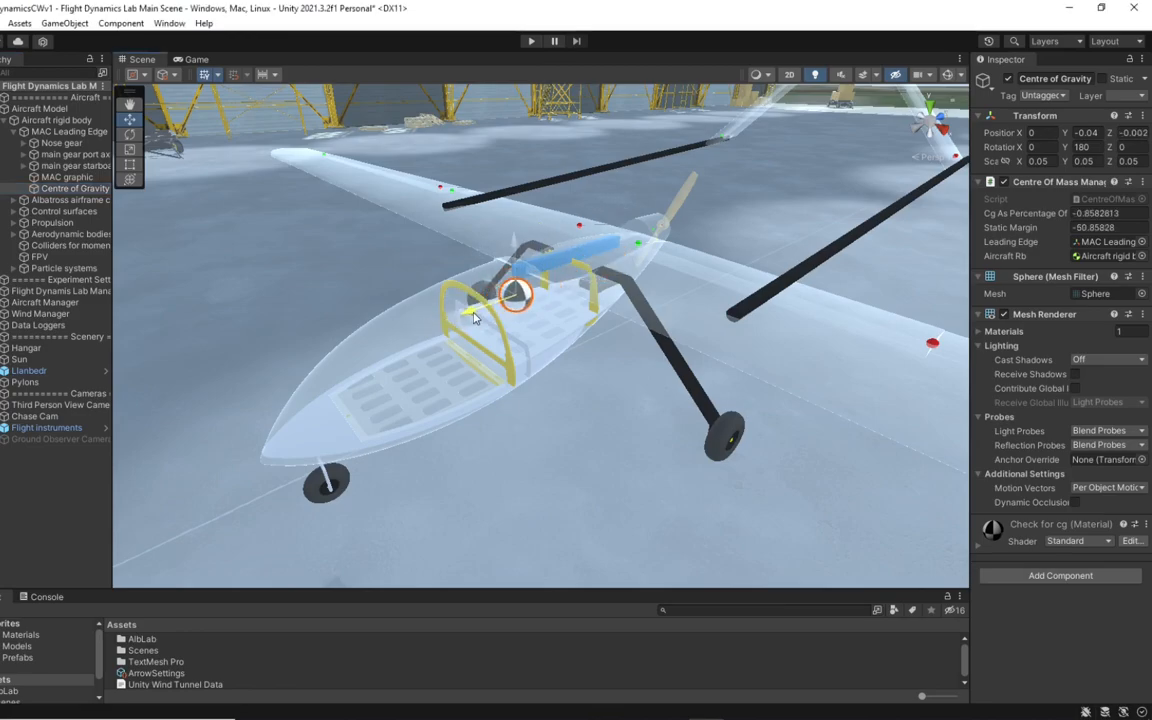
left_click_drag(515, 293, 548, 283)
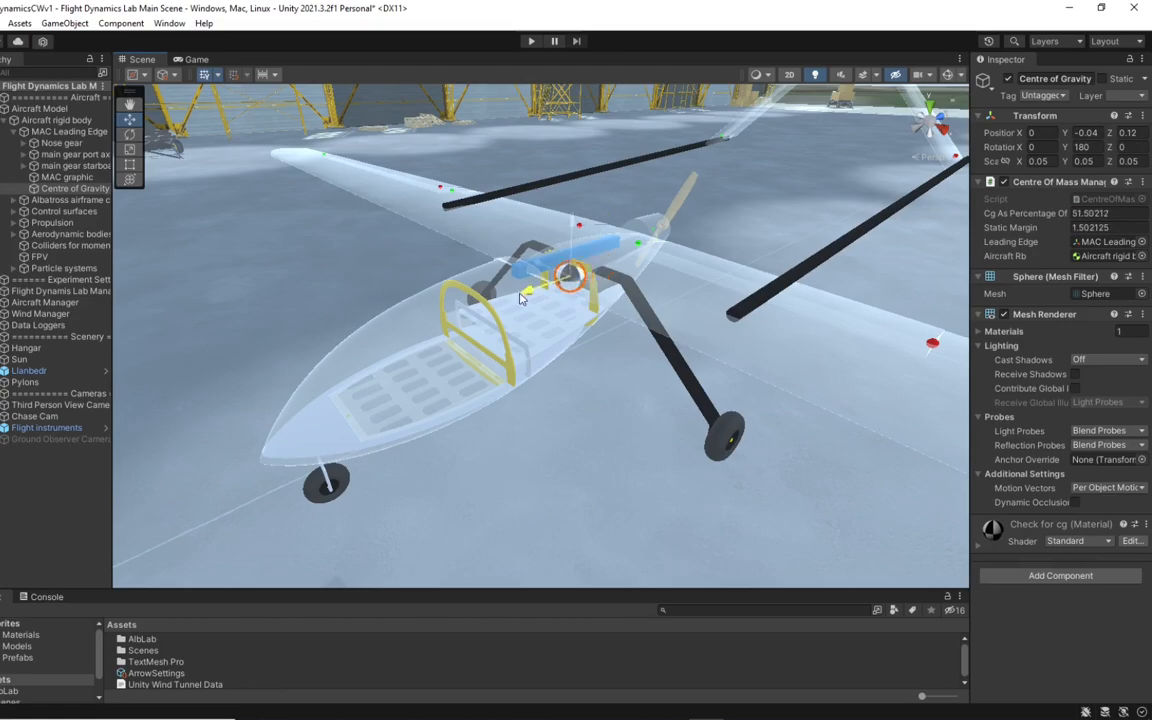
left_click_drag(570, 278, 462, 312)
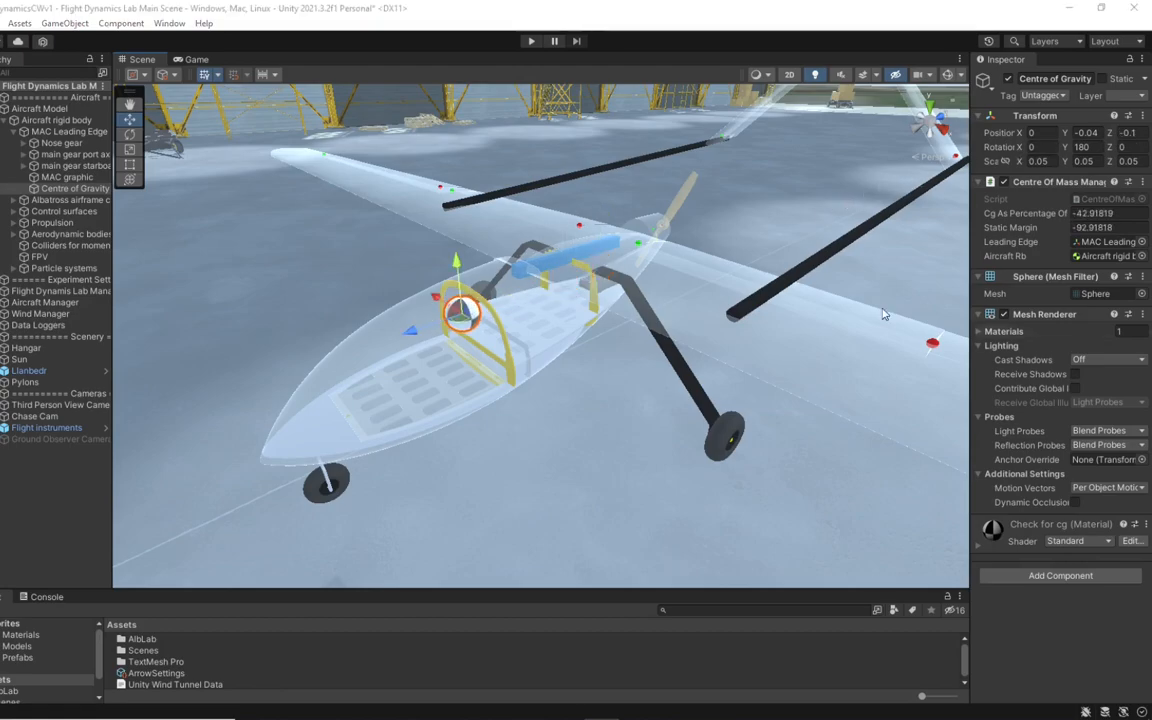
left_click(55, 291)
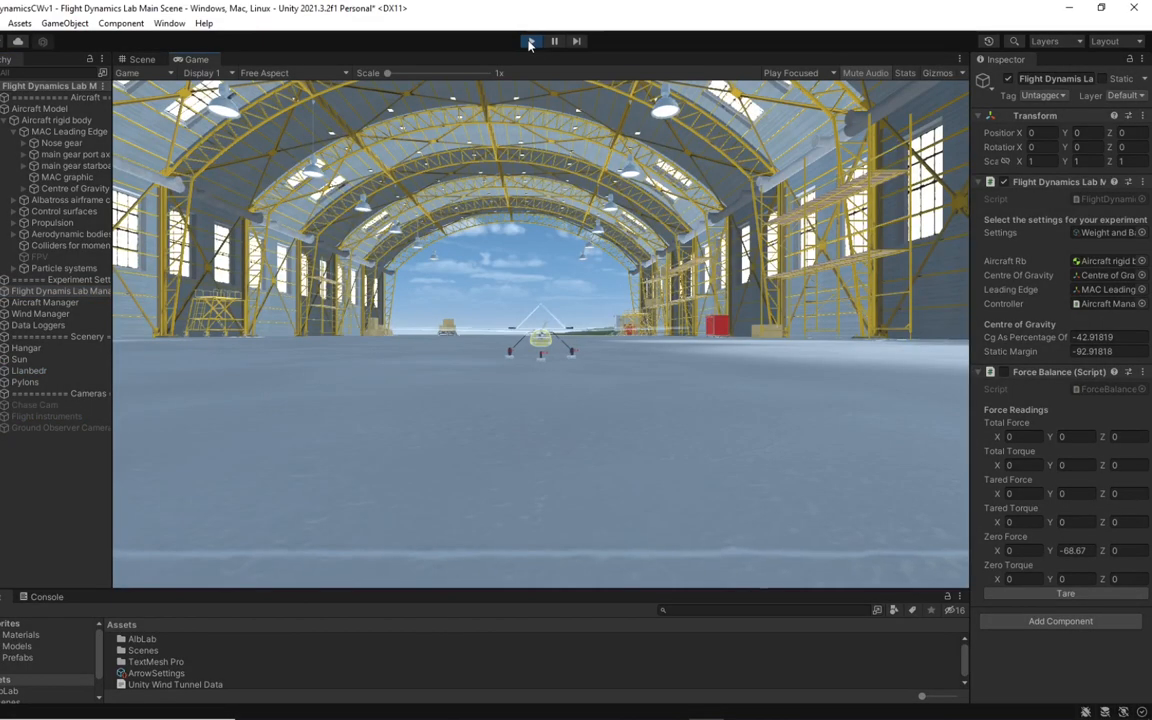
Enter play mode to run the weight-and-balance test, with the nose wheel reading 18 N.
left_click(531, 41)
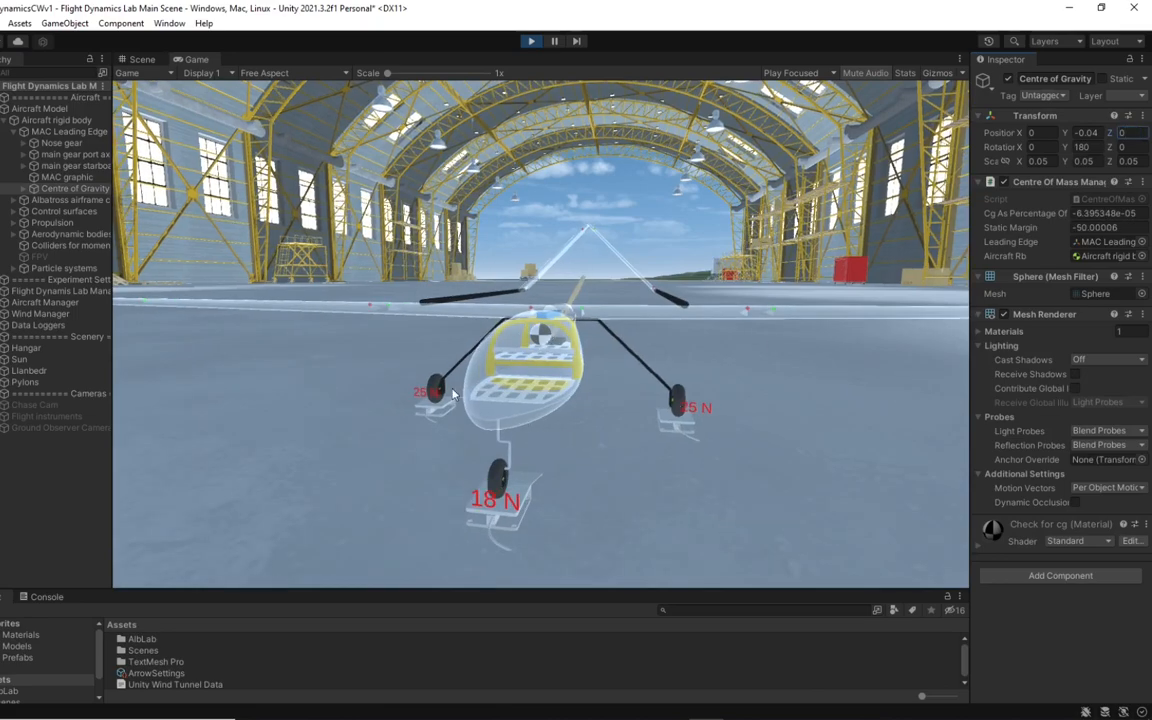
mouse_move(459, 439)
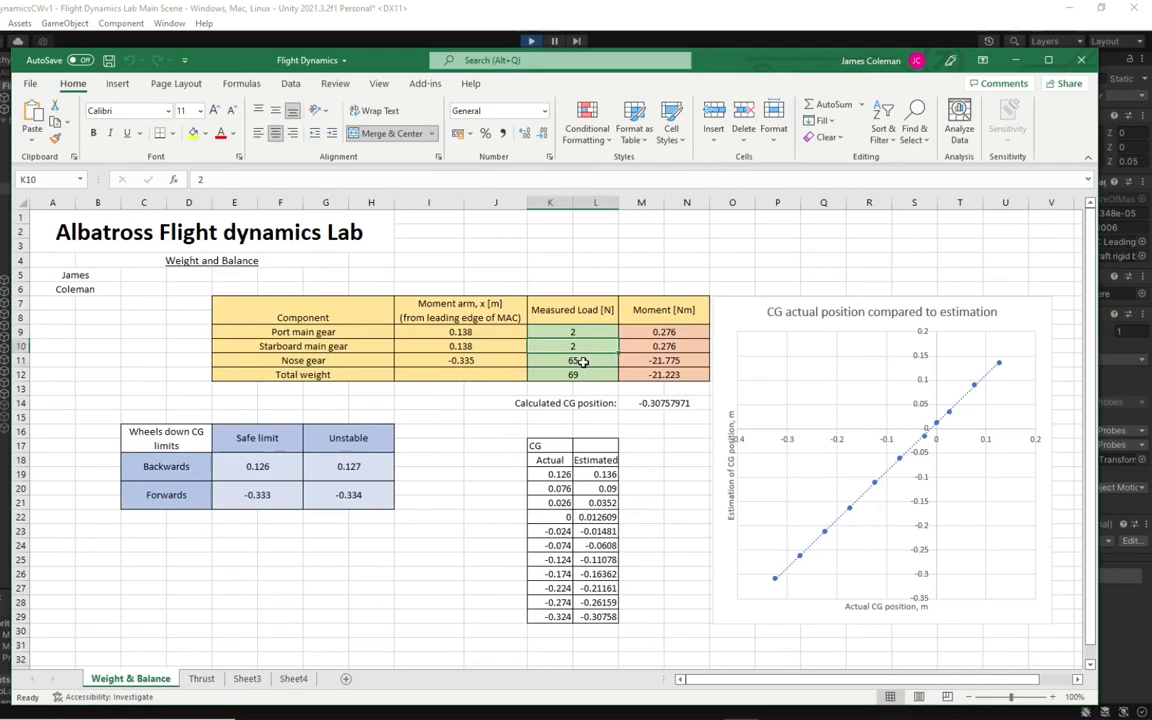
Review the gear moment formulas in I9, I10, M11 and the CG formula in M14 (-0.308).
left_click(459, 346)
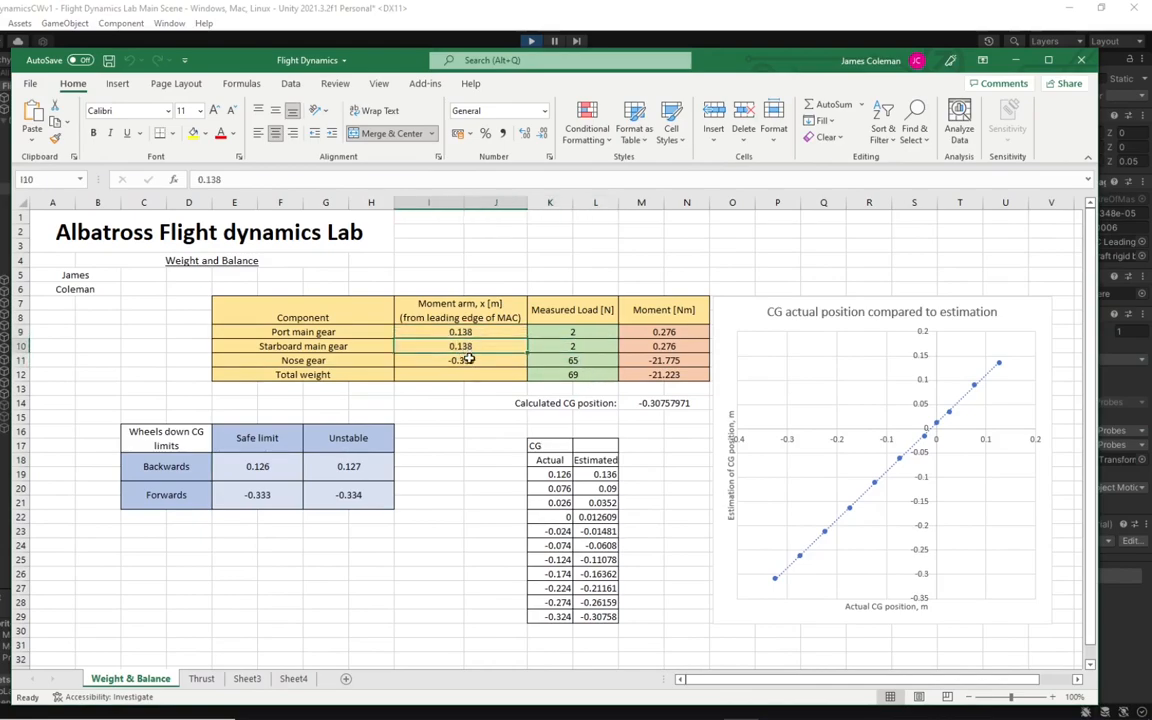
left_click(460, 331)
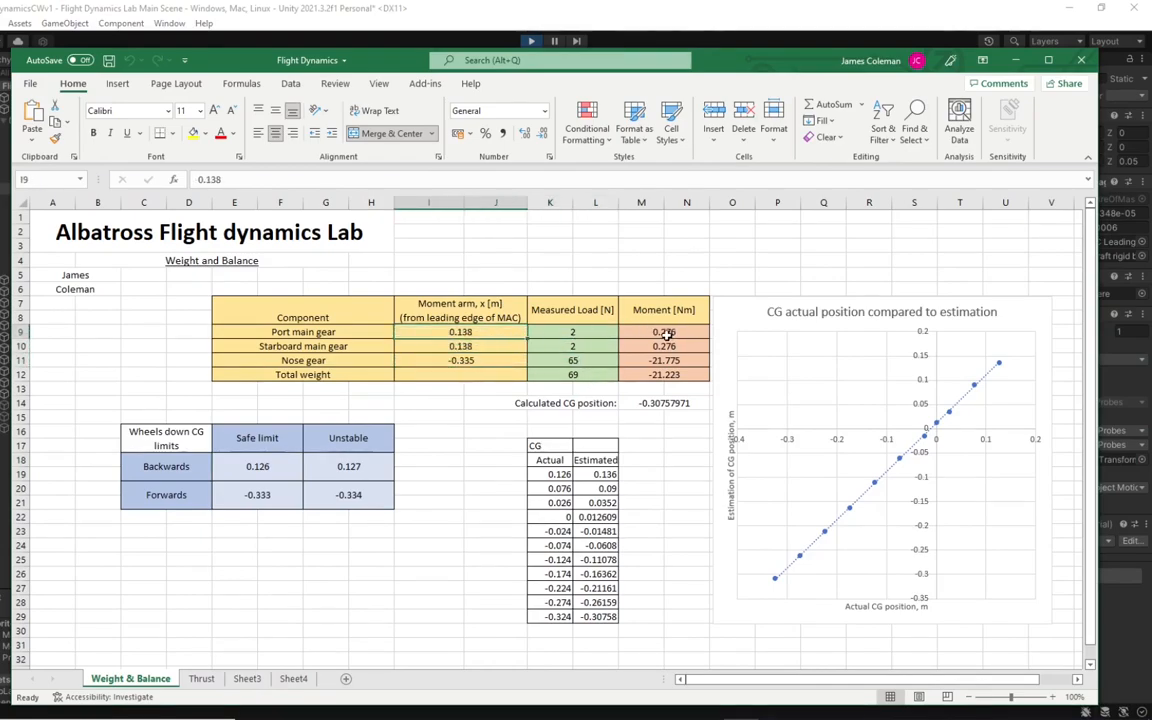
left_click(641, 360)
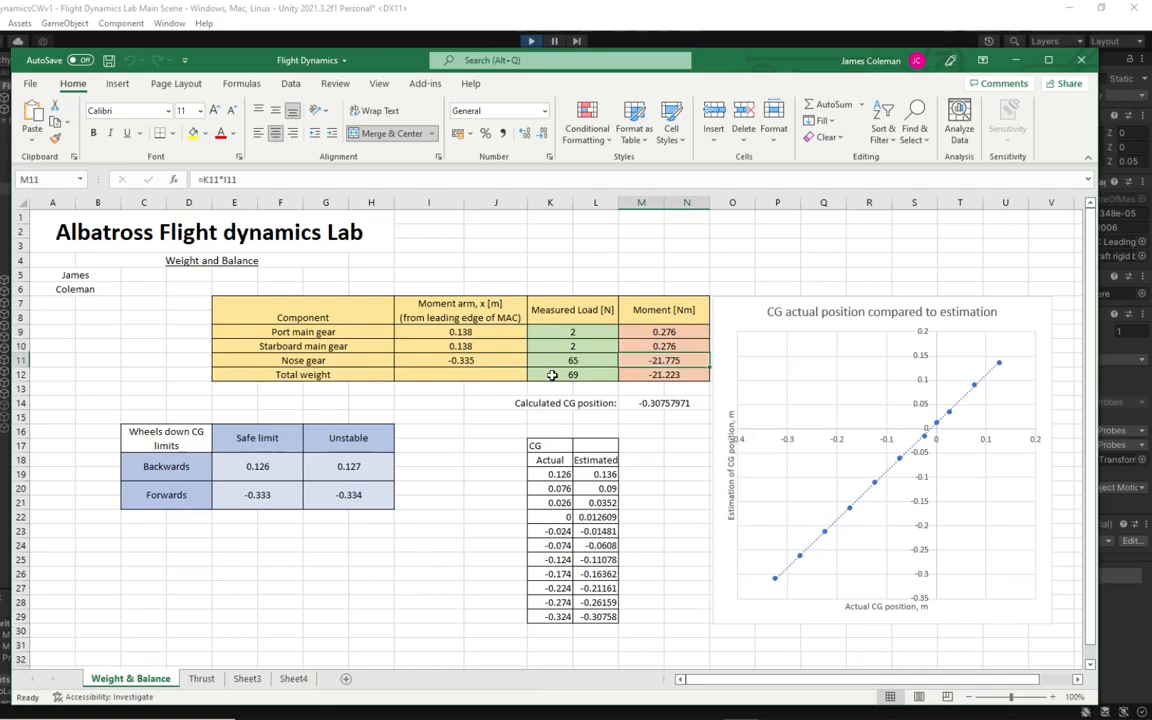
left_click(549, 374)
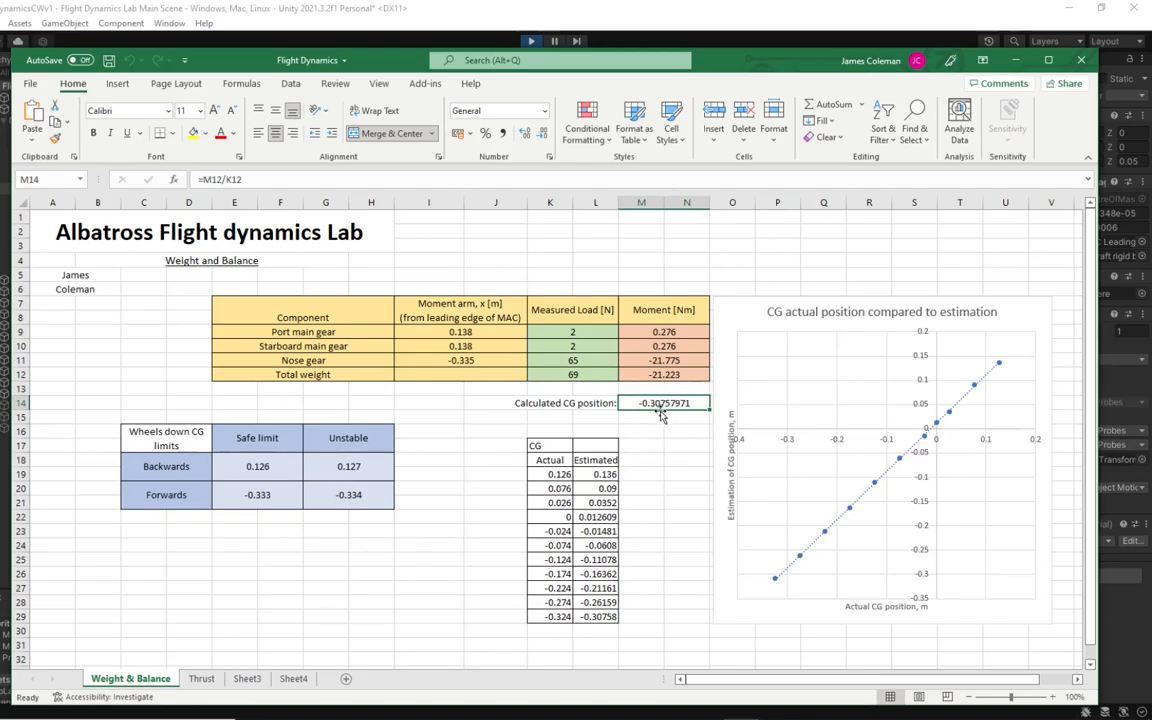
mouse_move(667, 413)
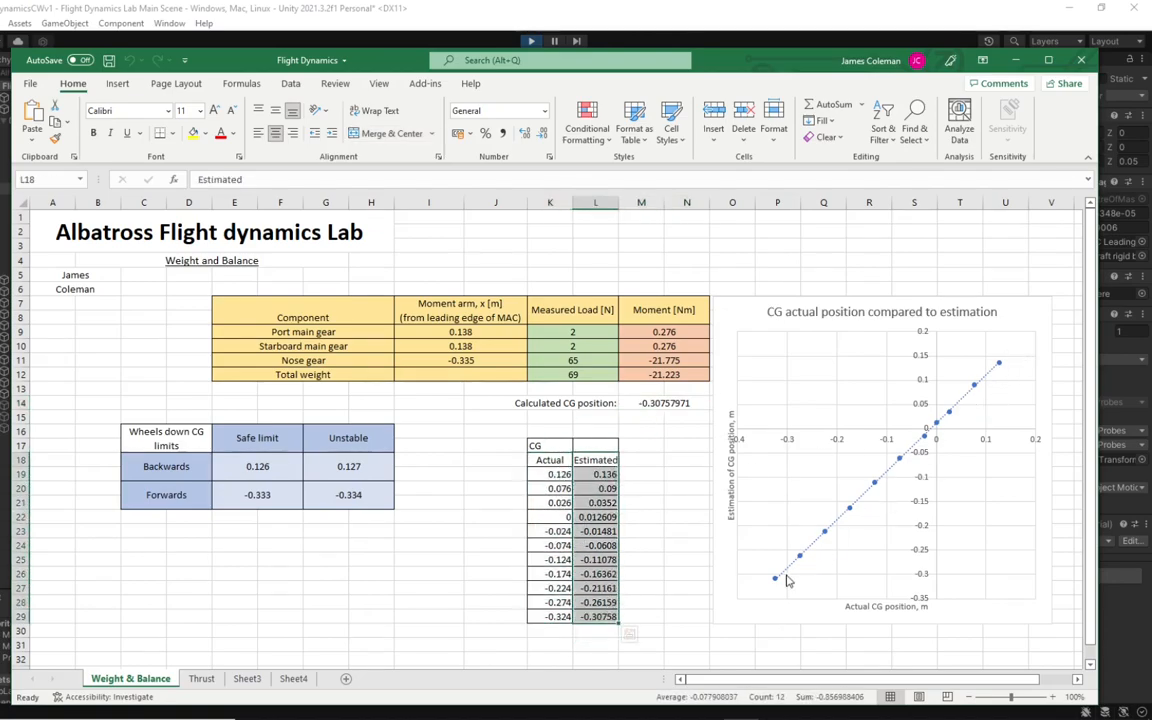
mouse_move(808, 558)
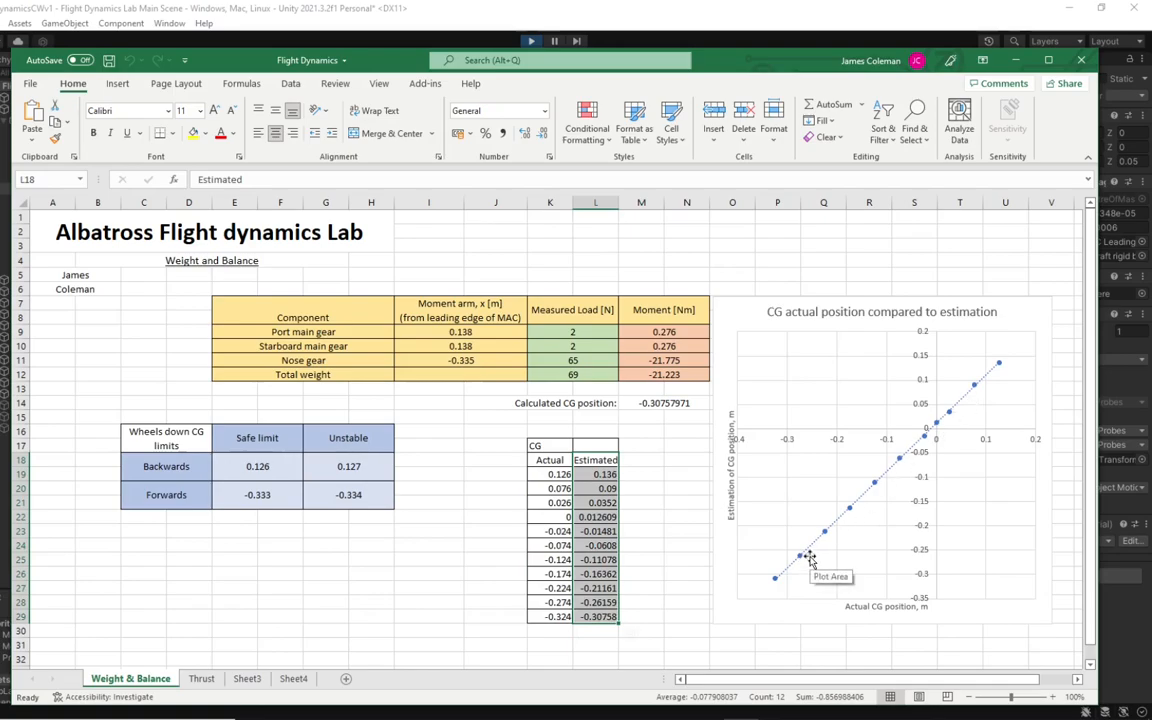
mouse_move(955, 420)
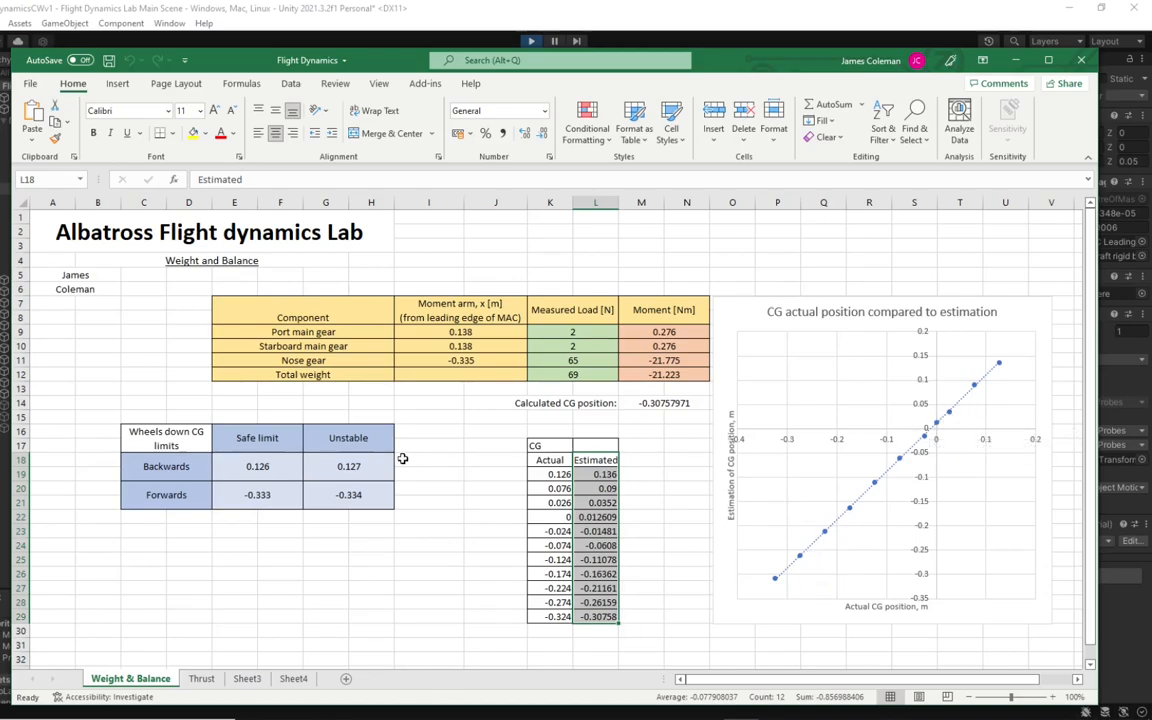
left_click(348, 466)
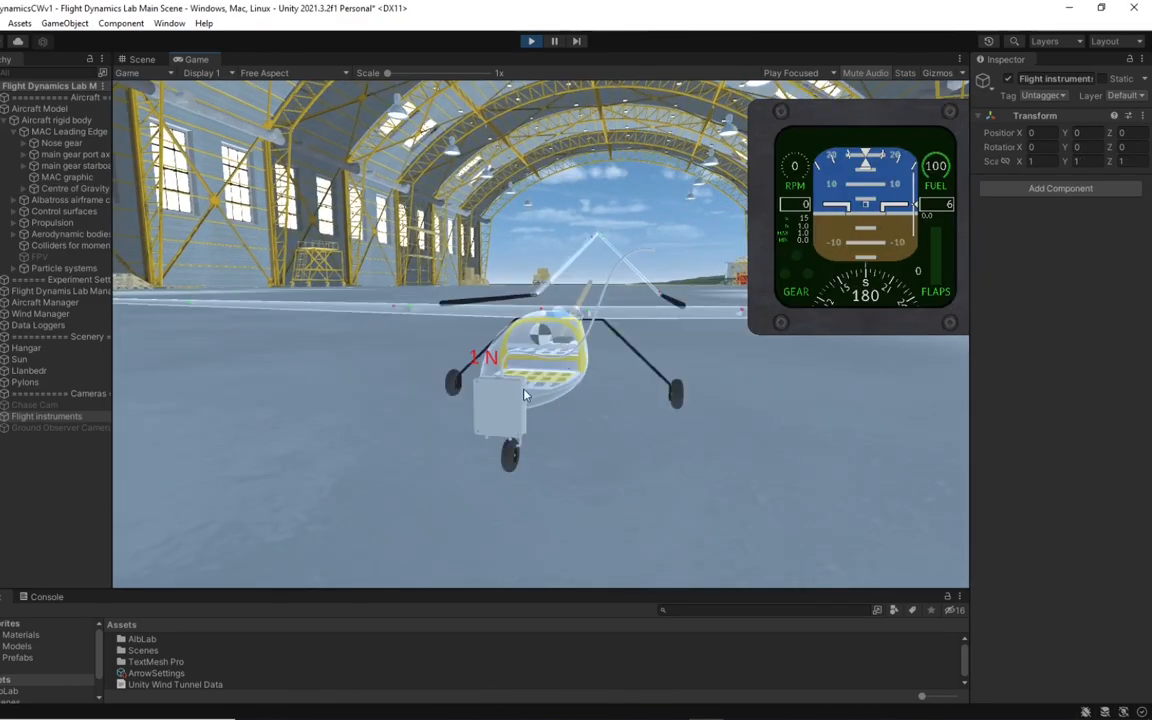
mouse_move(470, 432)
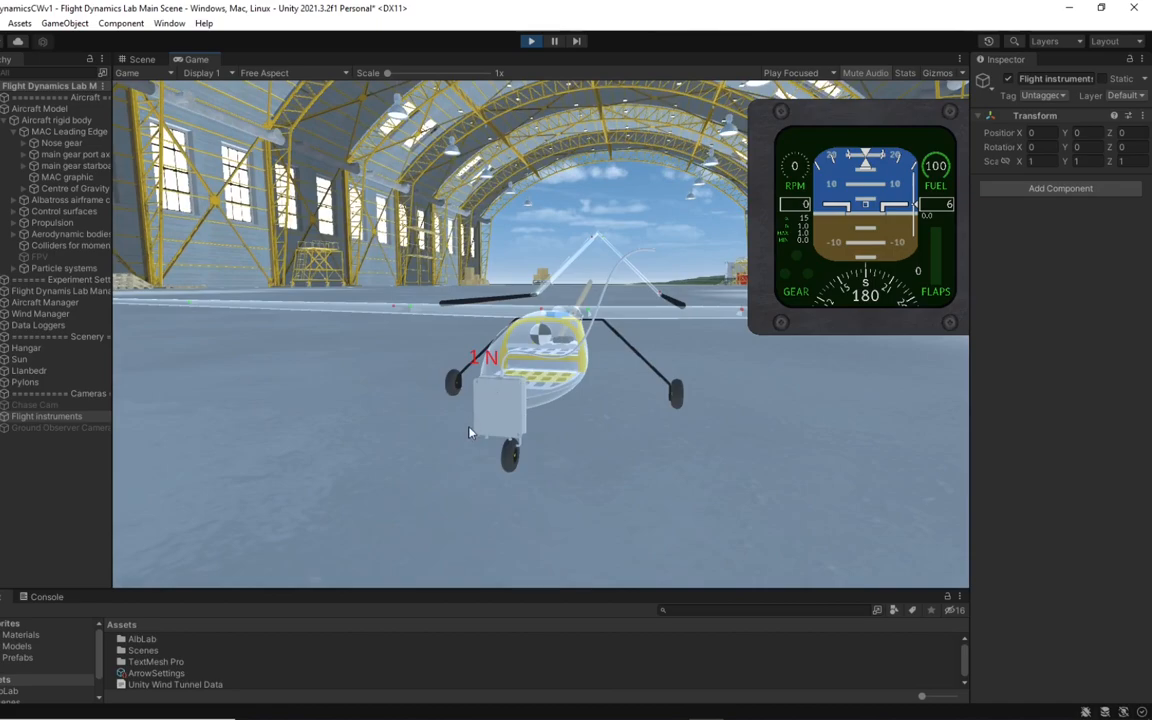
mouse_move(513, 407)
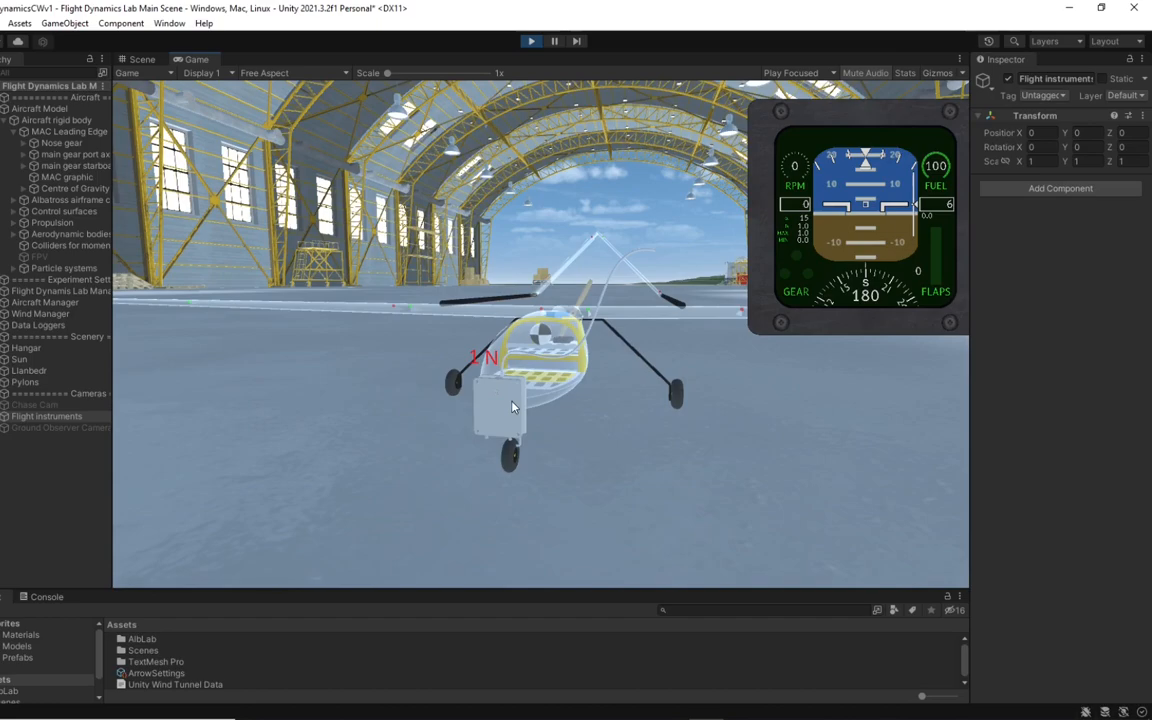
mouse_move(805, 187)
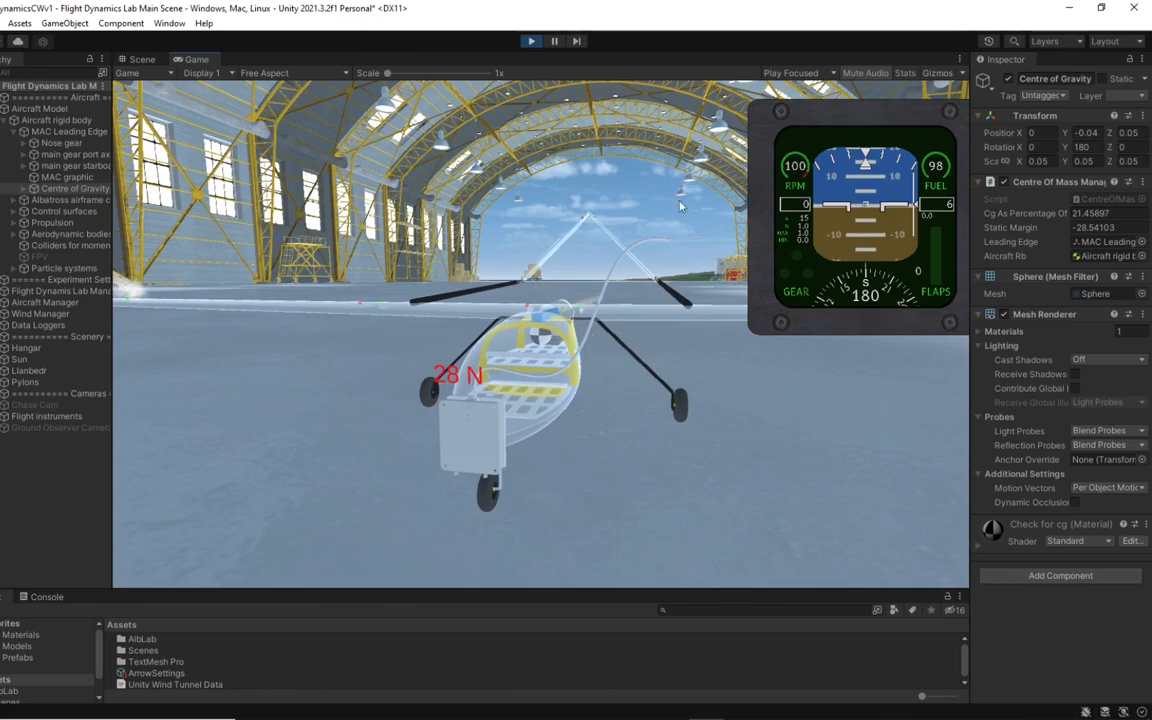
mouse_move(447, 390)
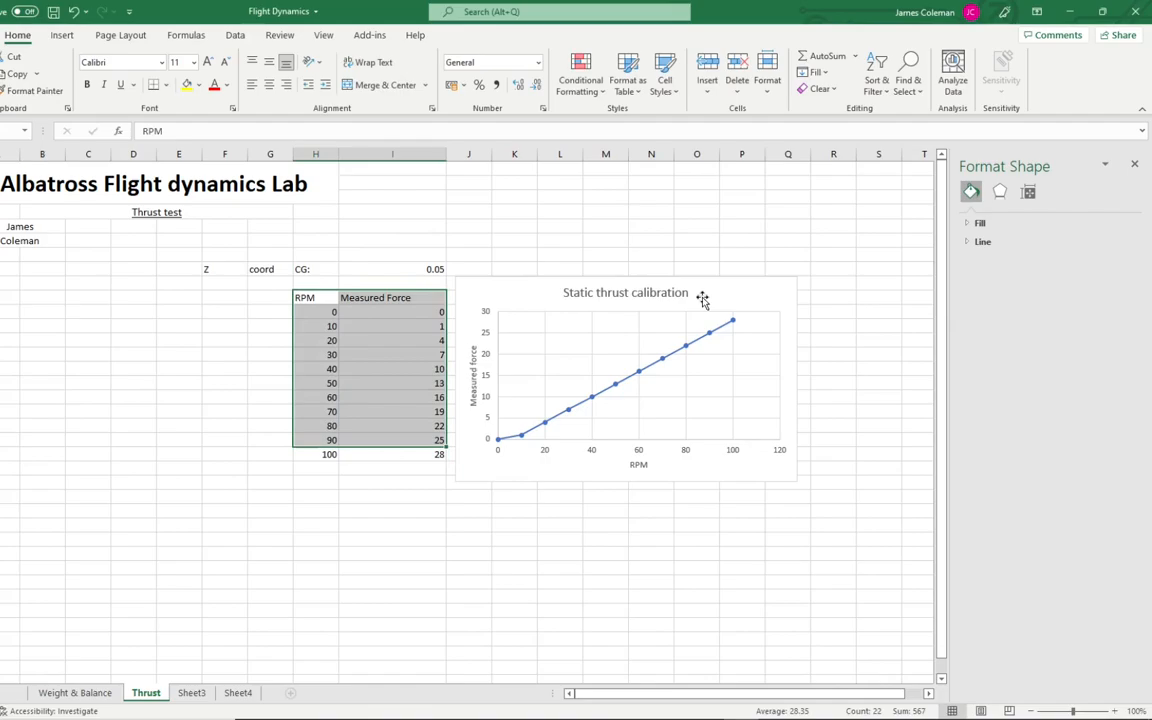
Select the static thrust calibration chart of measured force against RPM.
left_click(626, 380)
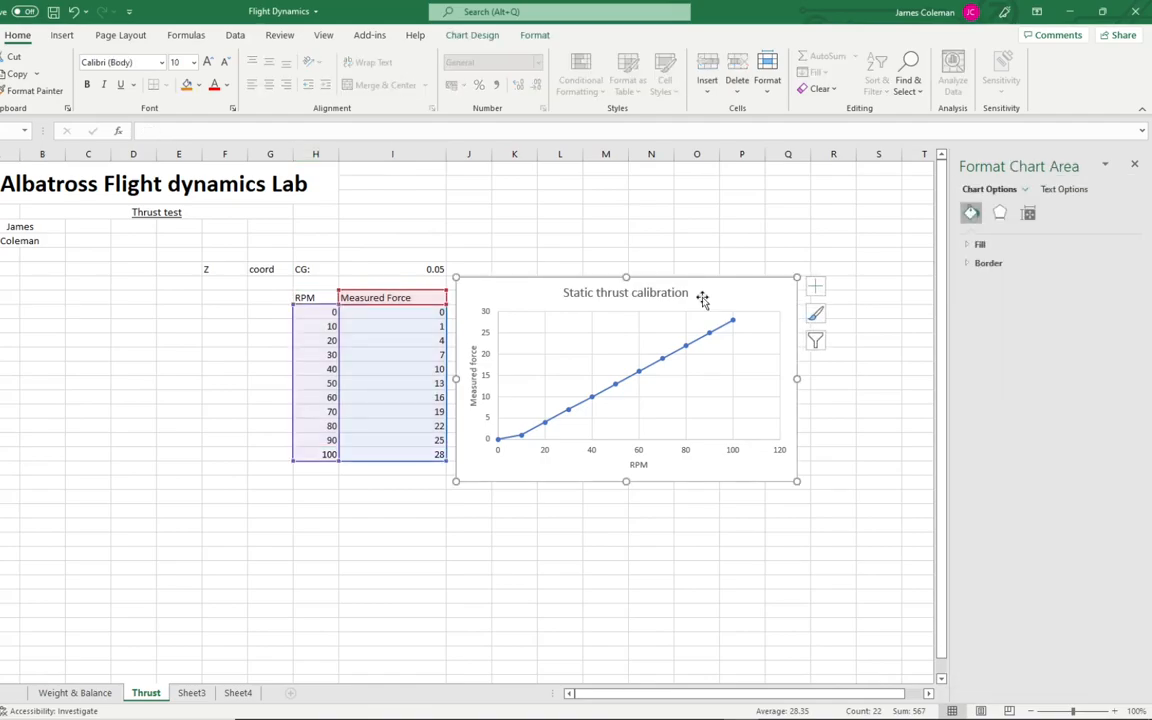
mouse_move(708, 294)
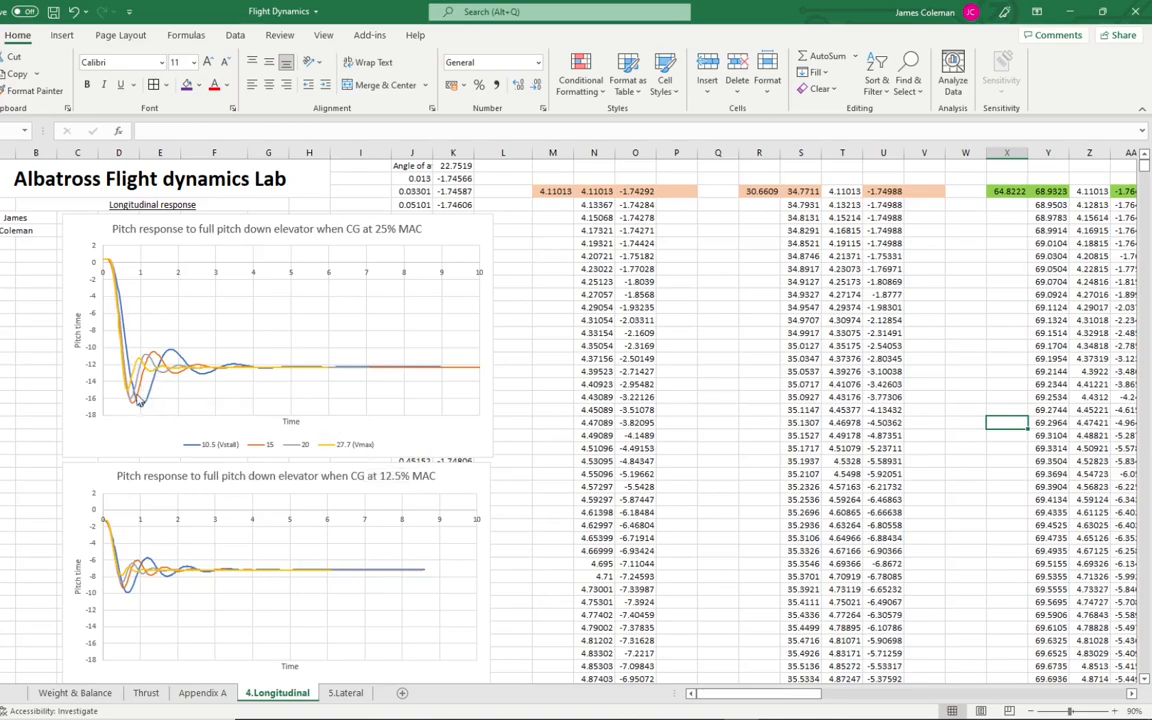
mouse_move(218, 389)
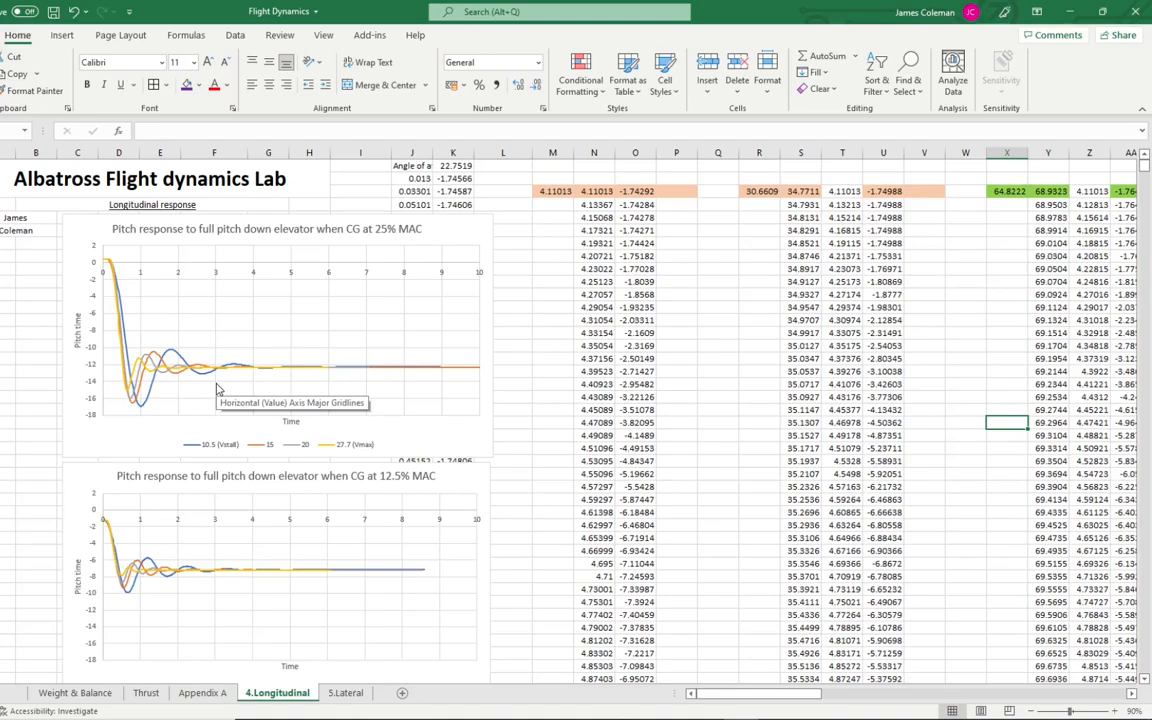
Scroll the 4.Longitudinal sheet down to the short period chart, frequency 12.7389.
scroll("down", 3)
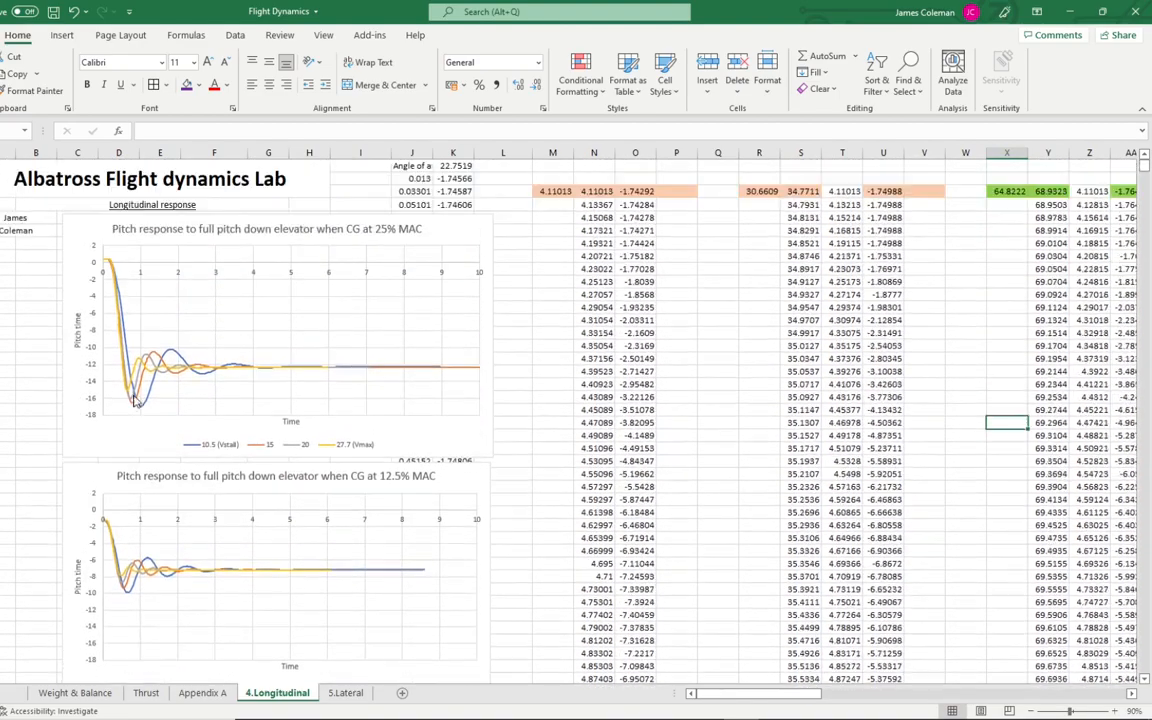
scroll("down", 3)
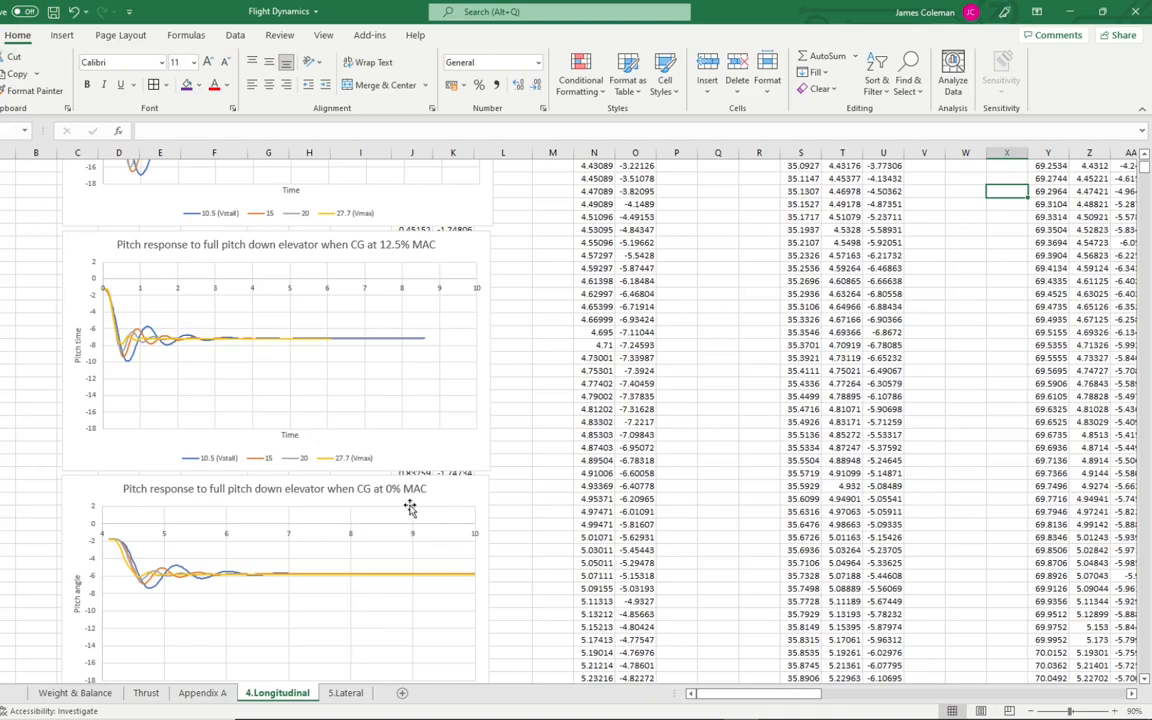
scroll("down", 3)
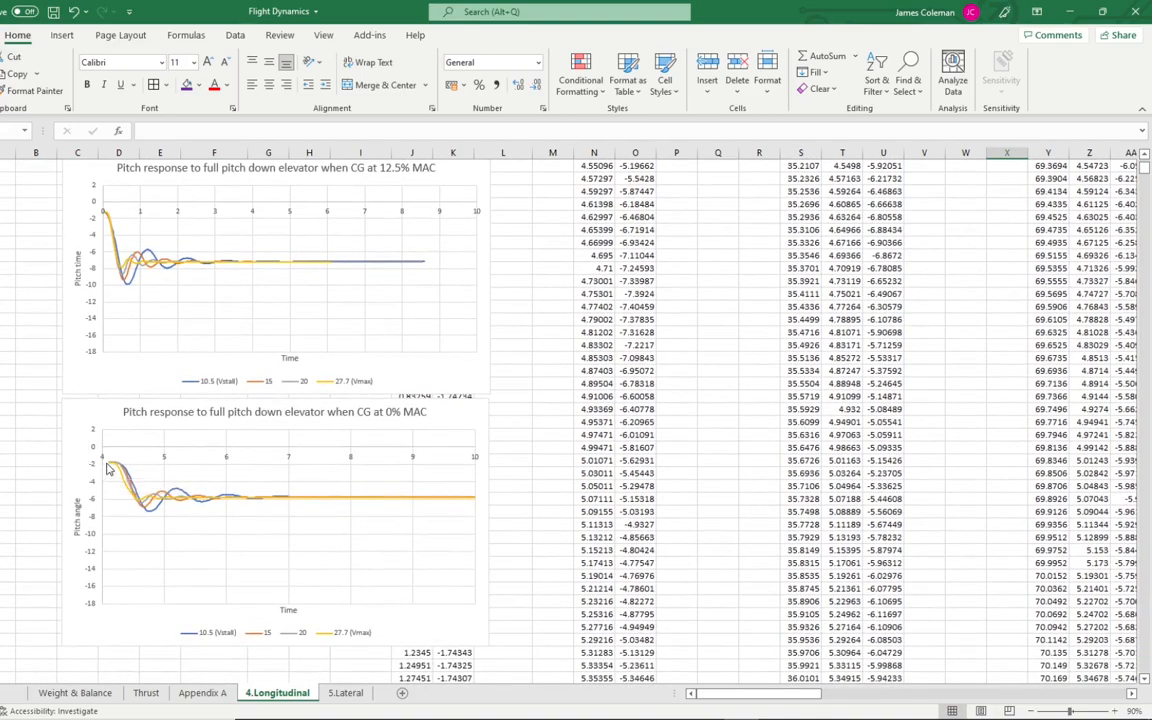
mouse_move(153, 516)
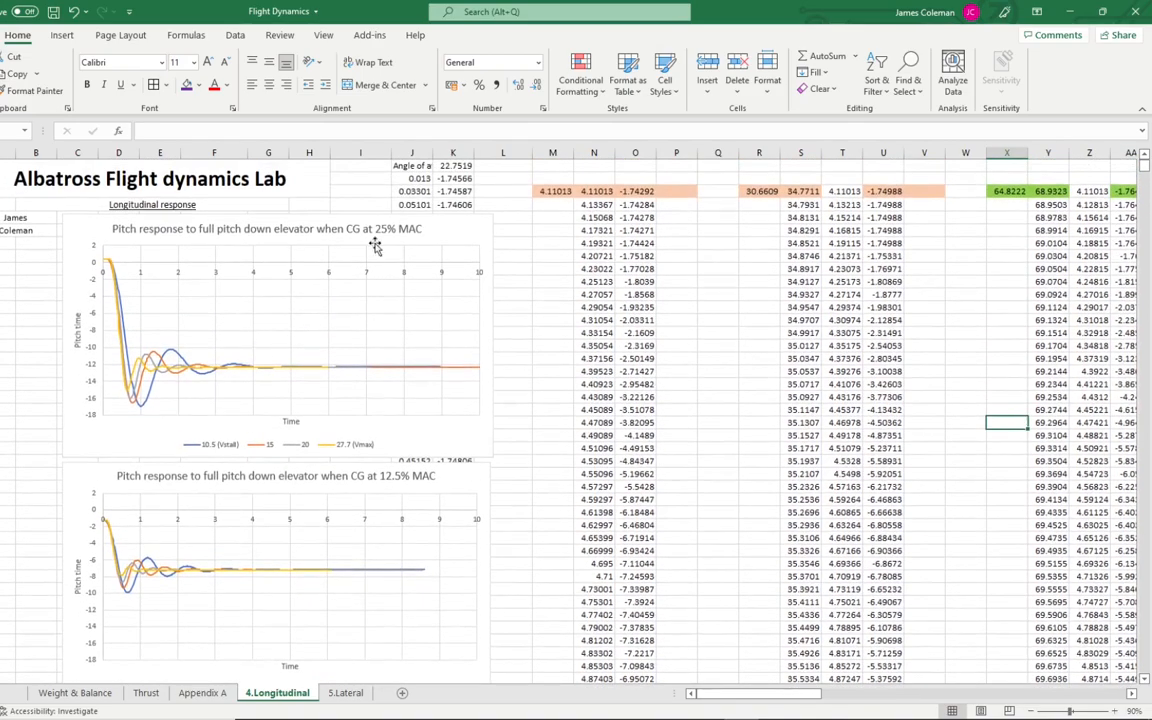
mouse_move(380, 247)
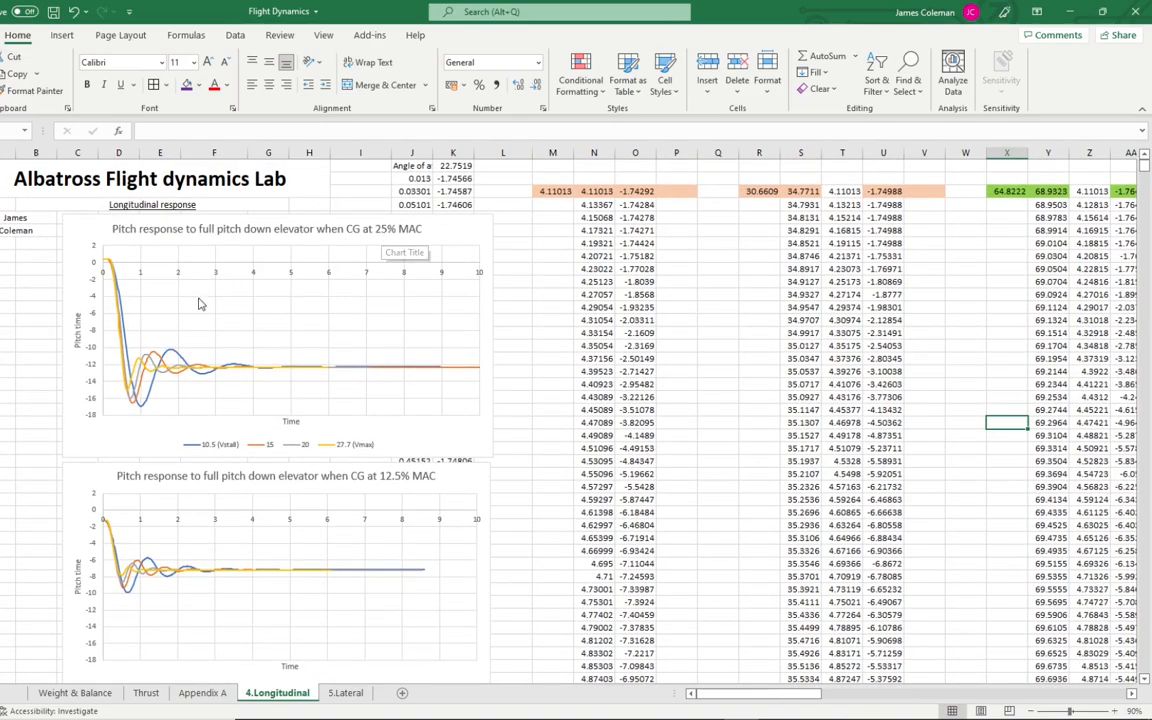
mouse_move(146, 413)
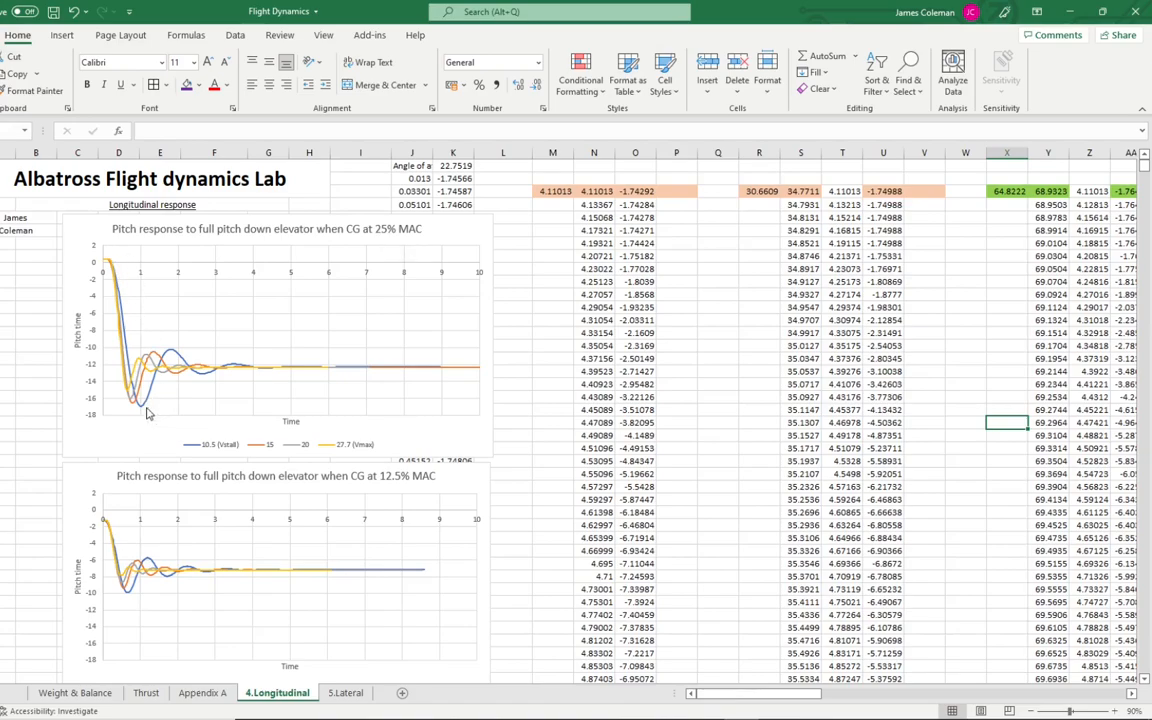
mouse_move(544, 388)
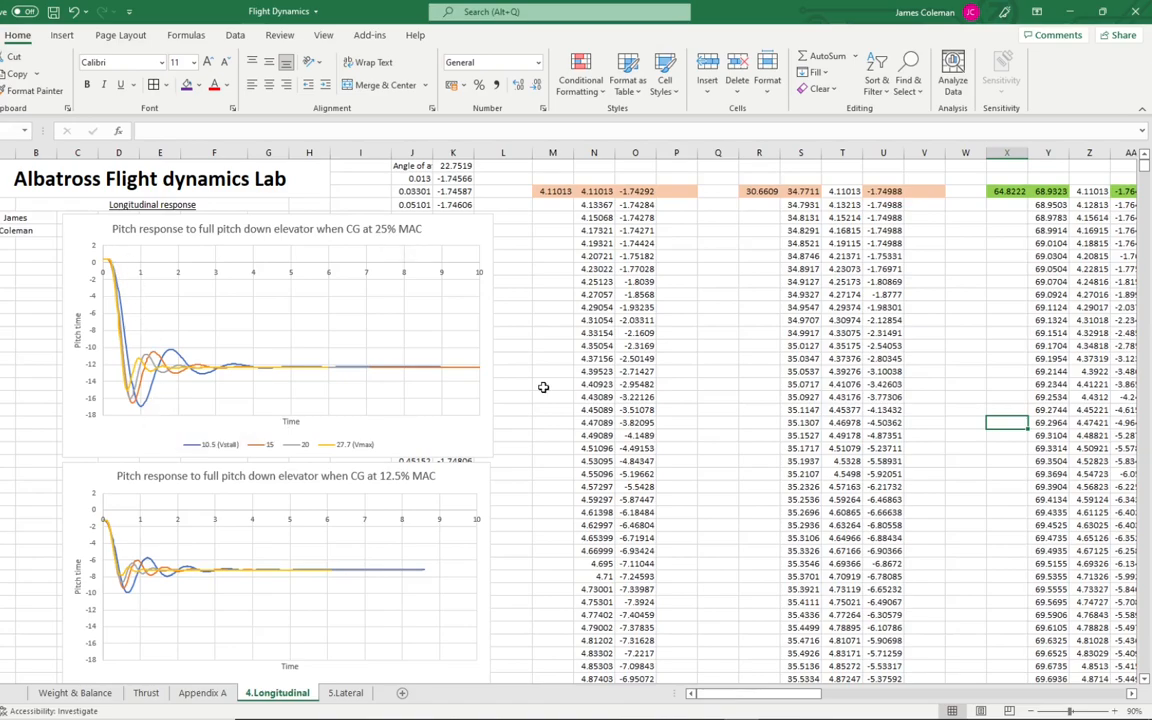
scroll("down", 3)
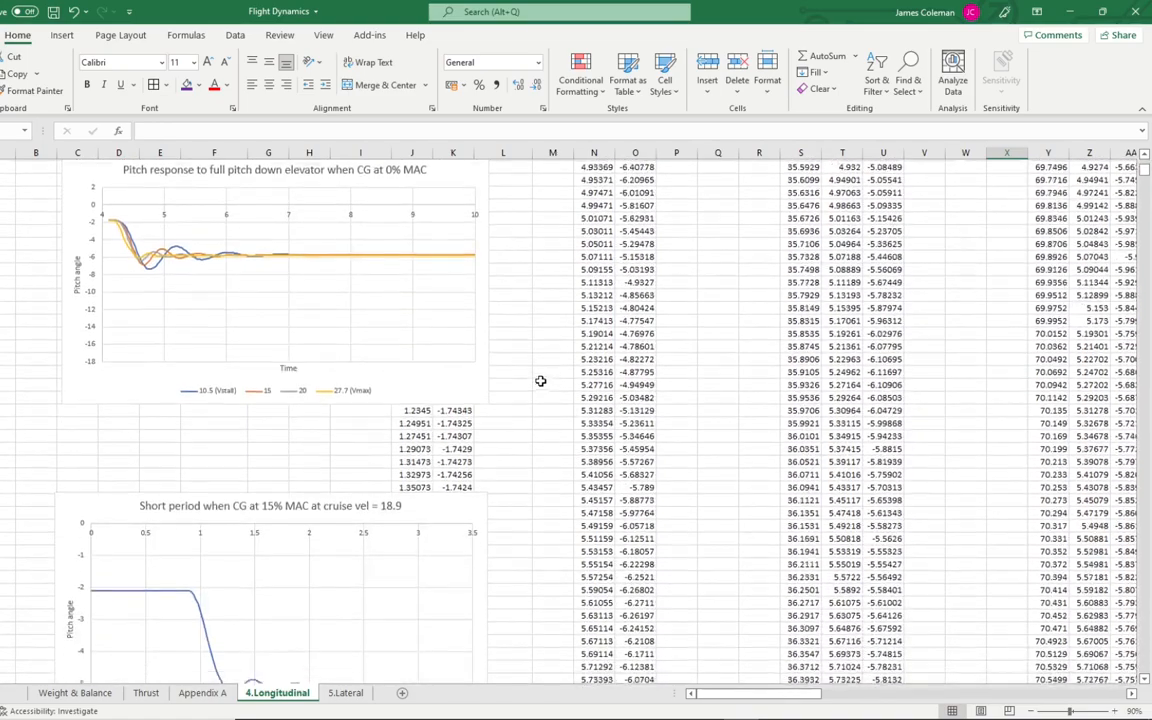
scroll("down", 3)
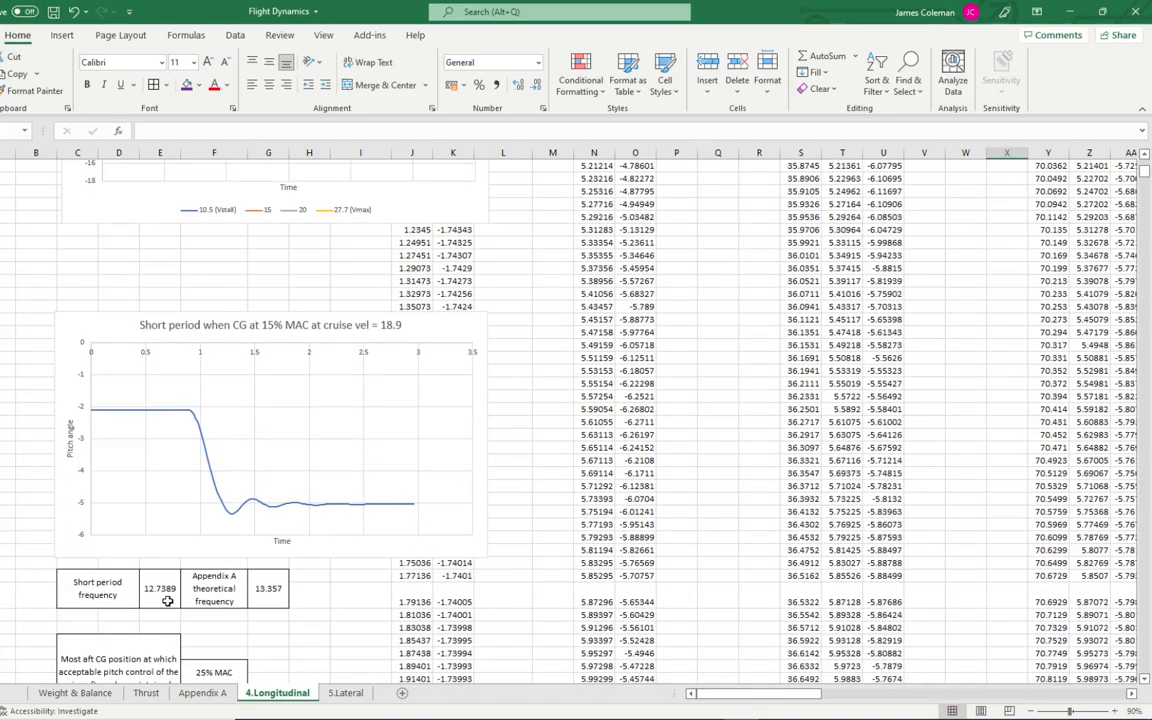
Compare with Appendix A's theoretical 13.357, then return to the most aft CG results.
left_click(202, 692)
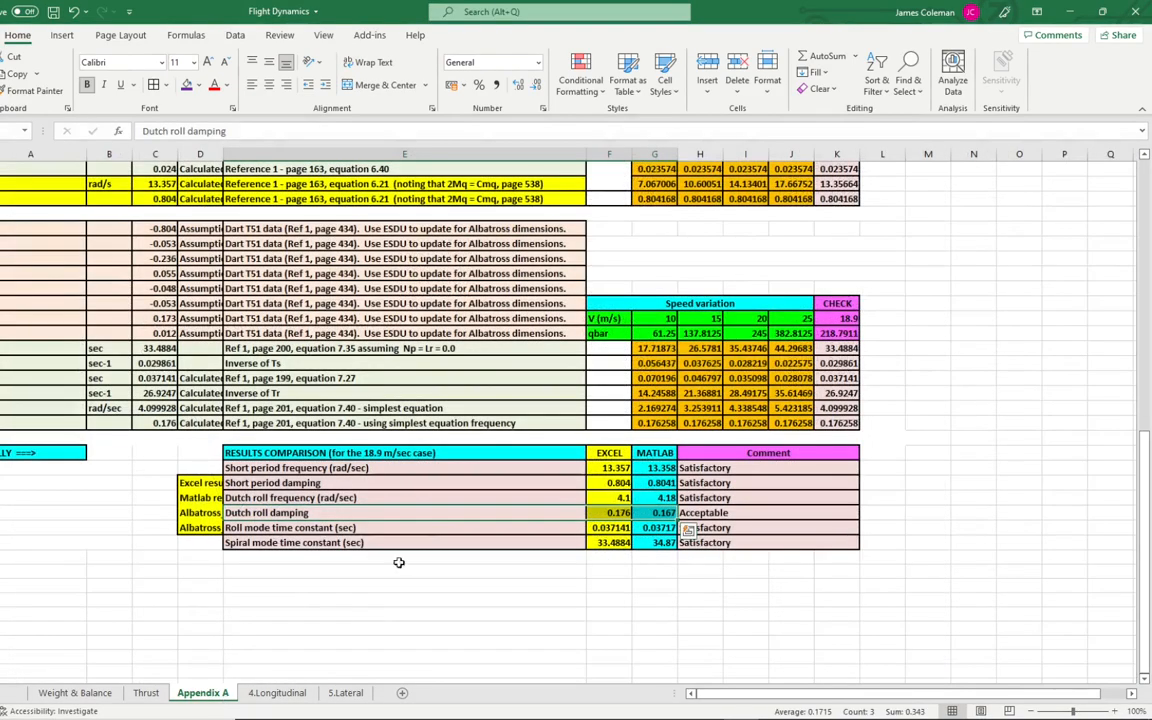
left_click(276, 692)
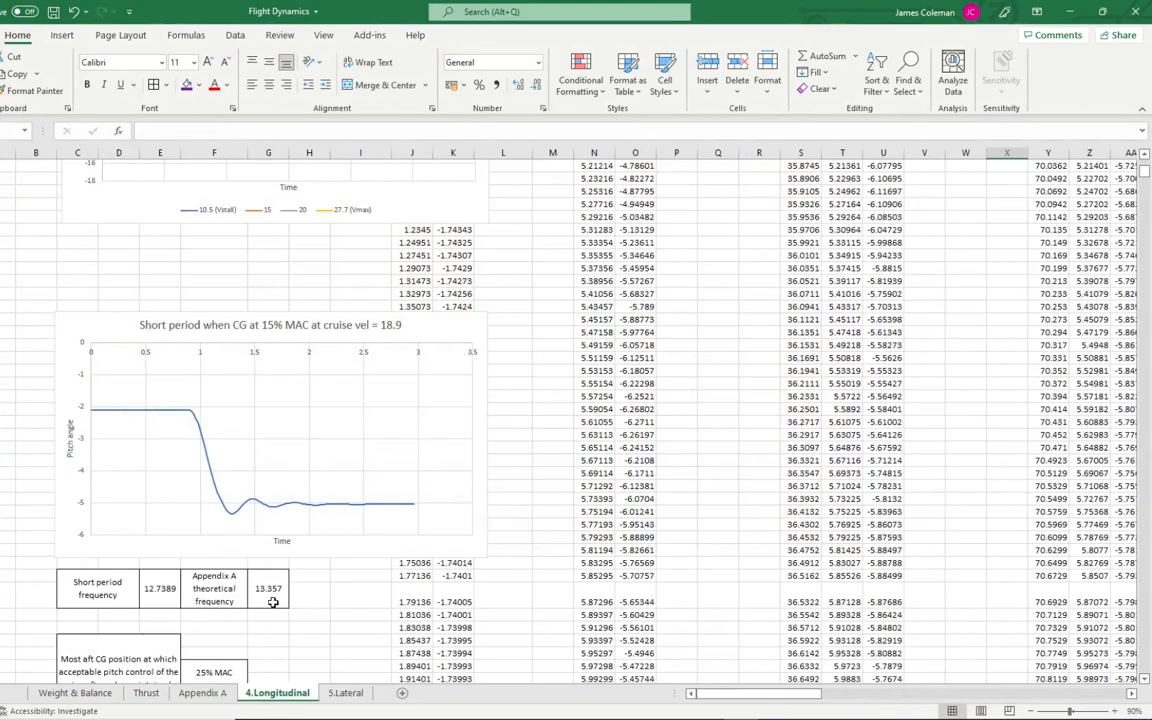
scroll("down", 3)
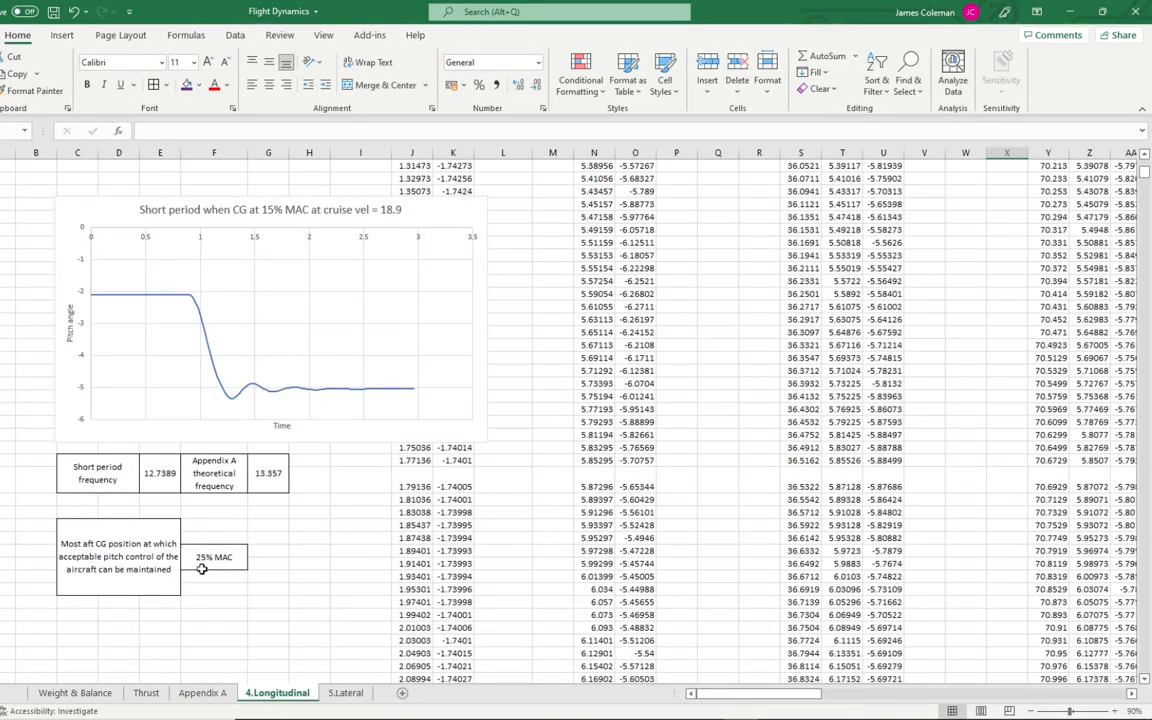
mouse_move(237, 570)
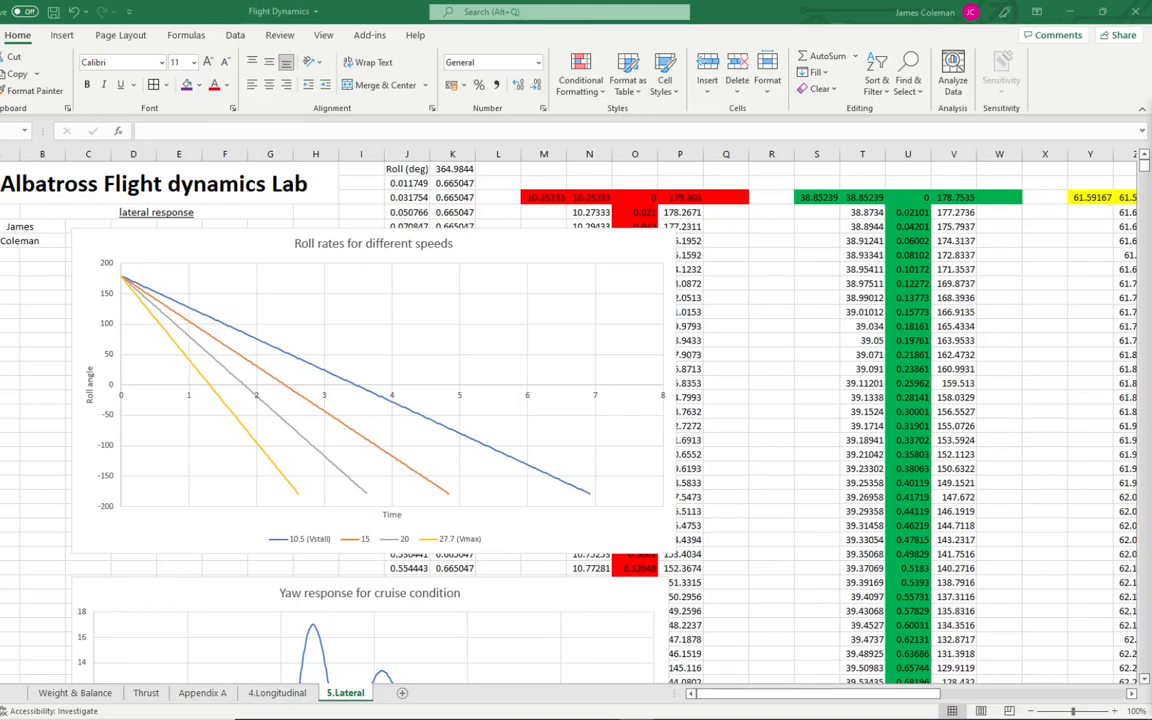
Scroll through the 5.Lateral sheet's roll rate charts for different speeds.
scroll("down", 3)
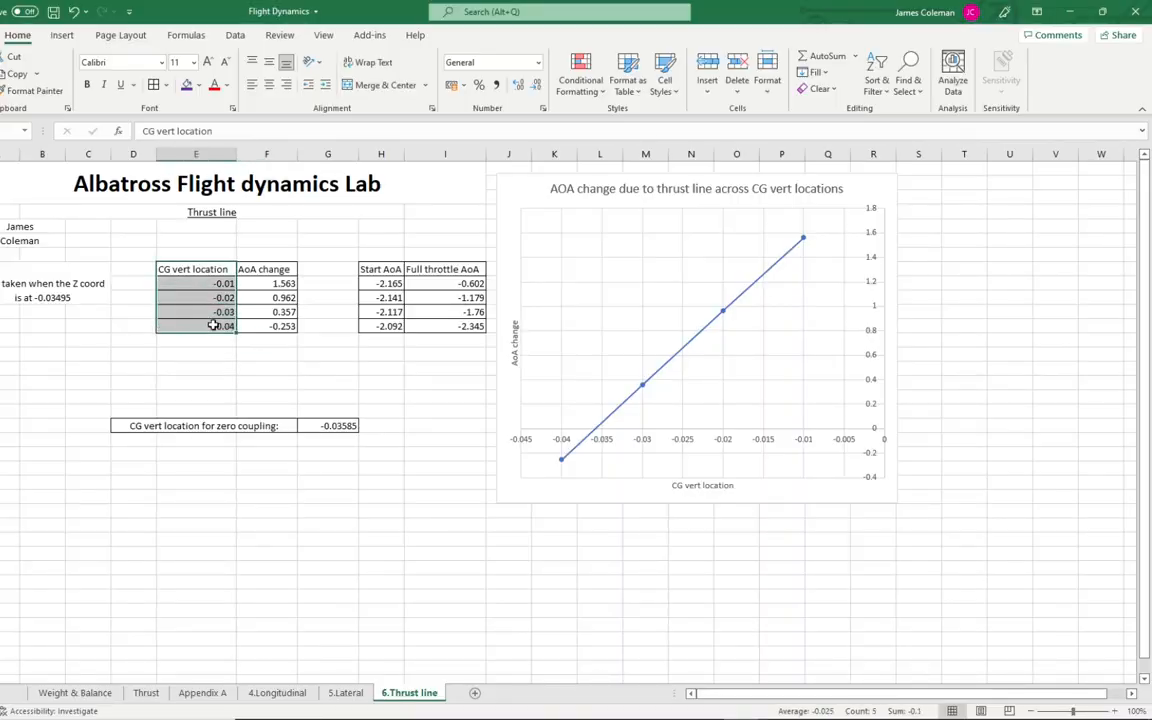
Deselect the CG vert location values, showing -0.03585 for zero coupling.
left_click(266, 283)
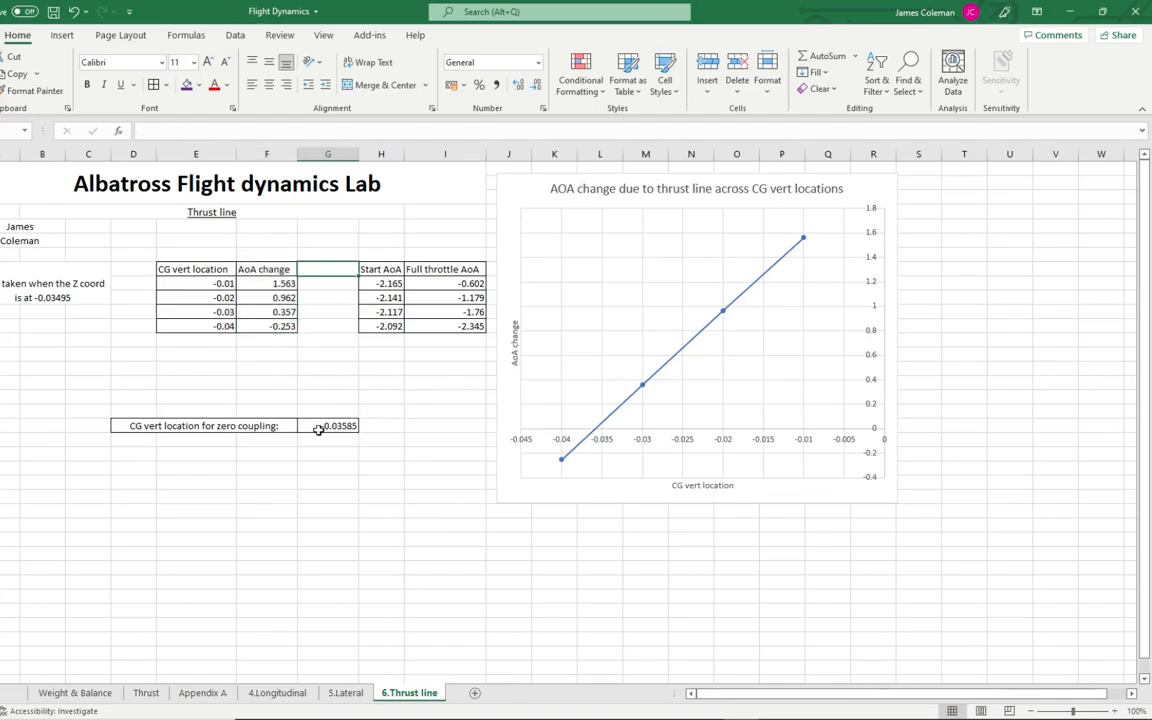
mouse_move(253, 428)
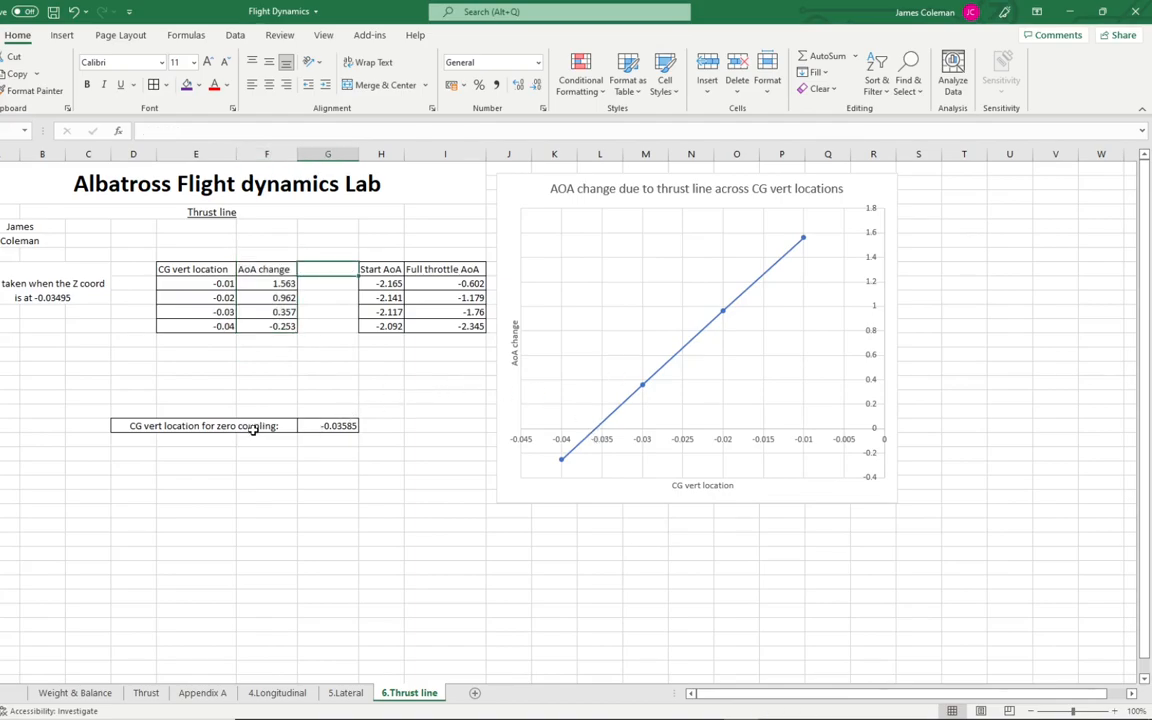
mouse_move(317, 439)
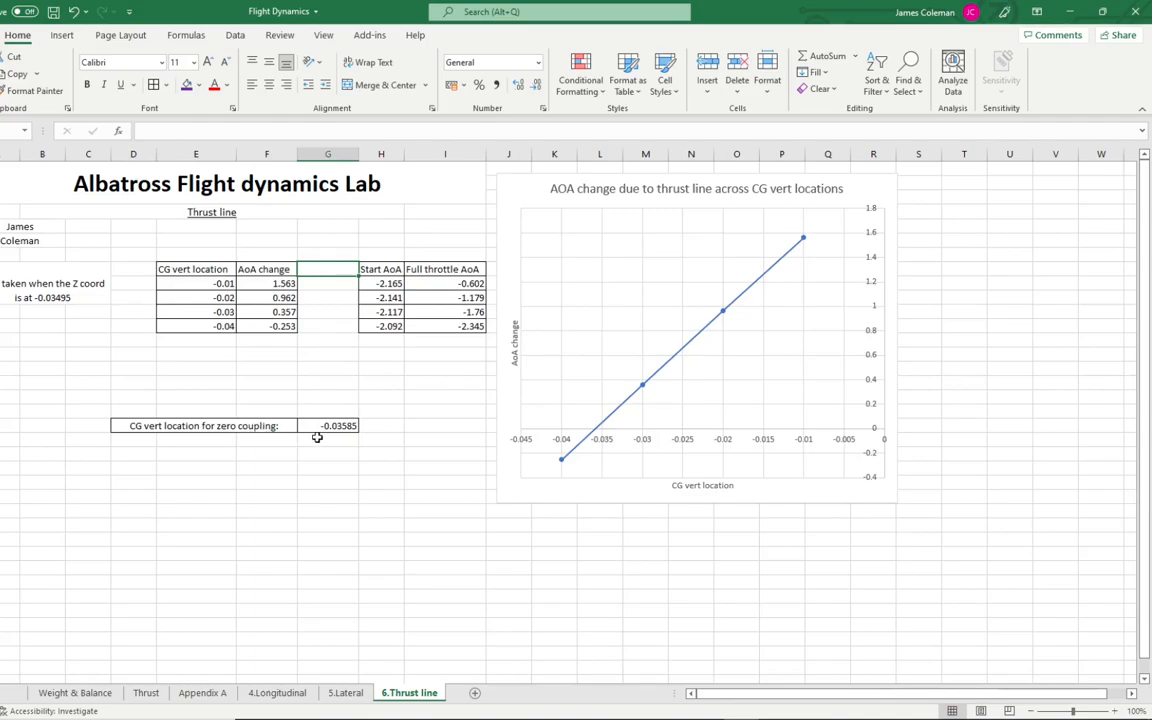
mouse_move(343, 436)
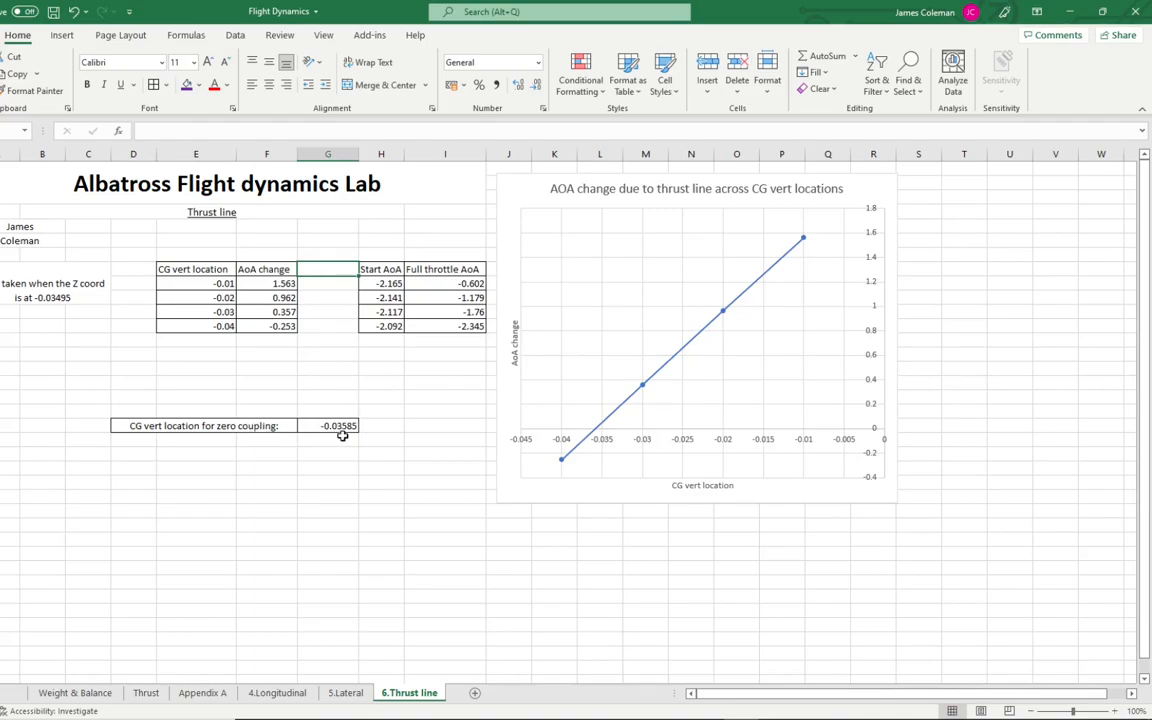
mouse_move(345, 435)
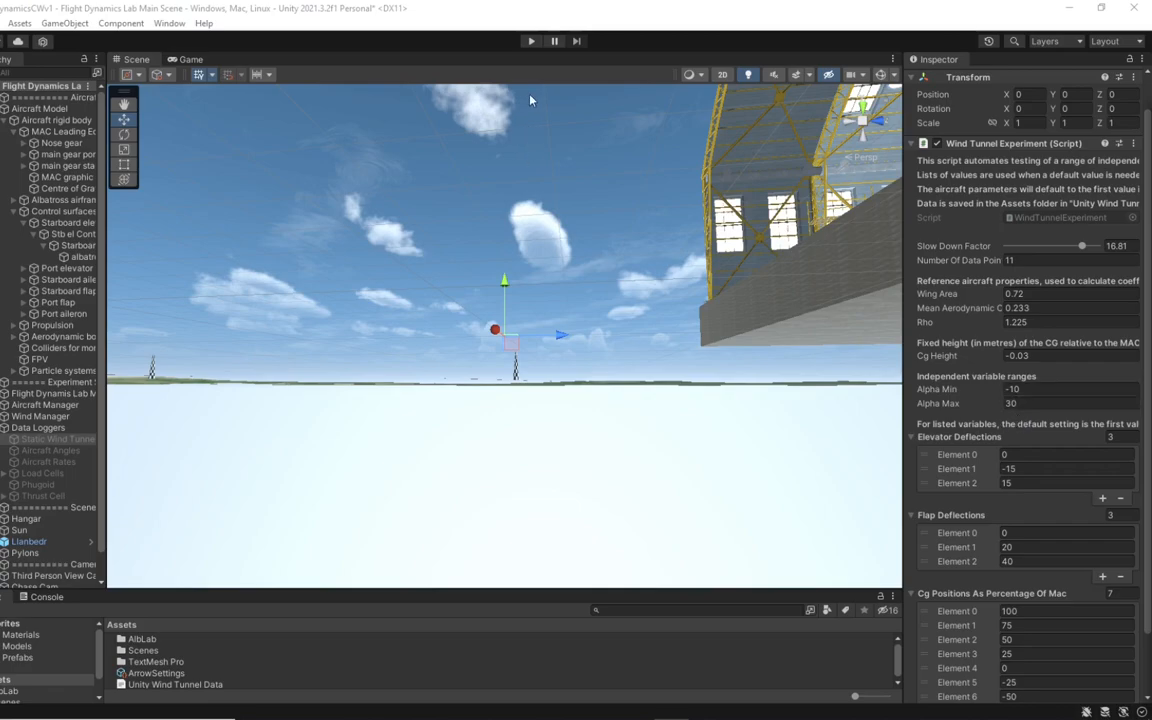
Toggle Unity play mode to view the Wind Tunnel Experiment's elevator, flap and CG settings.
left_click(531, 41)
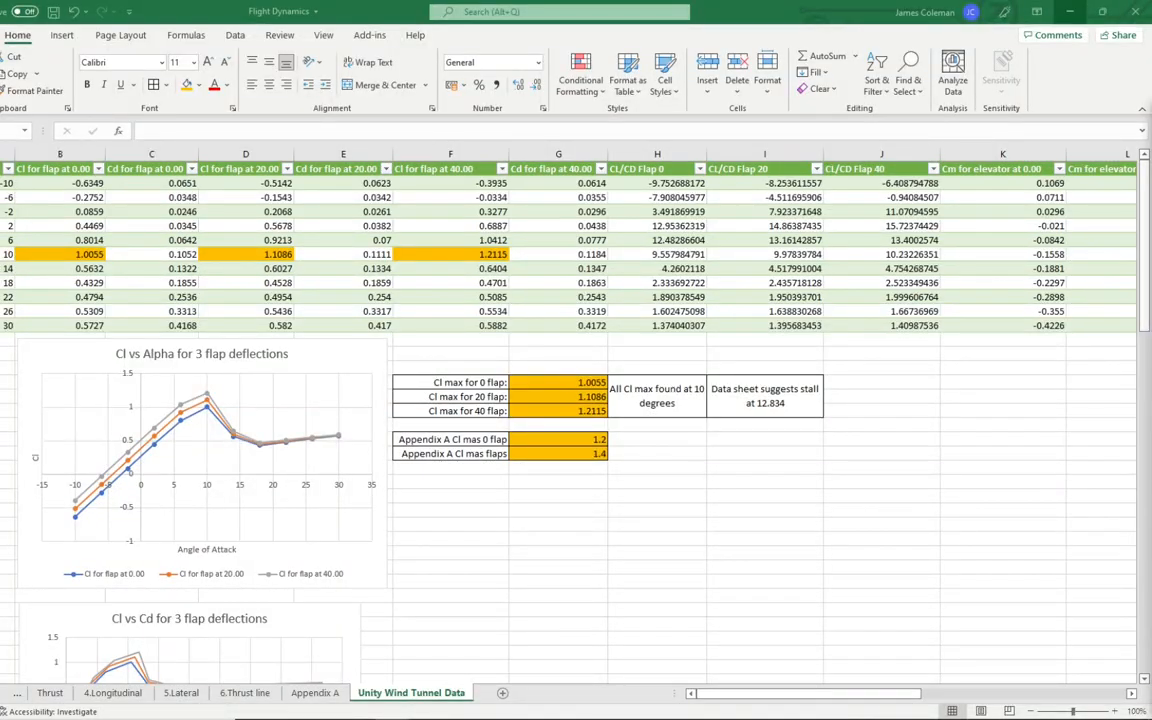
mouse_move(156, 424)
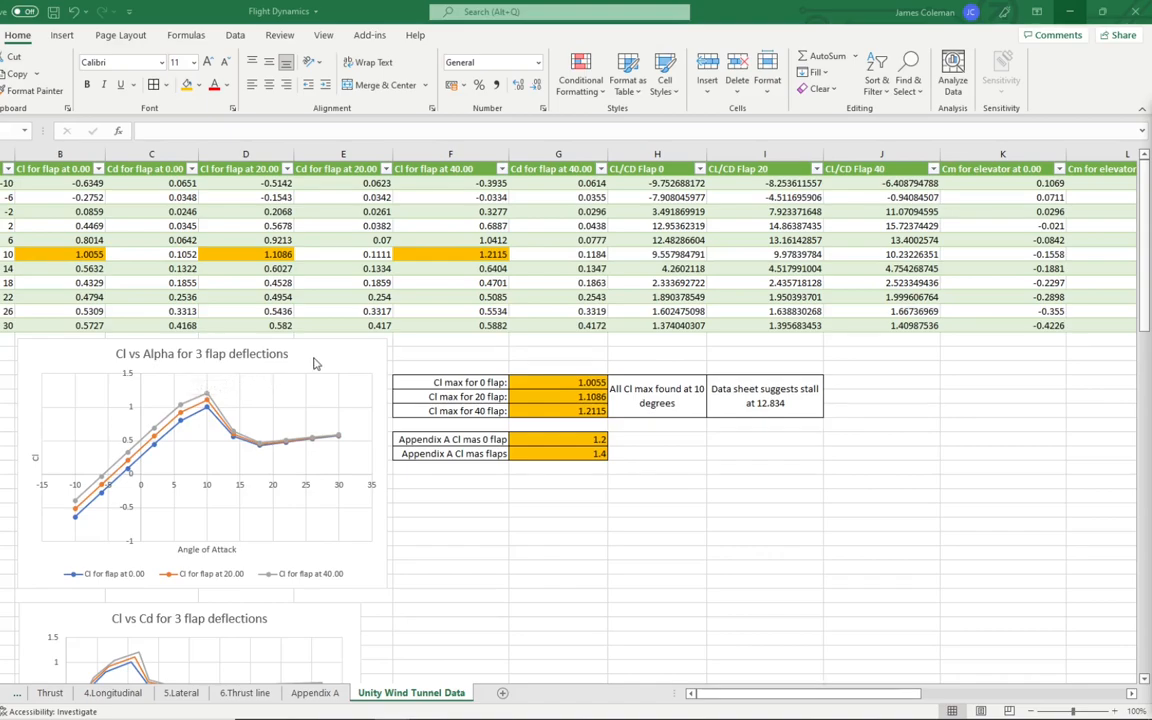
mouse_move(210, 415)
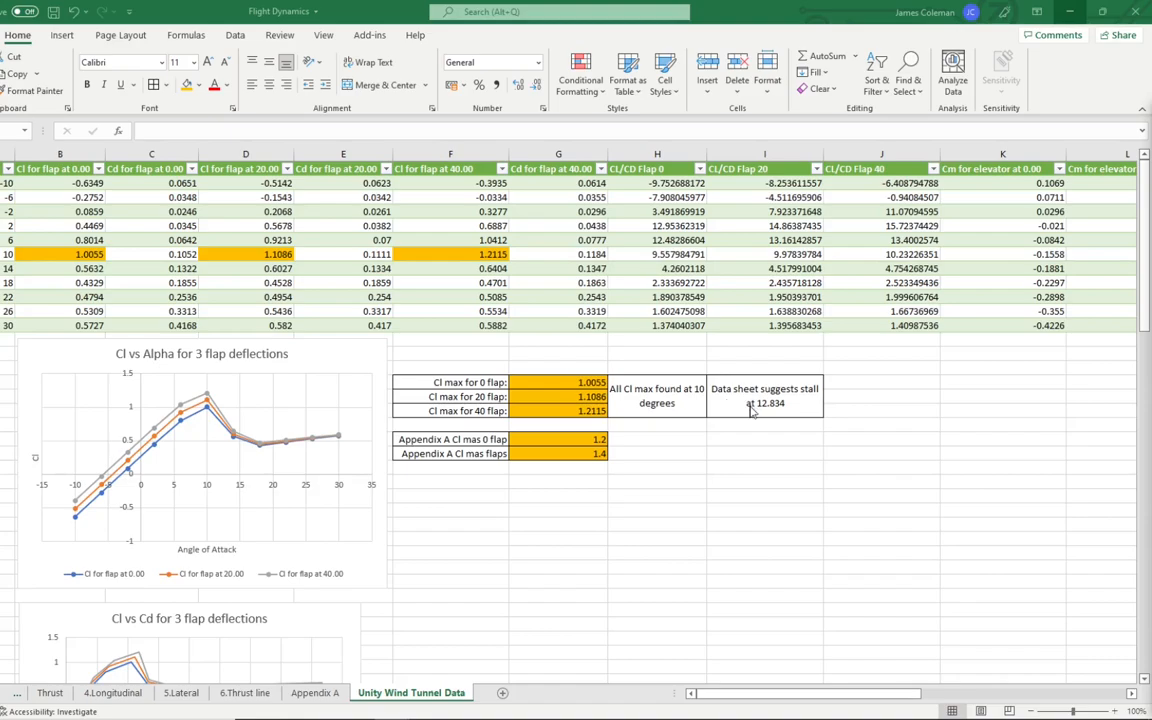
mouse_move(787, 419)
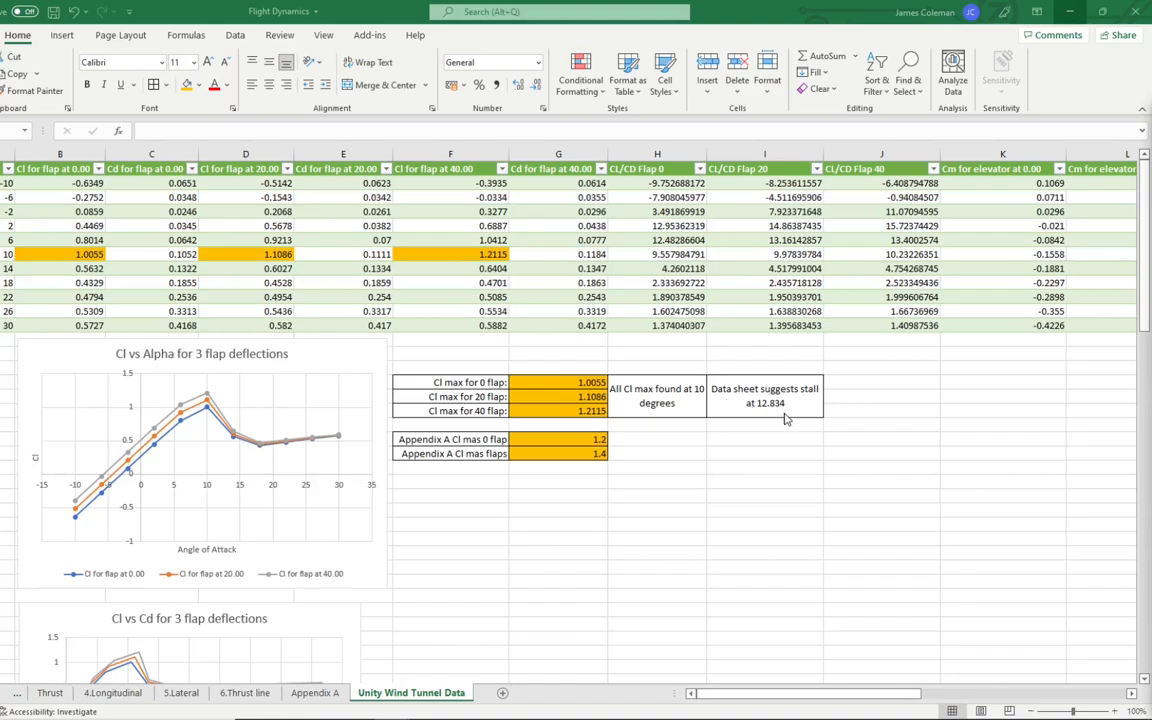
mouse_move(221, 390)
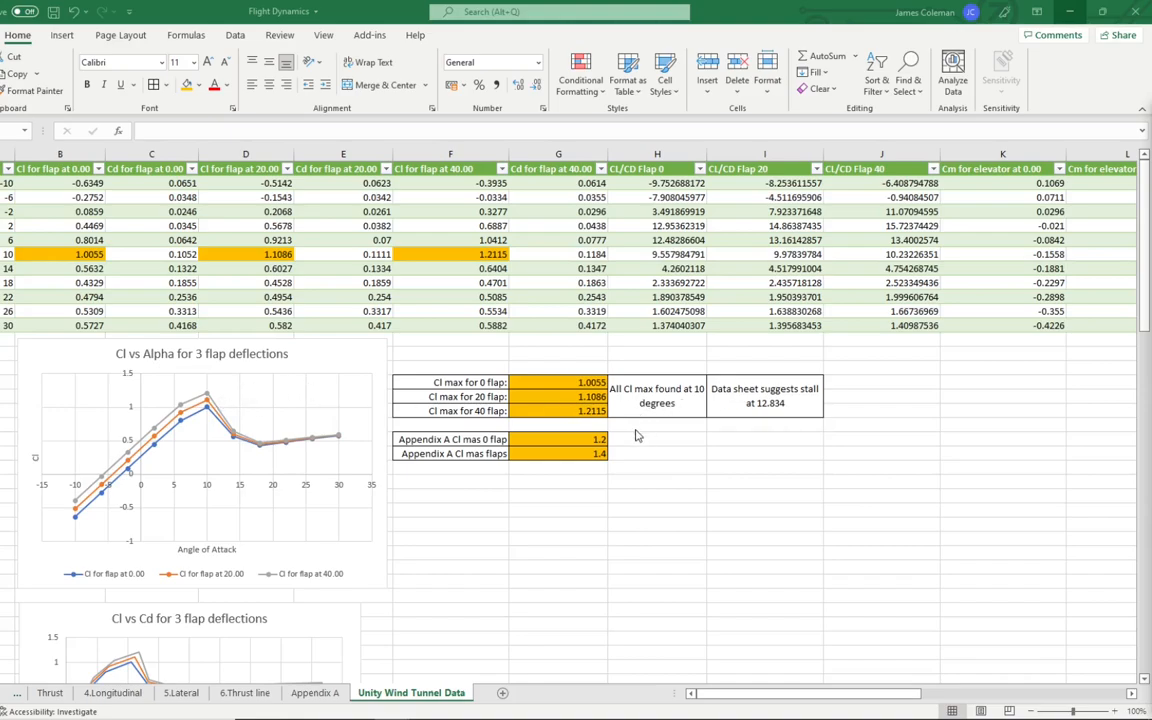
mouse_move(609, 447)
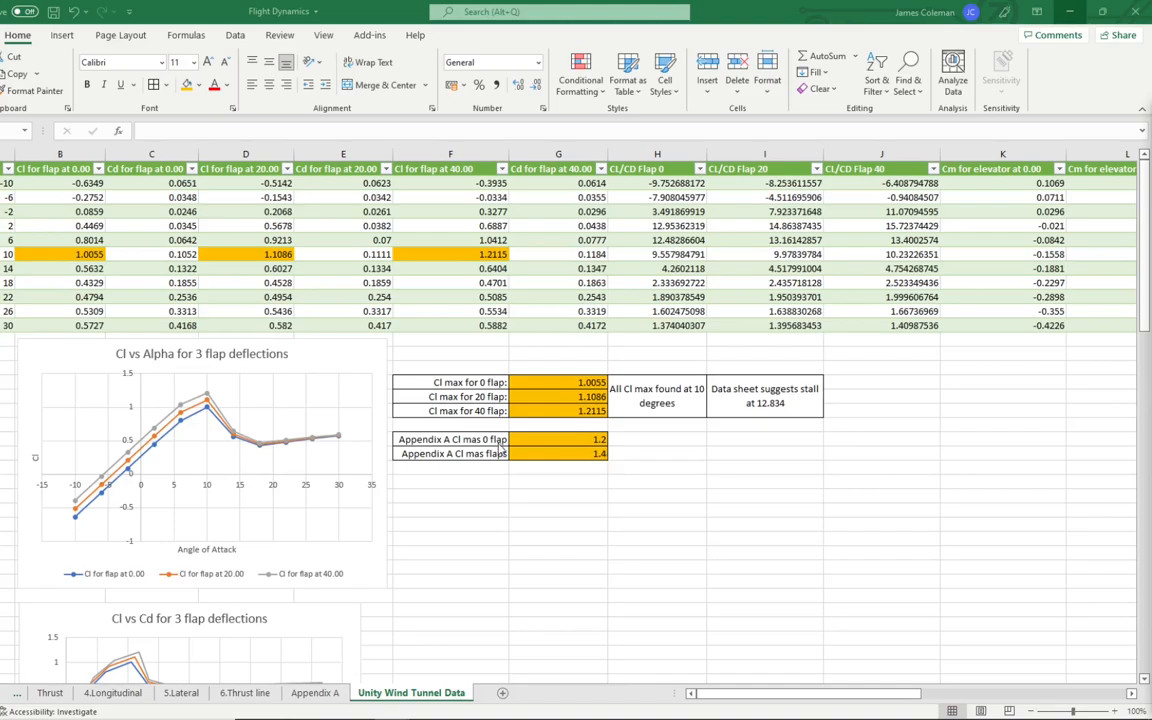
mouse_move(553, 473)
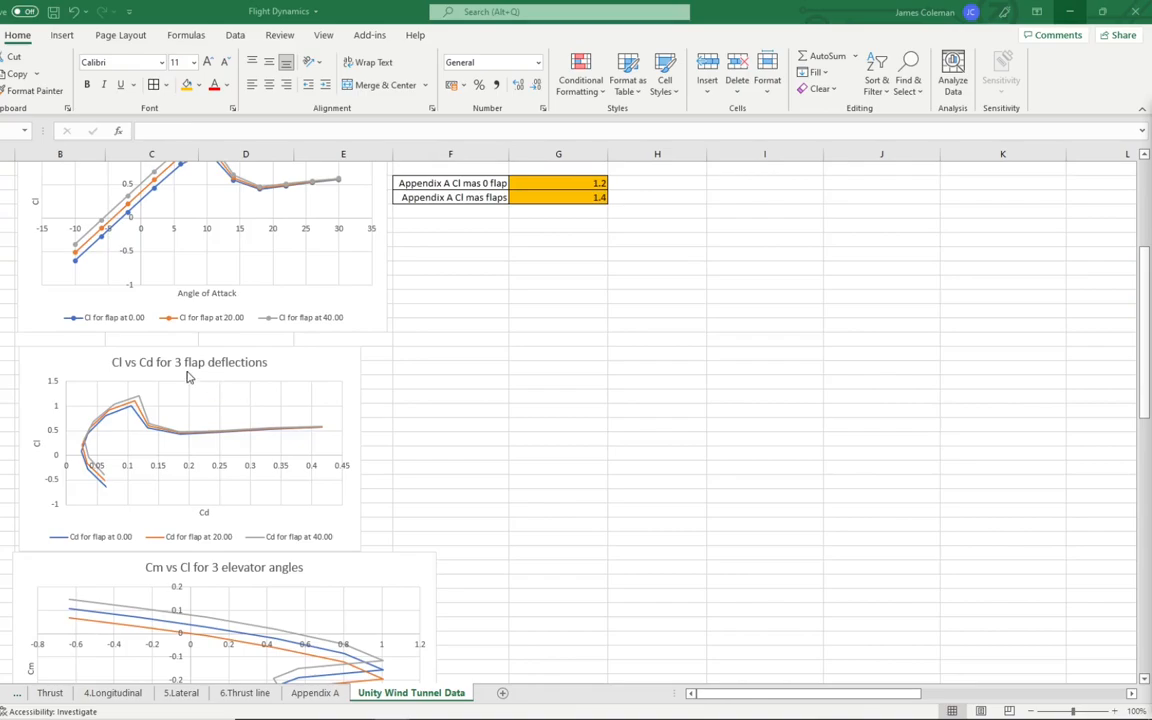
mouse_move(211, 378)
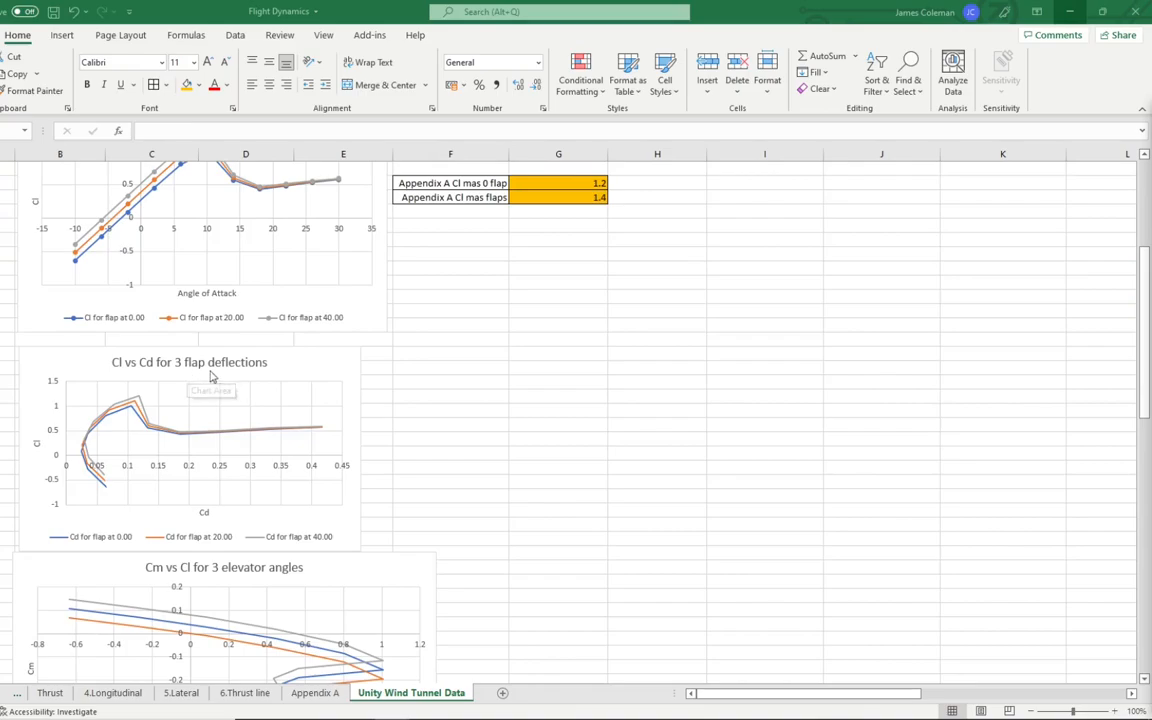
mouse_move(128, 546)
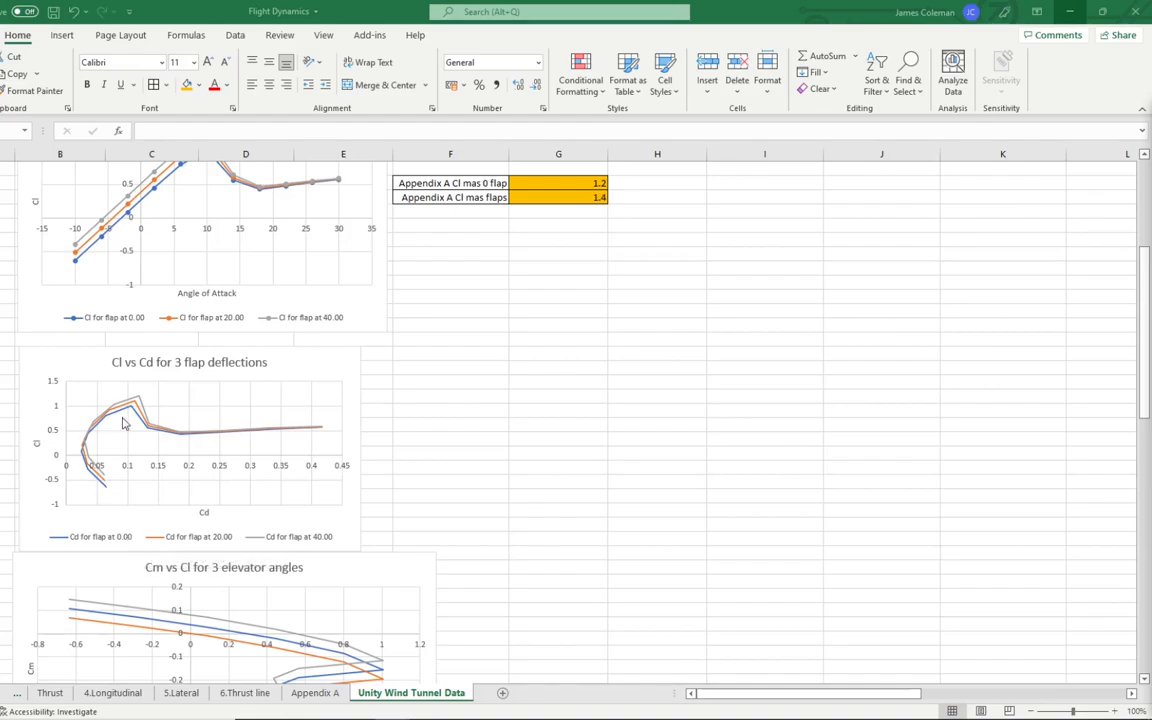
Scroll to the Cl/Cd chart showing max Cl/Cd 15.7, 14.9 and 13 against Appendix A's 30.
scroll("down", 3)
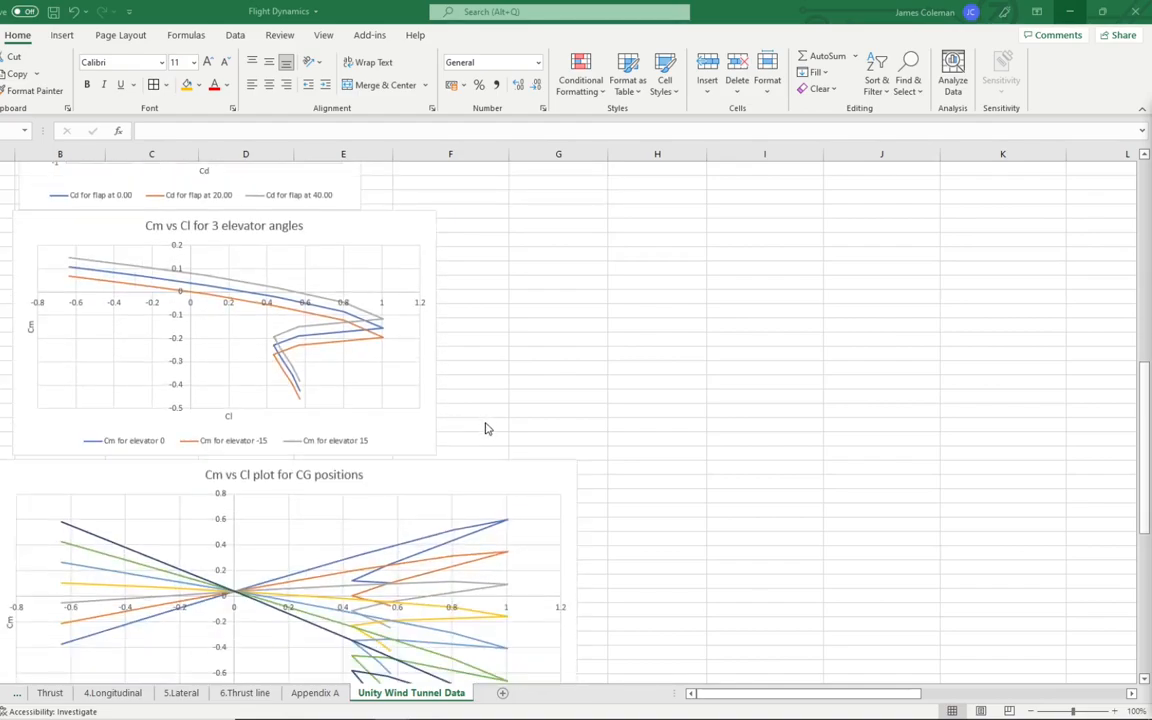
scroll("down", 3)
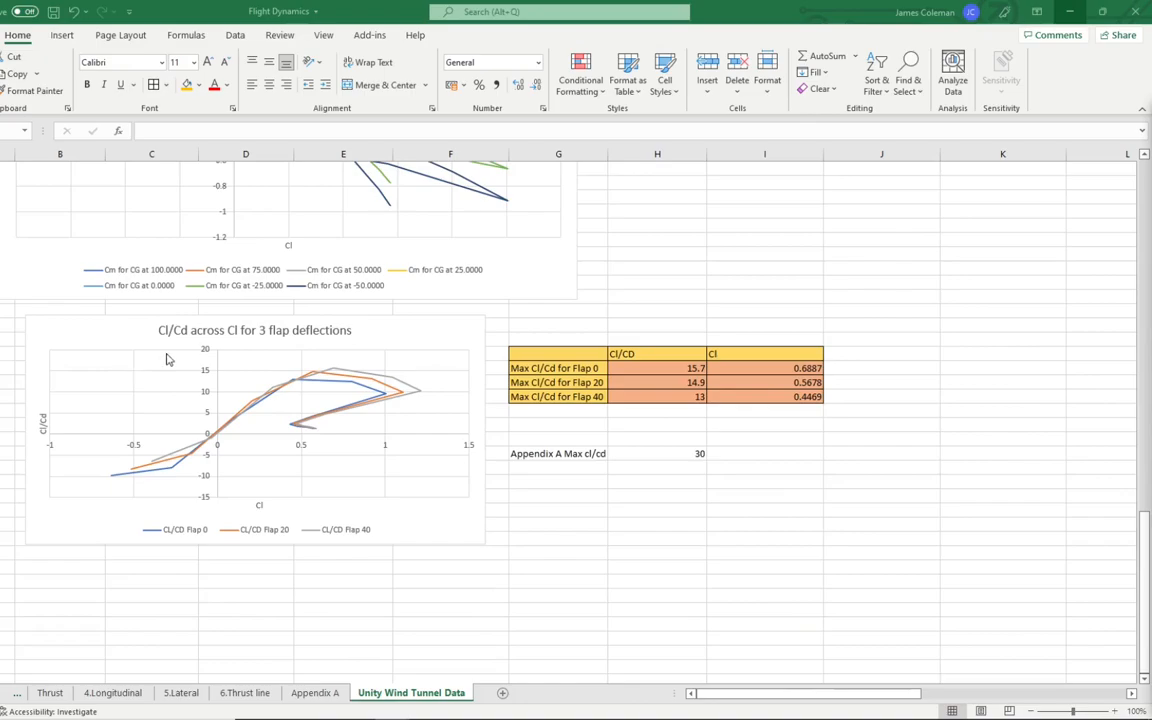
mouse_move(602, 295)
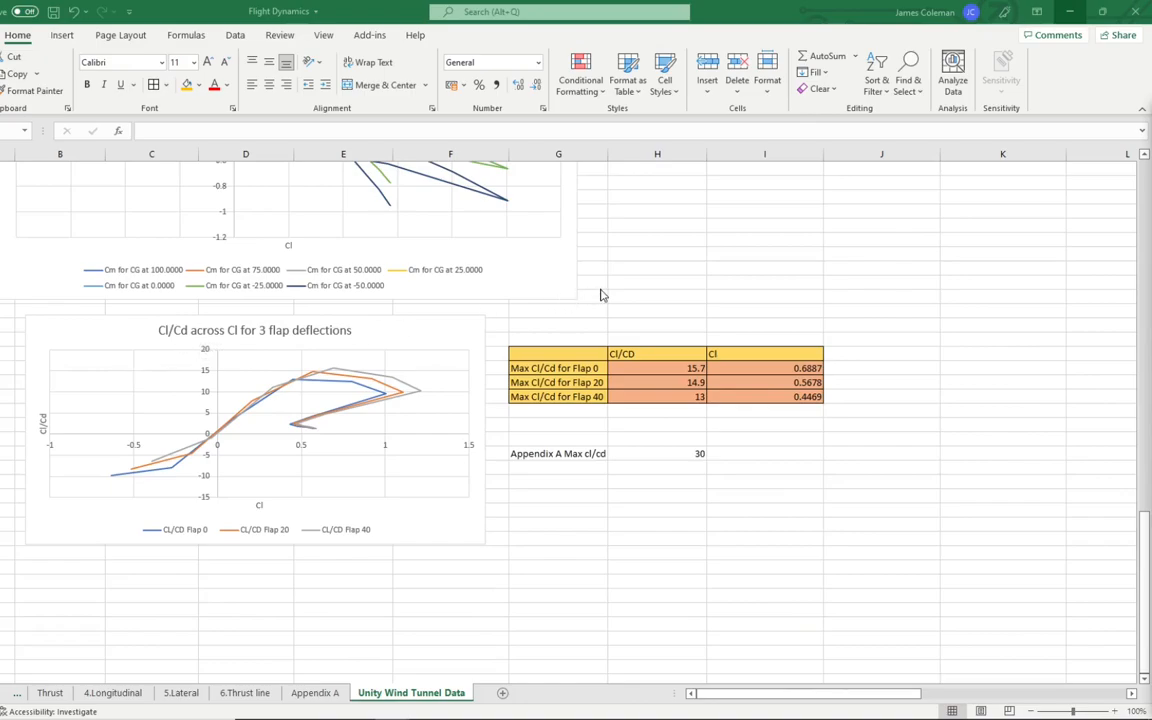
mouse_move(313, 391)
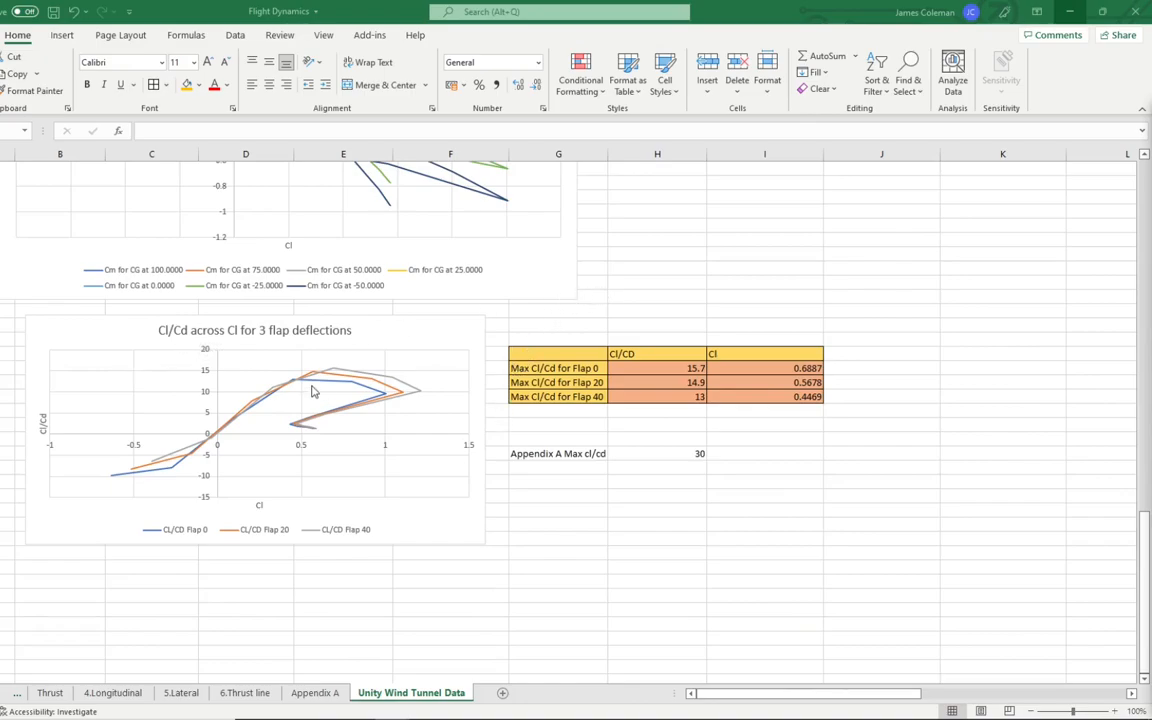
mouse_move(515, 422)
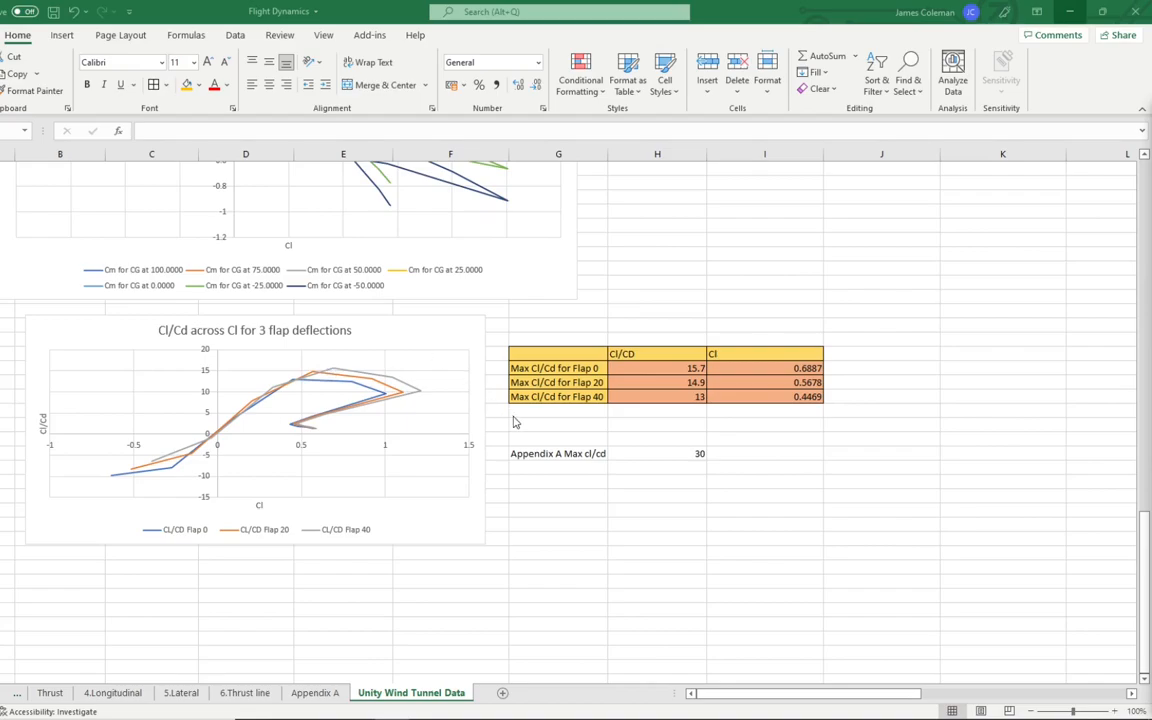
mouse_move(517, 421)
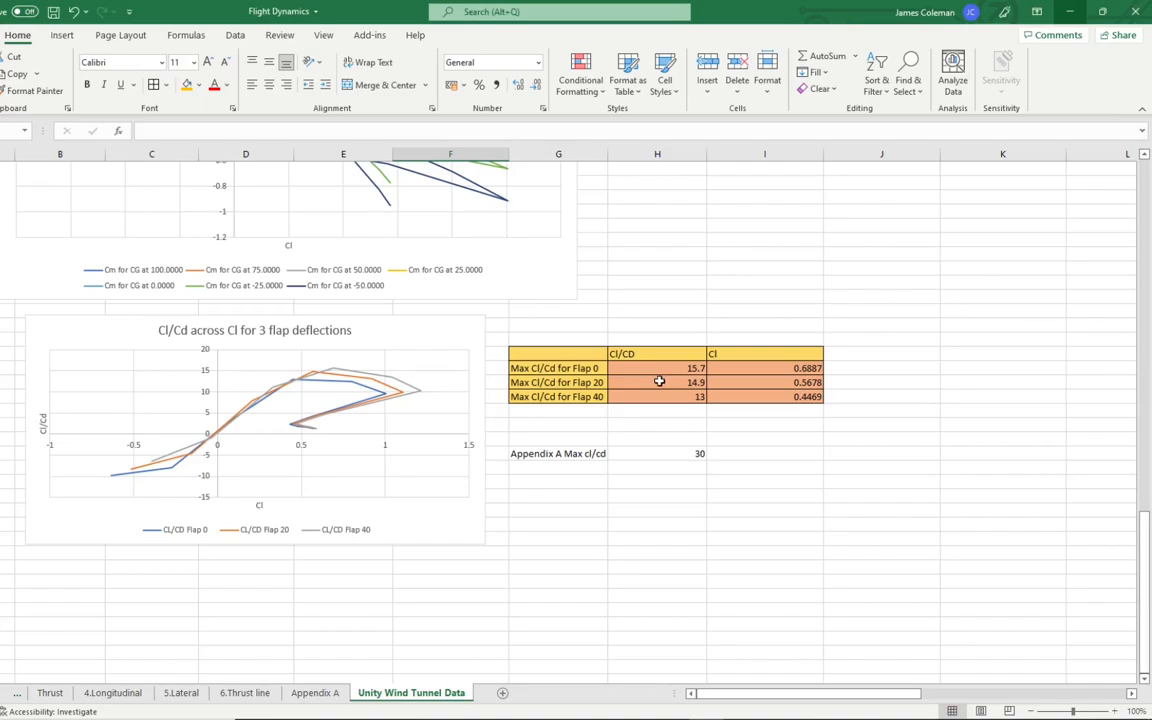
left_click(657, 382)
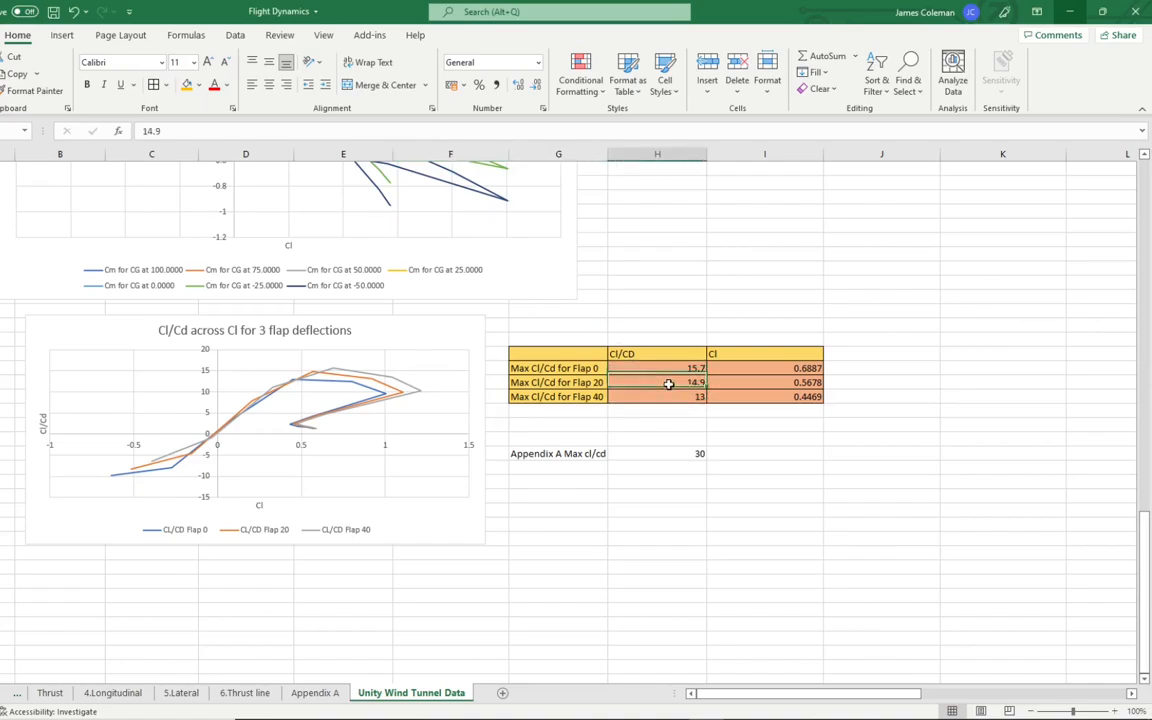
left_click(657, 396)
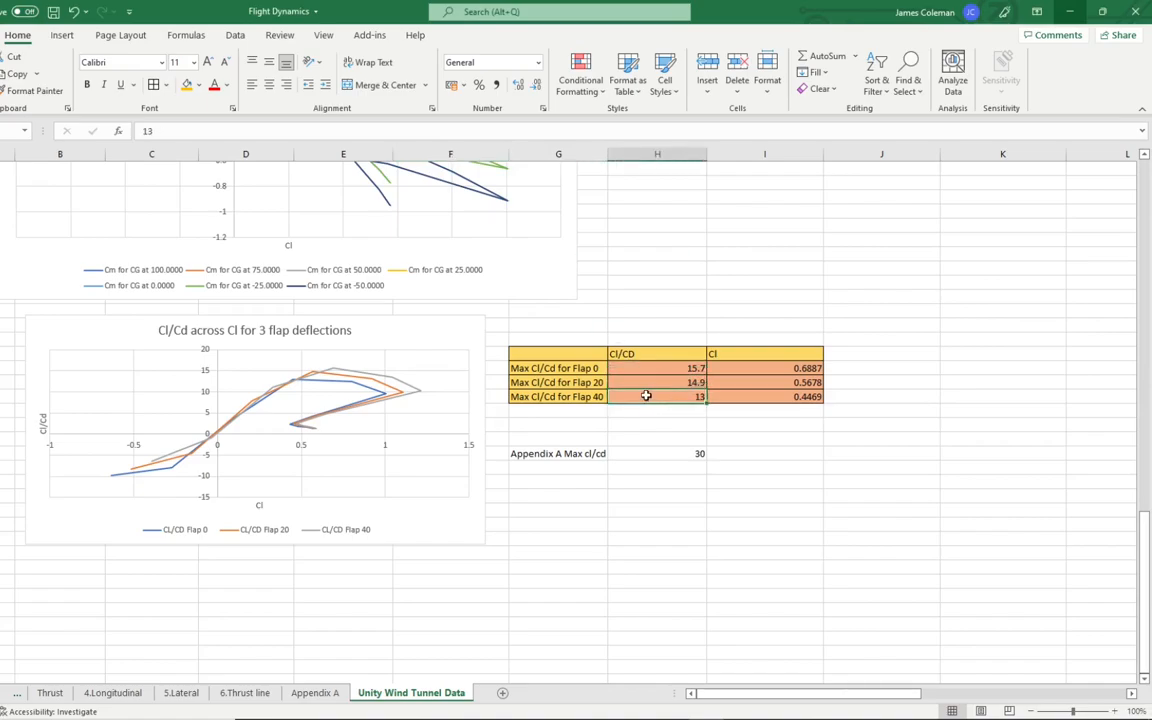
mouse_move(614, 421)
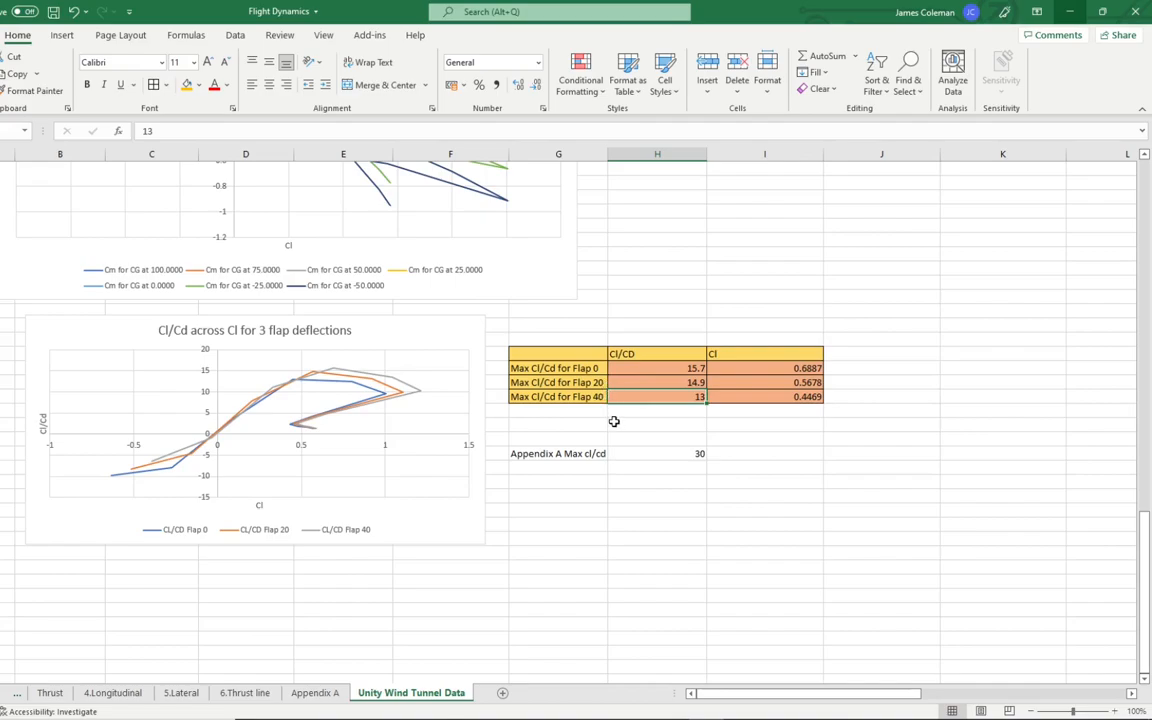
left_click(657, 412)
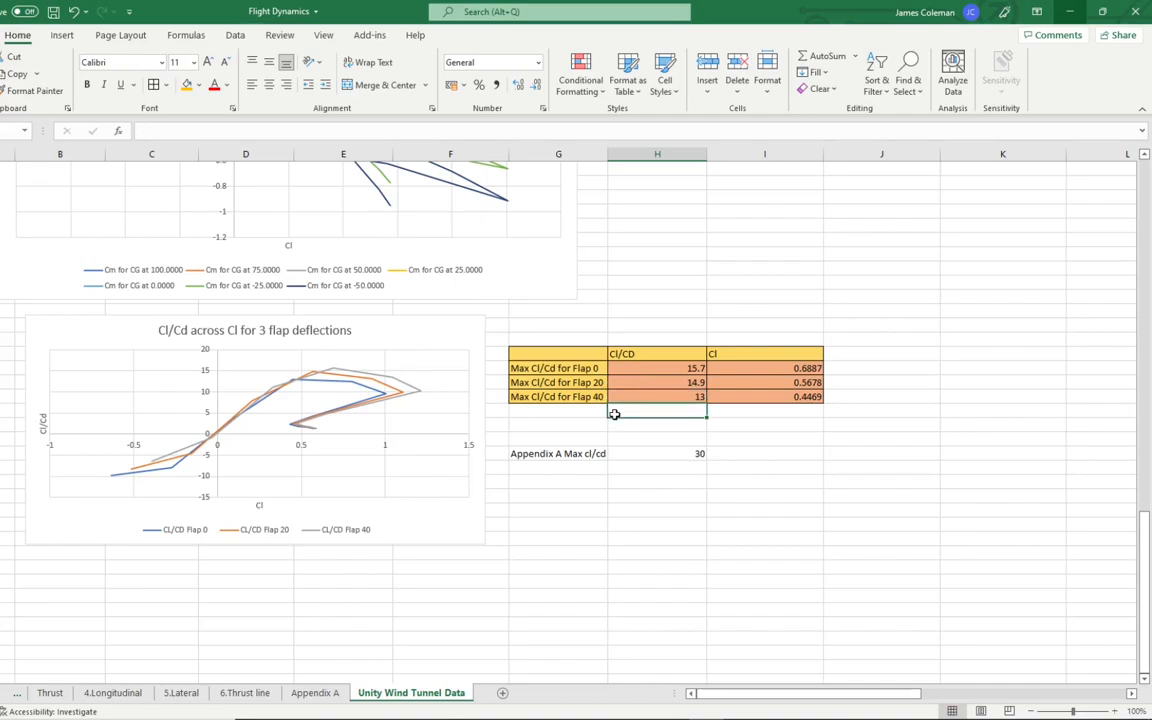
left_click(764, 368)
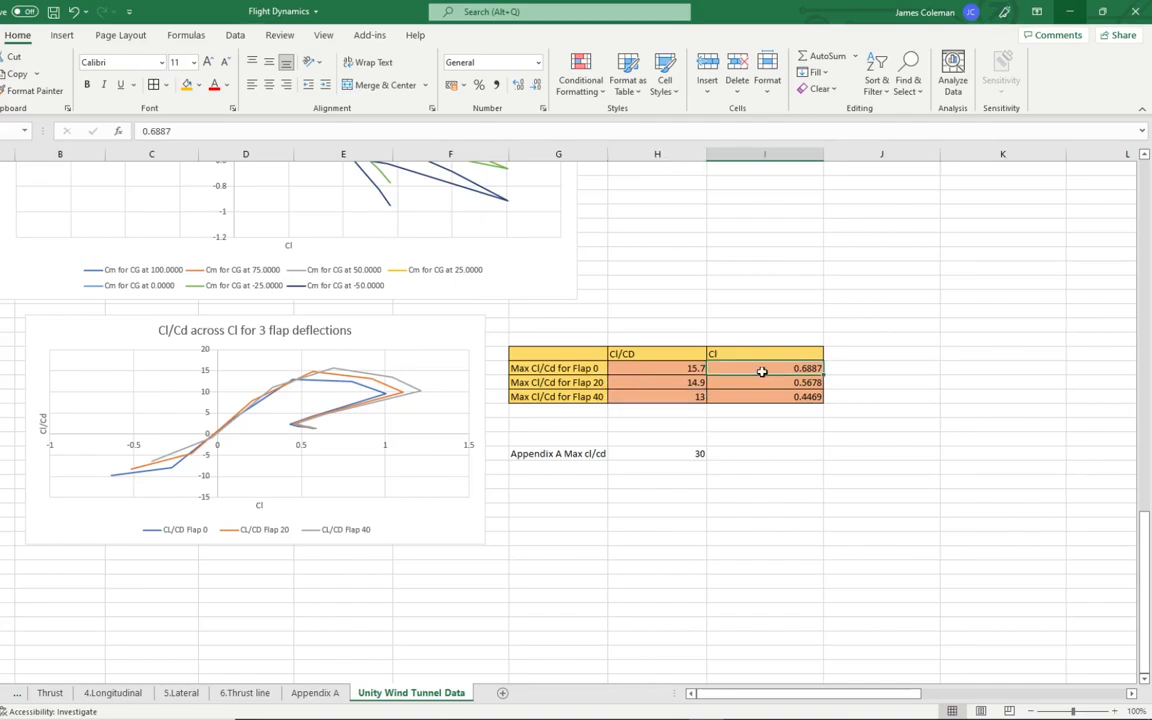
left_click(765, 382)
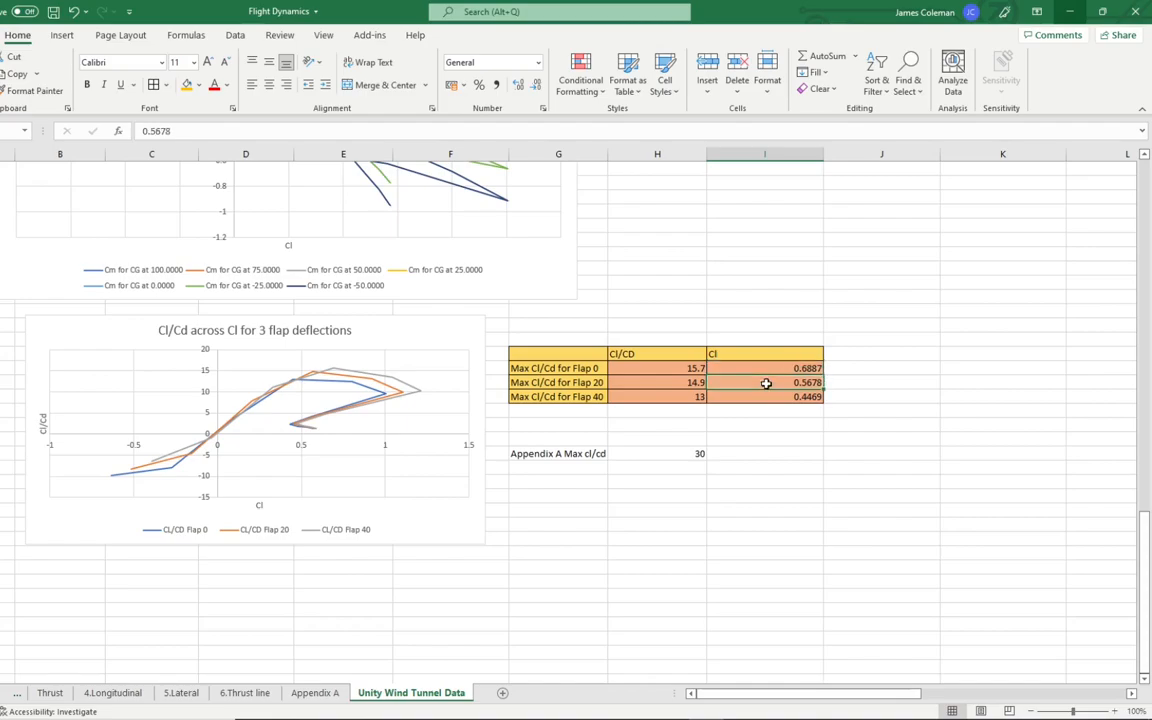
left_click(765, 396)
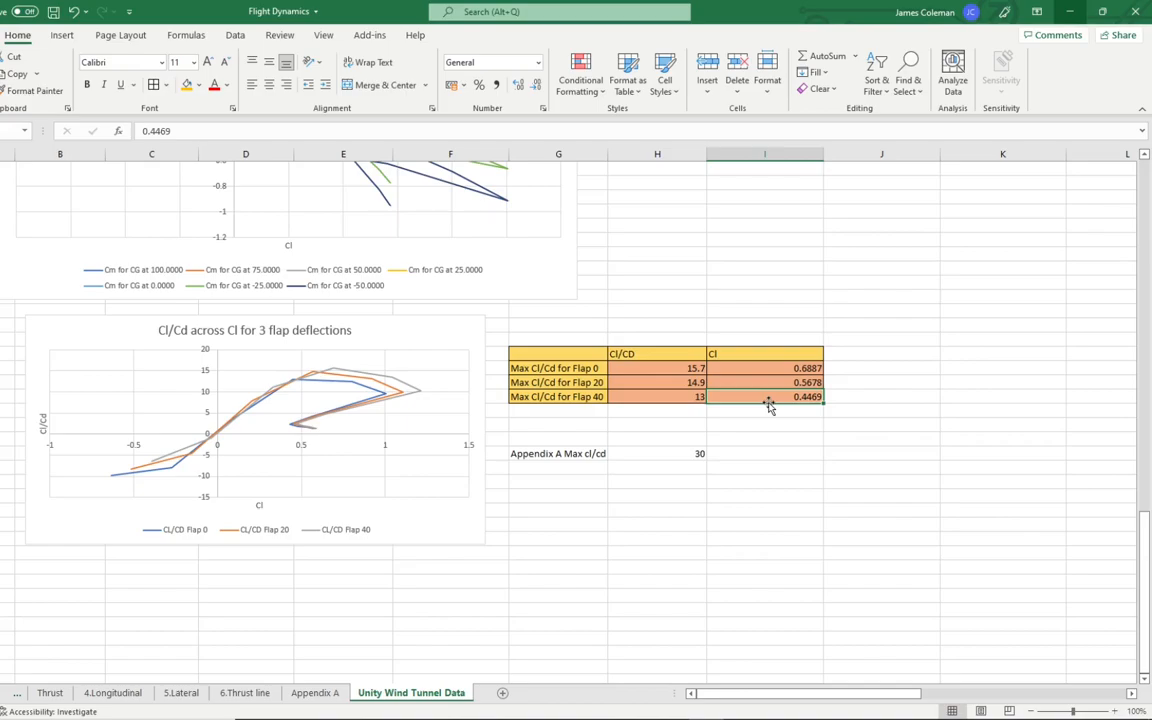
mouse_move(632, 411)
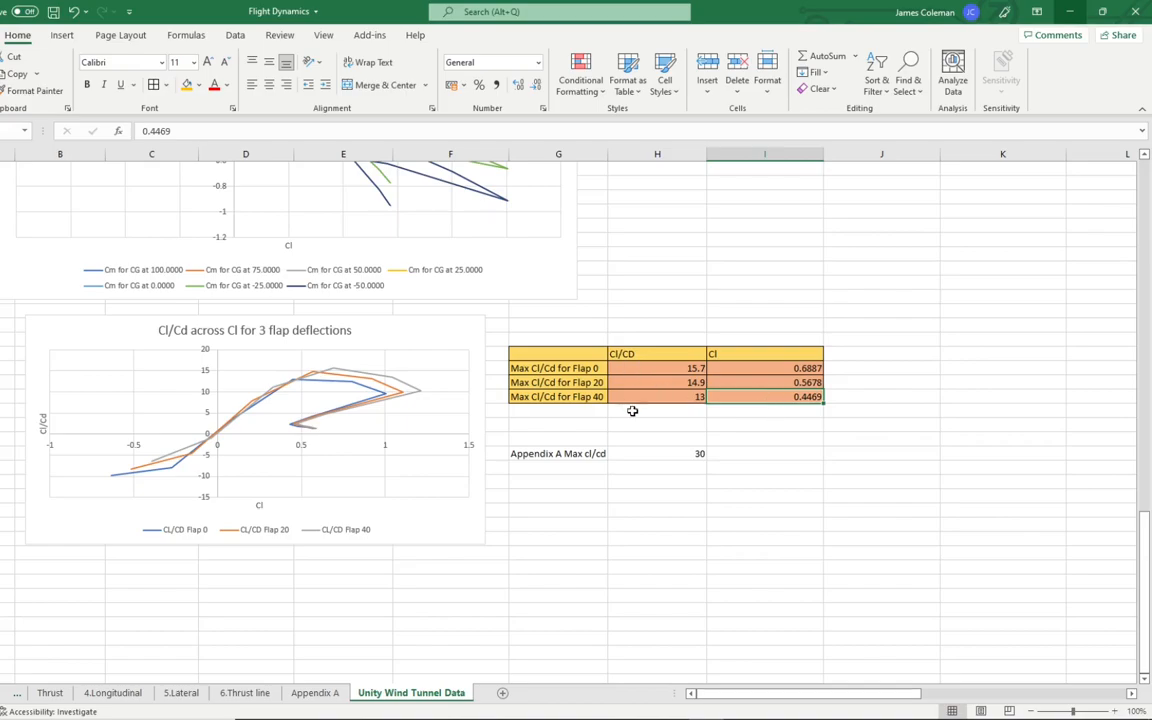
left_click(657, 411)
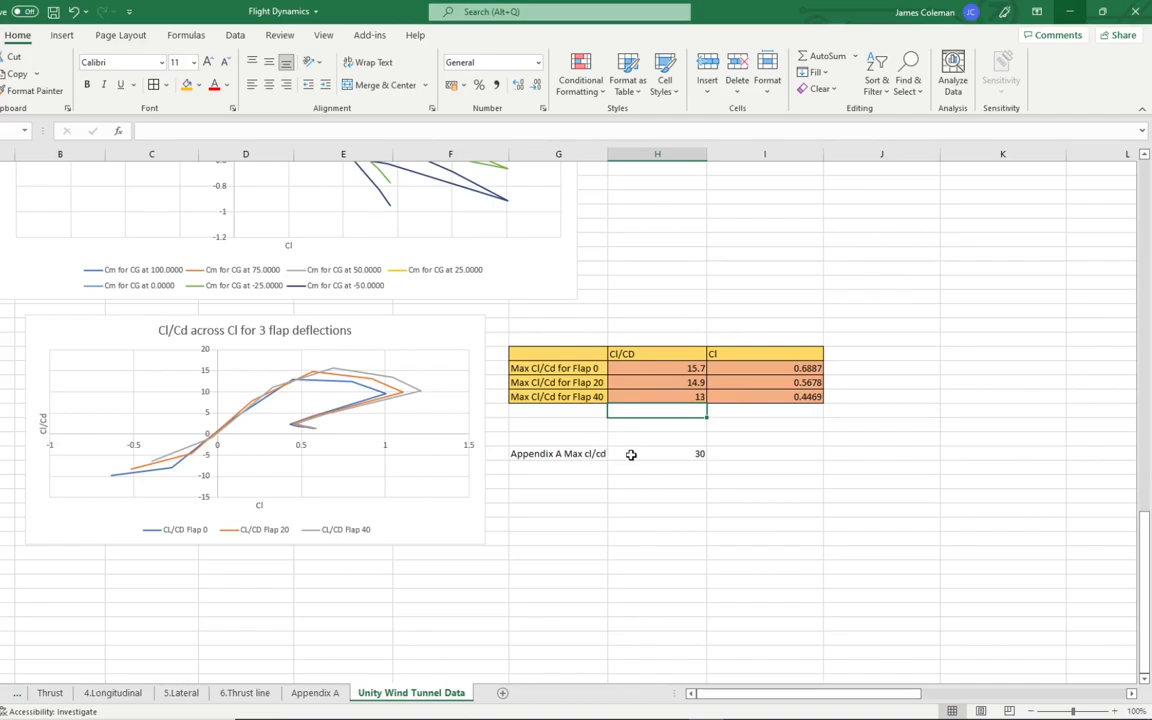
left_click(657, 453)
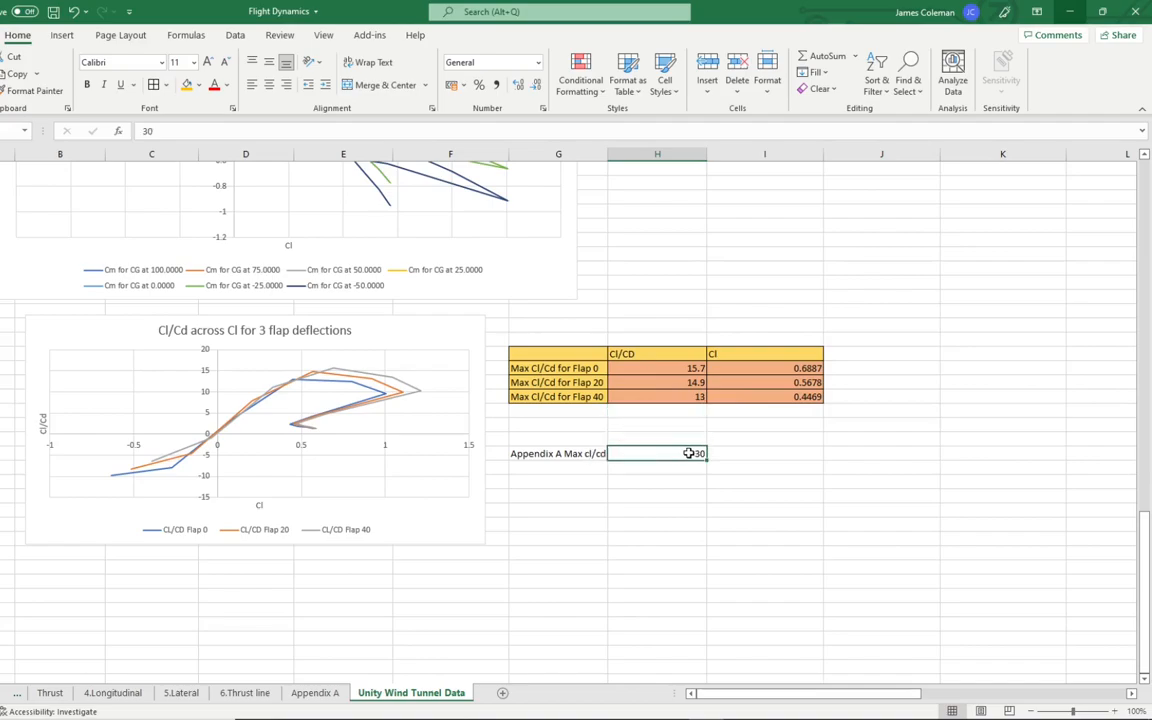
Scroll the Unity Wind Tunnel Data sheet to the Cm vs Cl chart for three elevator angles.
scroll("down", 3)
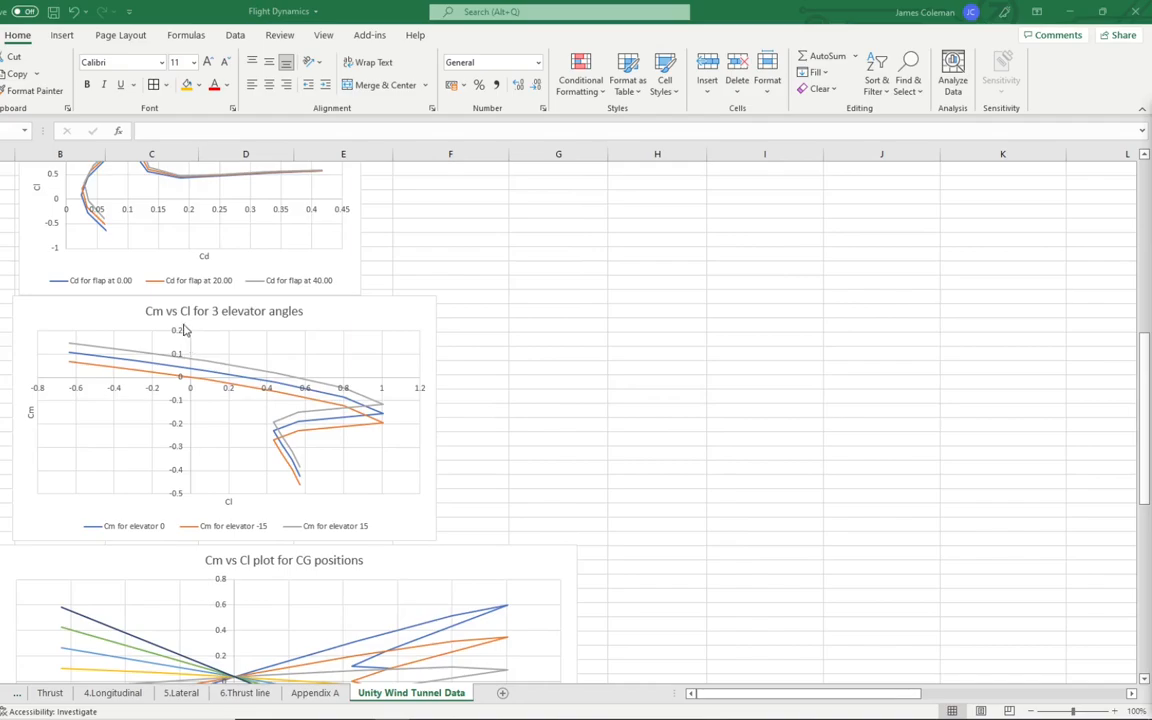
mouse_move(458, 322)
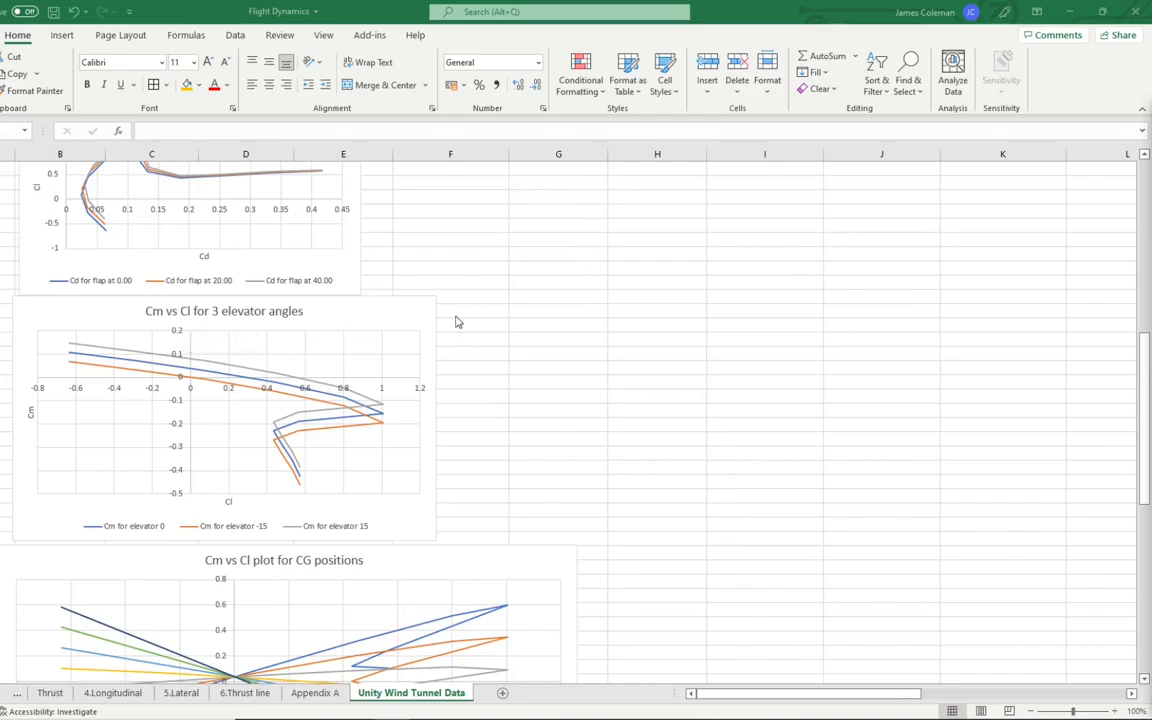
mouse_move(185, 392)
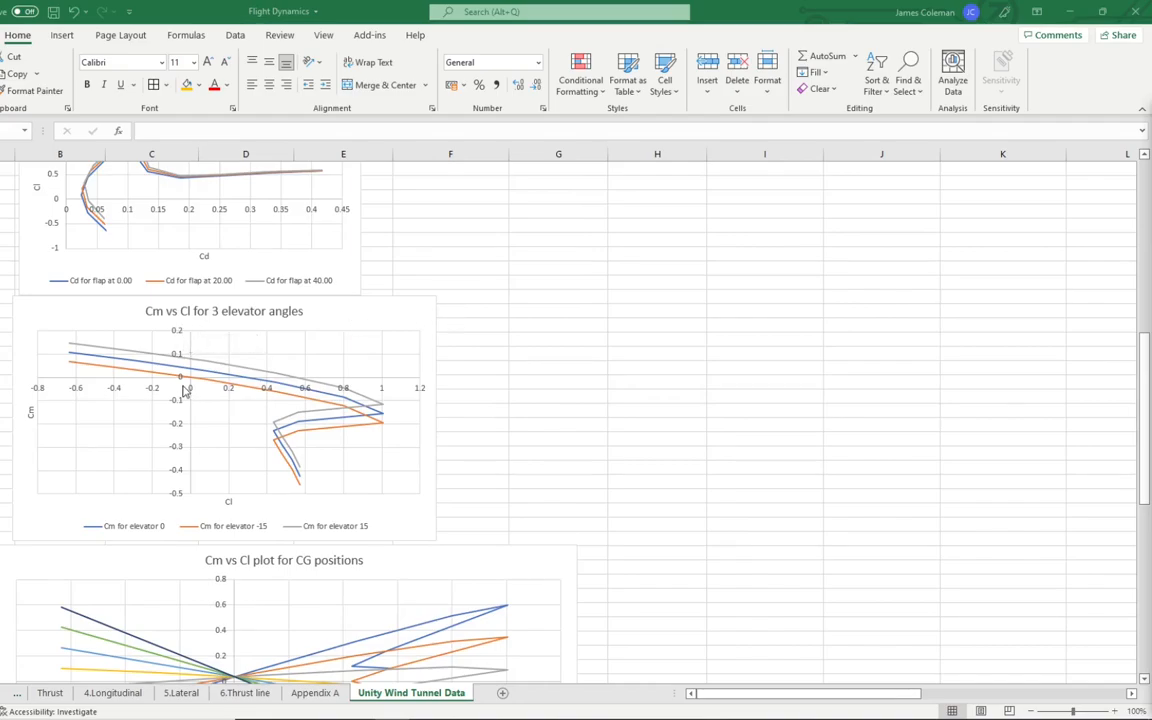
mouse_move(192, 389)
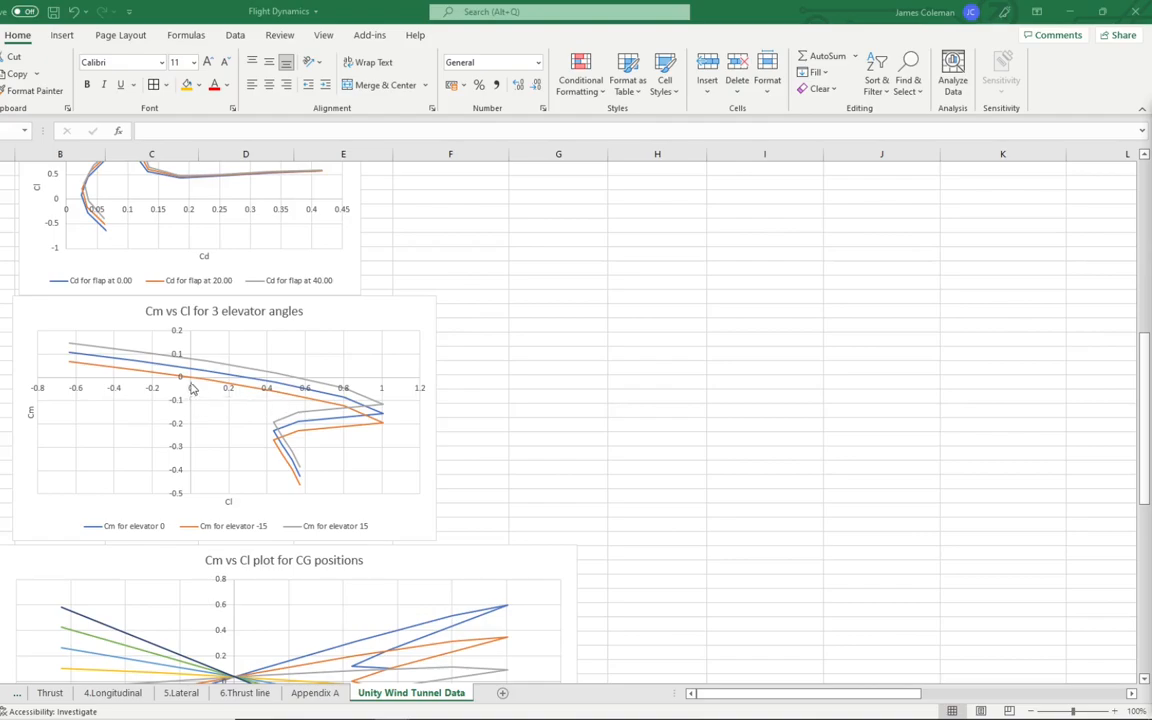
mouse_move(490, 363)
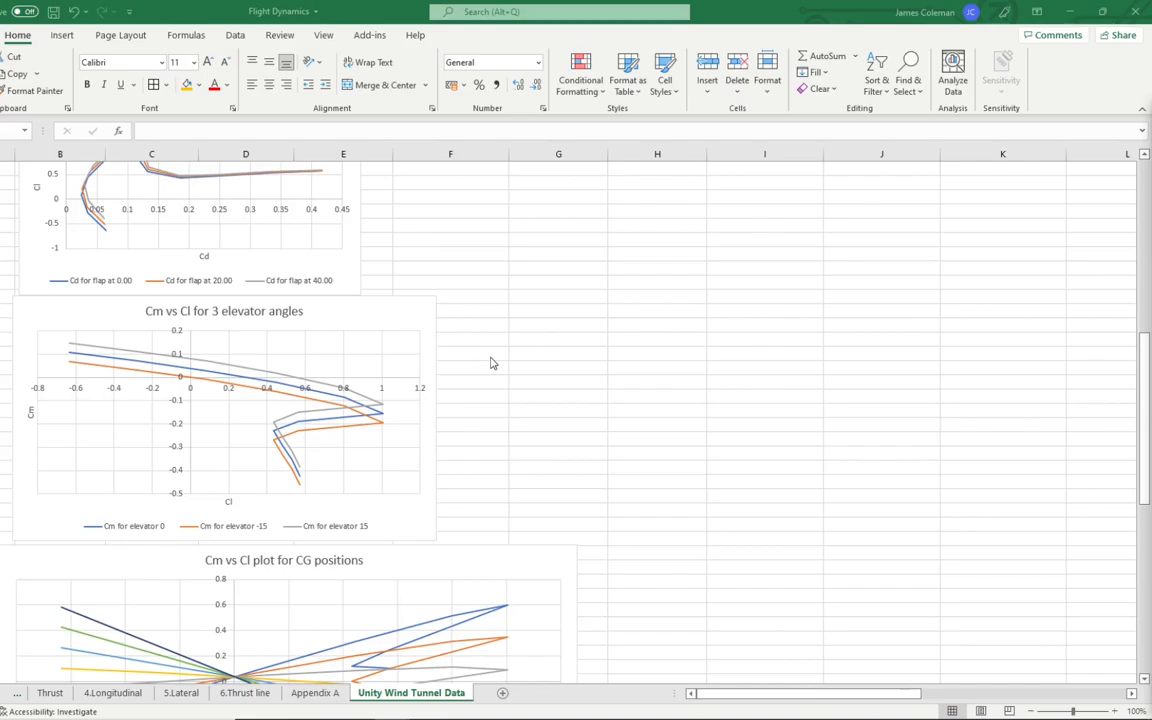
mouse_move(459, 447)
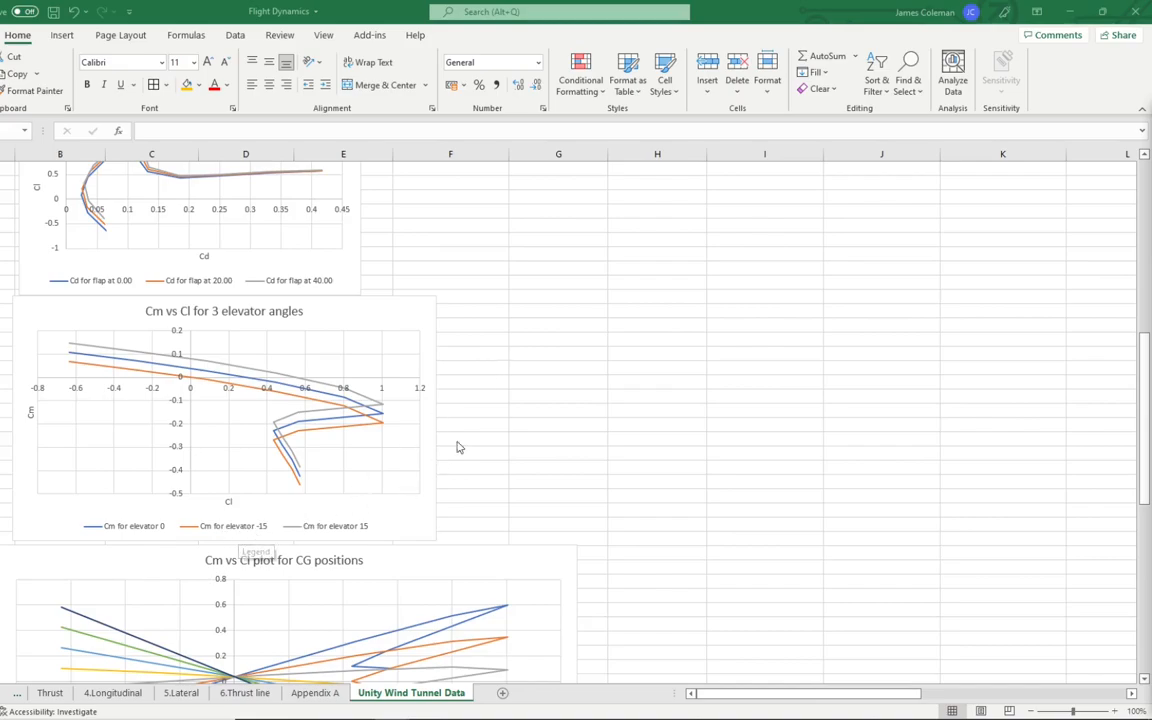
mouse_move(483, 430)
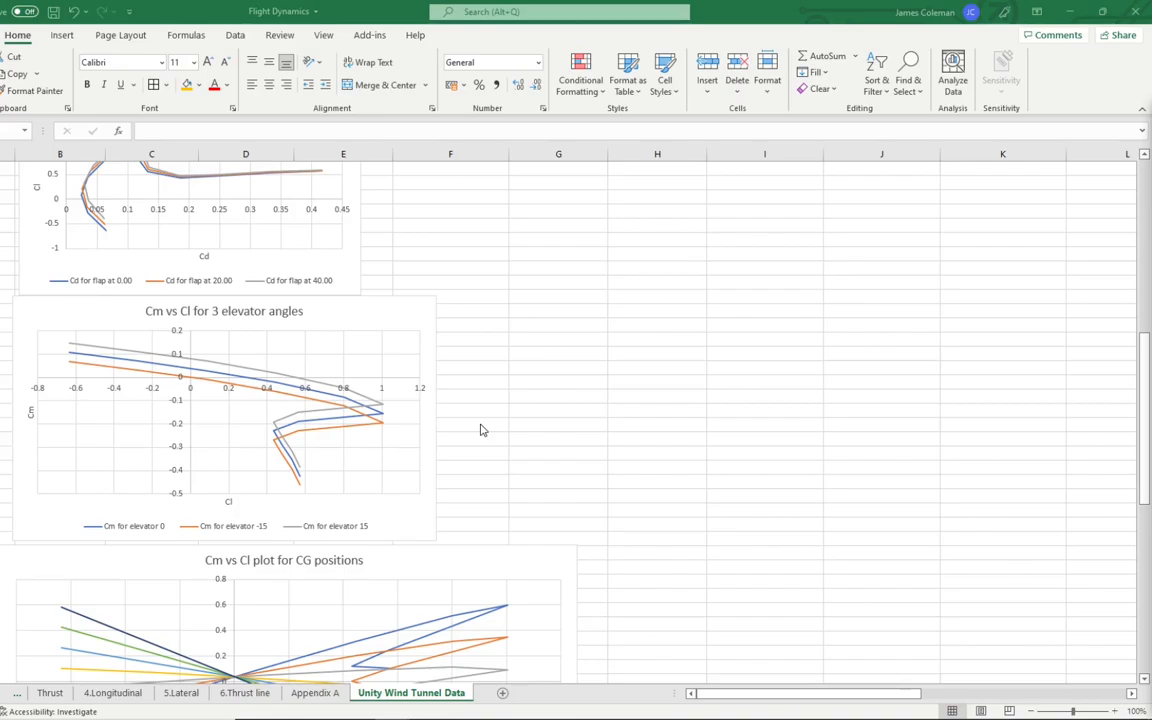
Scroll the wind tunnel sheet down to the Cm vs Cl plot for seven CG positions (-50 to 100).
scroll("down", 3)
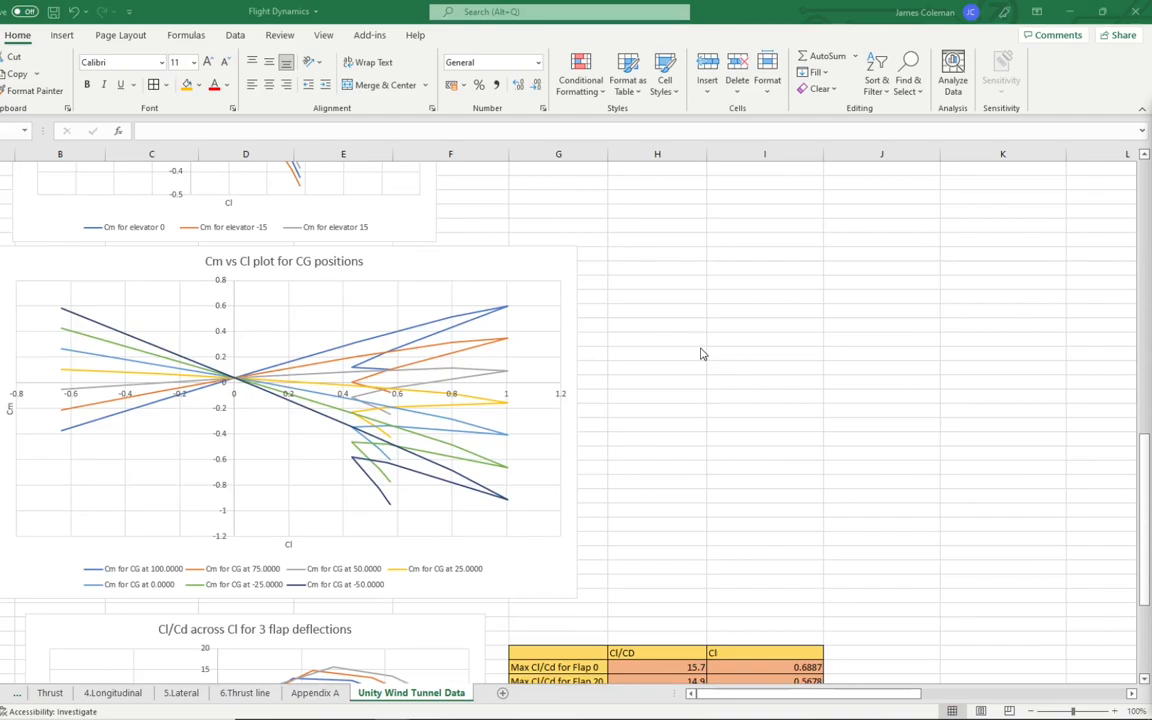
mouse_move(280, 278)
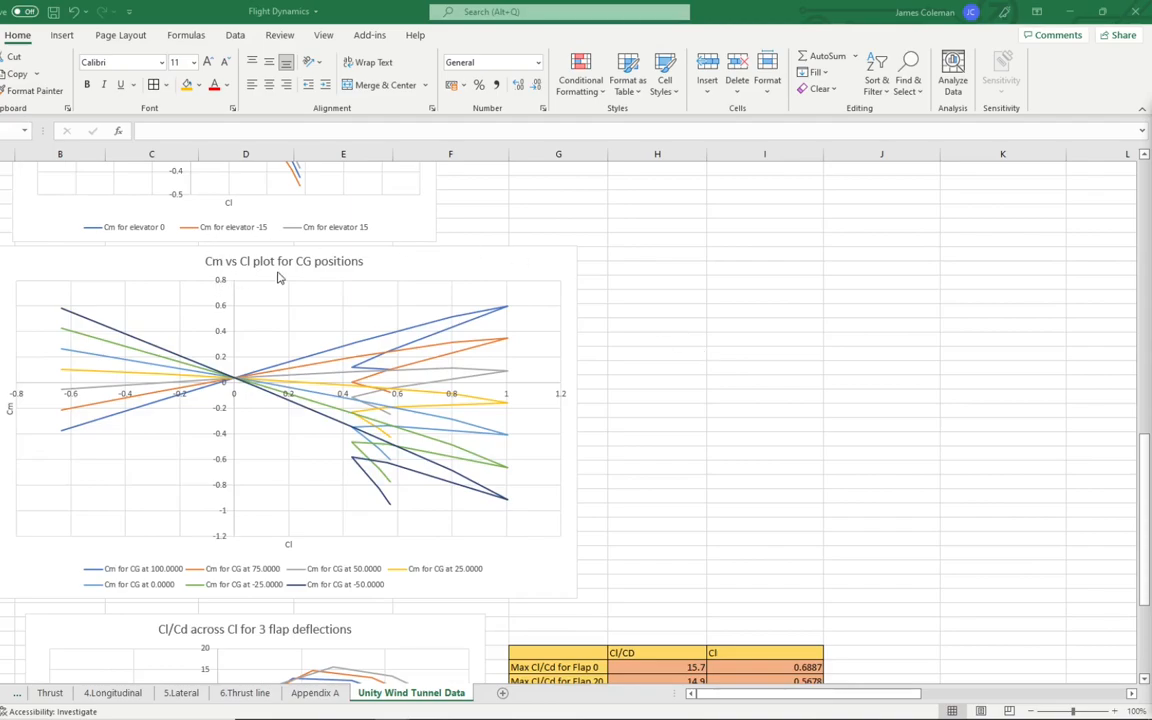
mouse_move(672, 329)
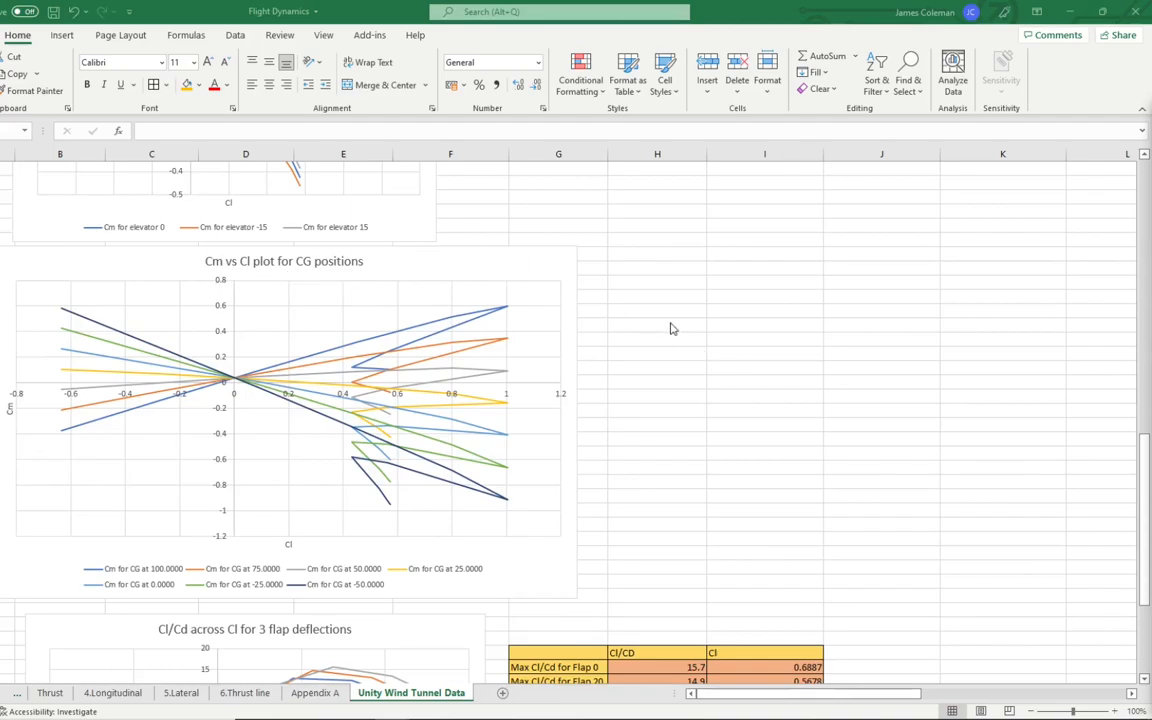
mouse_move(659, 423)
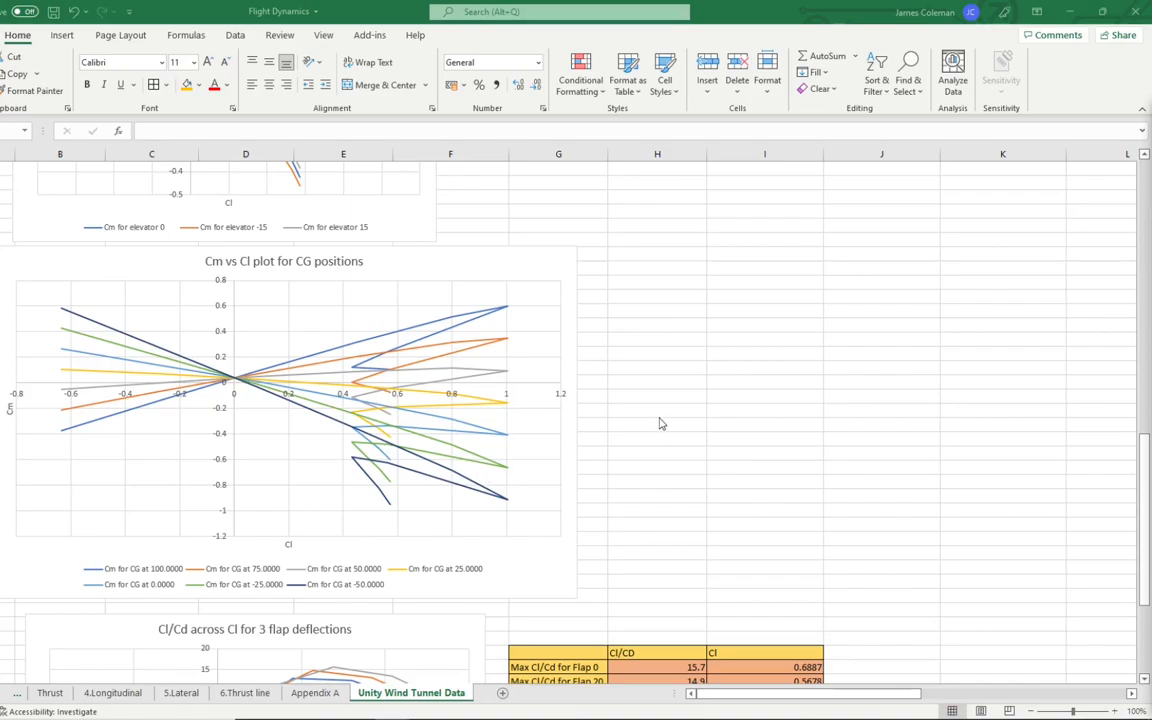
mouse_move(402, 309)
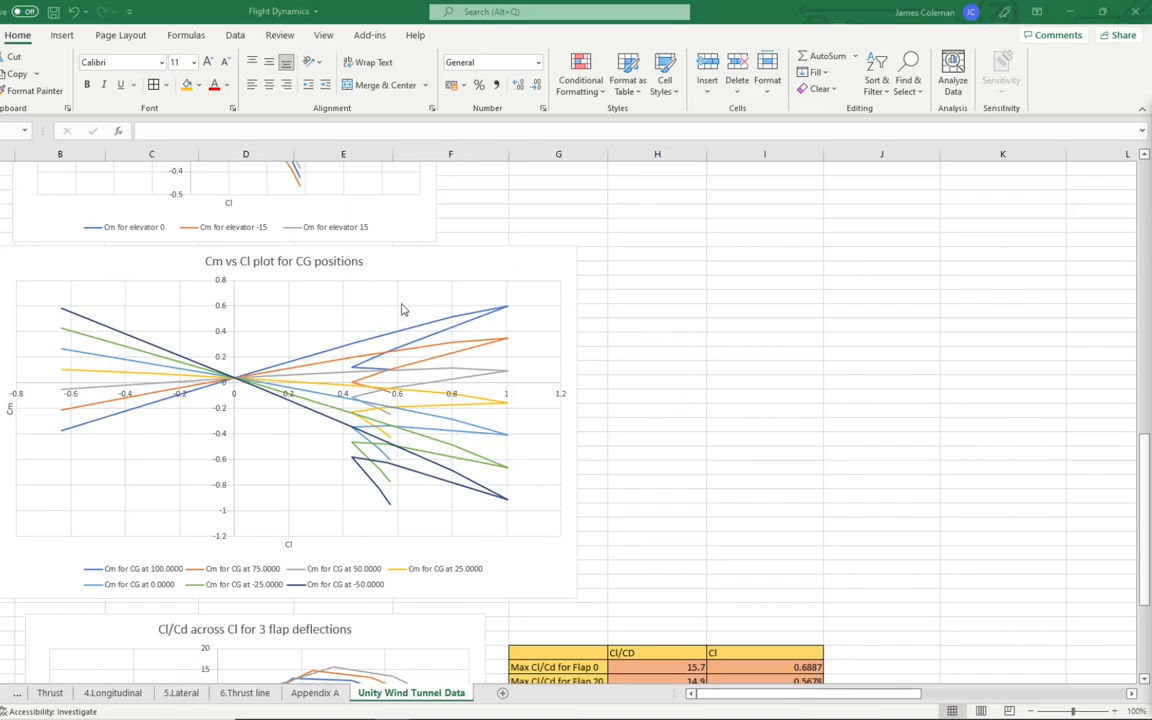
mouse_move(490, 622)
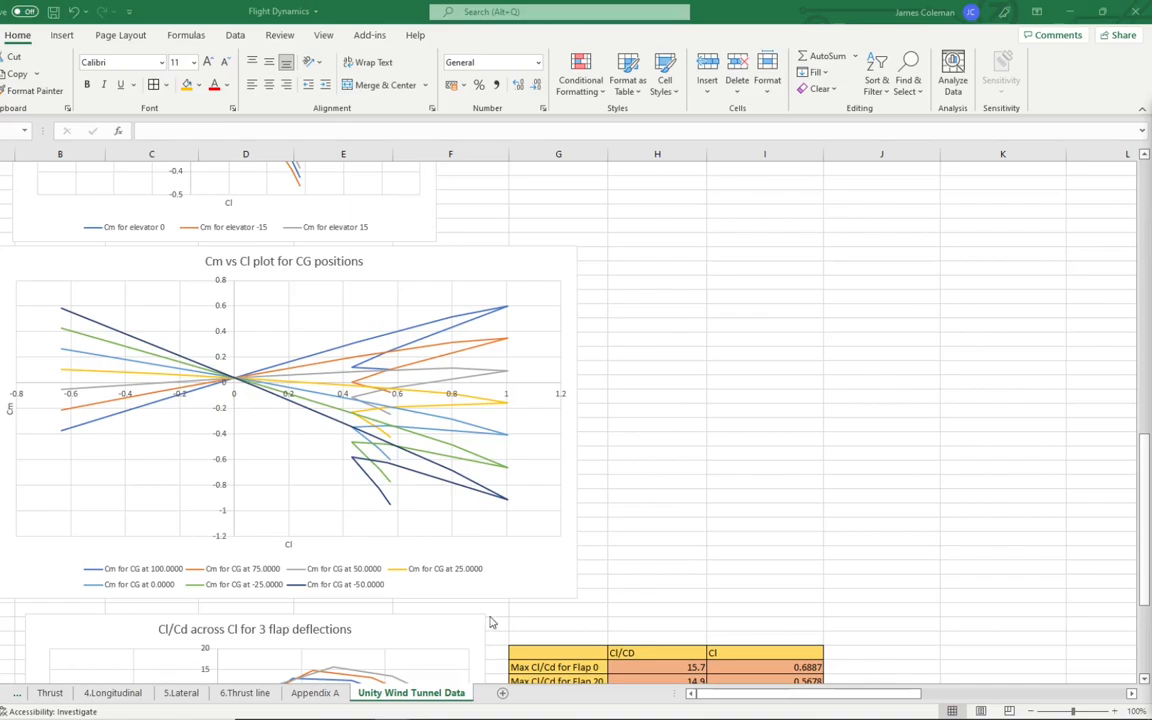
mouse_move(347, 590)
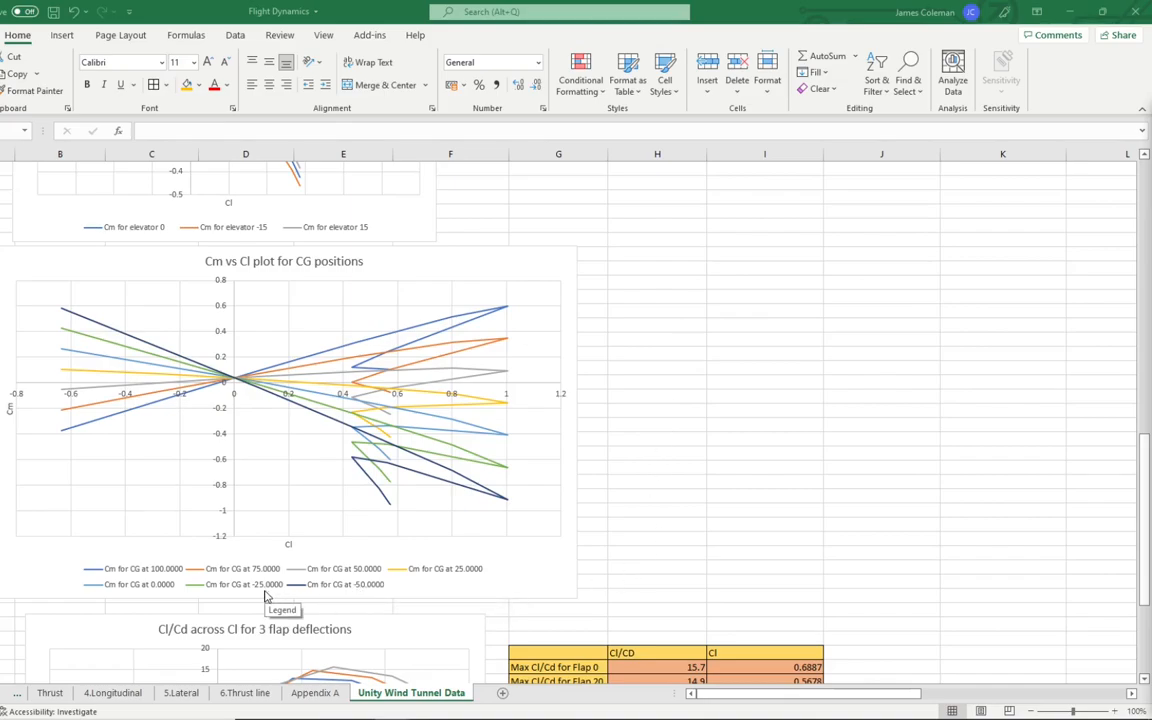
mouse_move(731, 426)
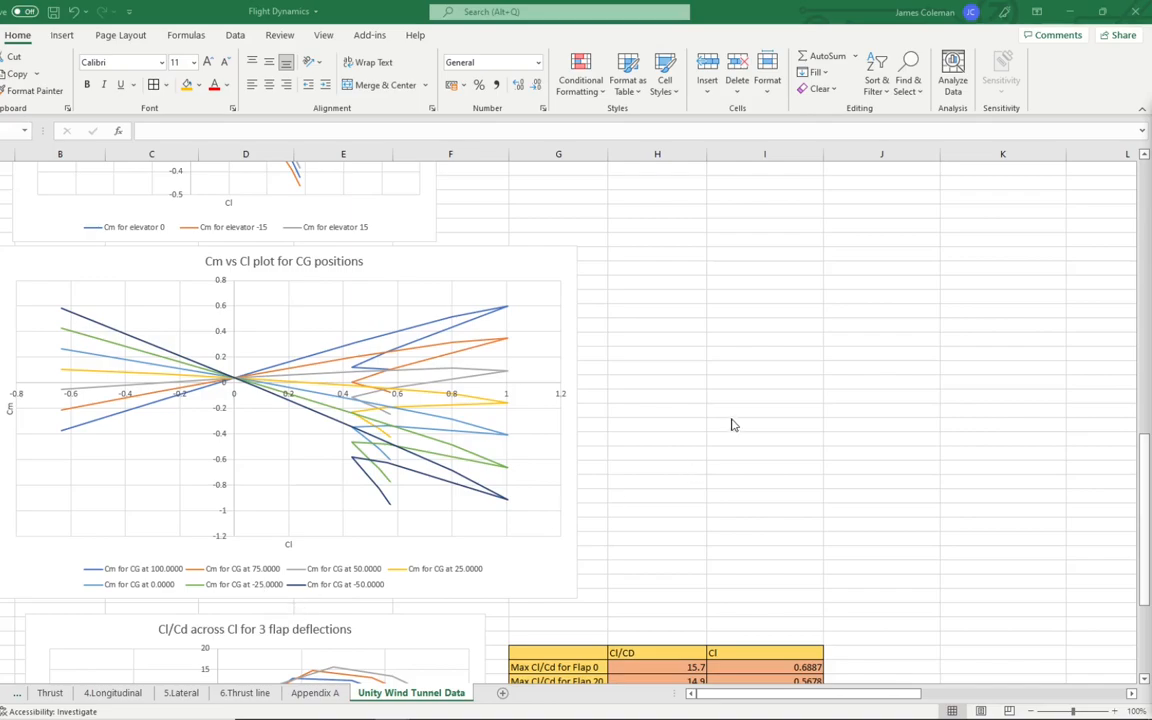
mouse_move(673, 311)
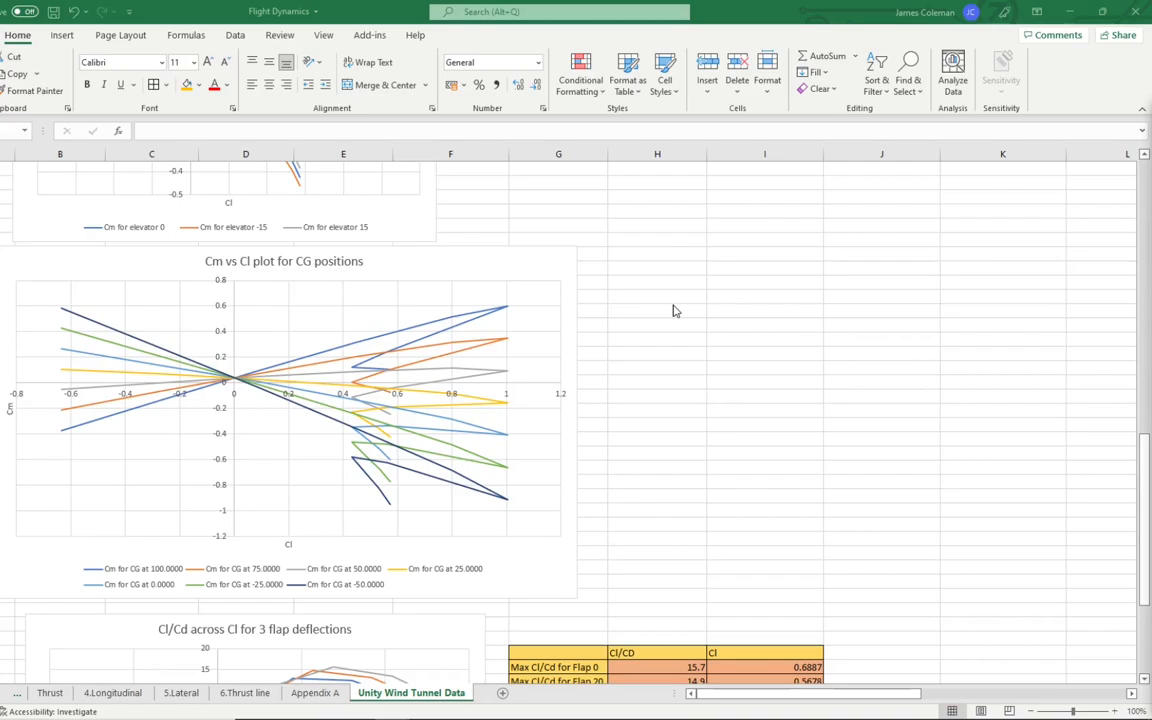
mouse_move(611, 323)
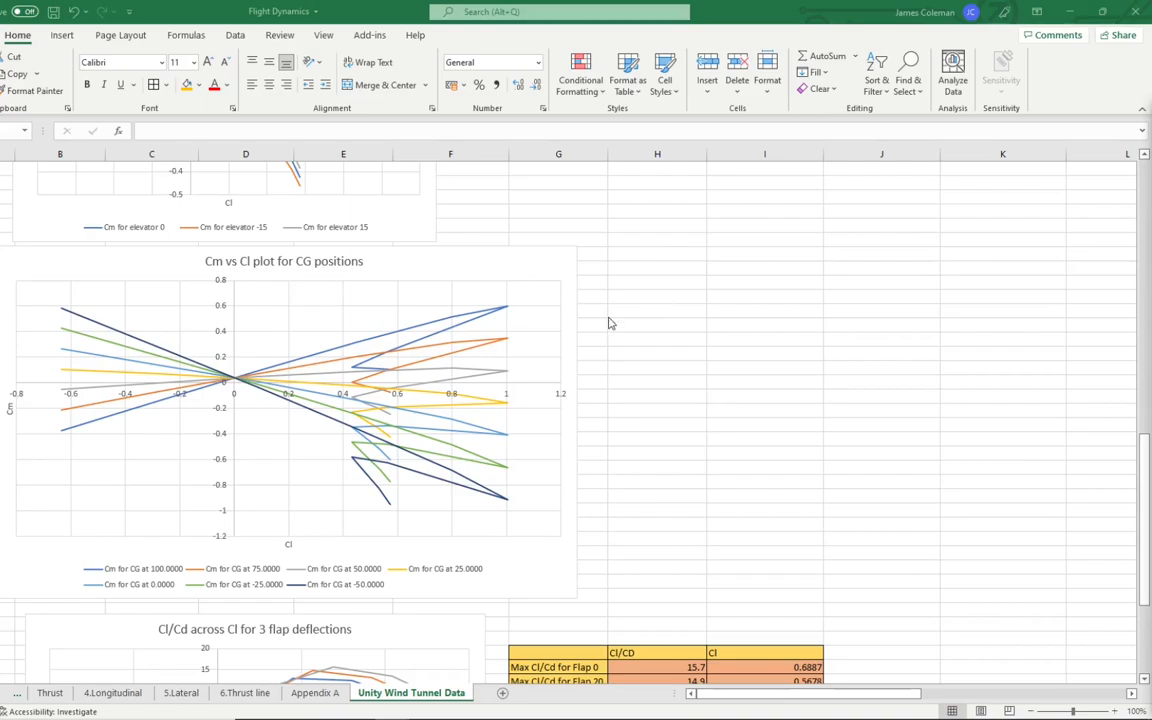
mouse_move(700, 380)
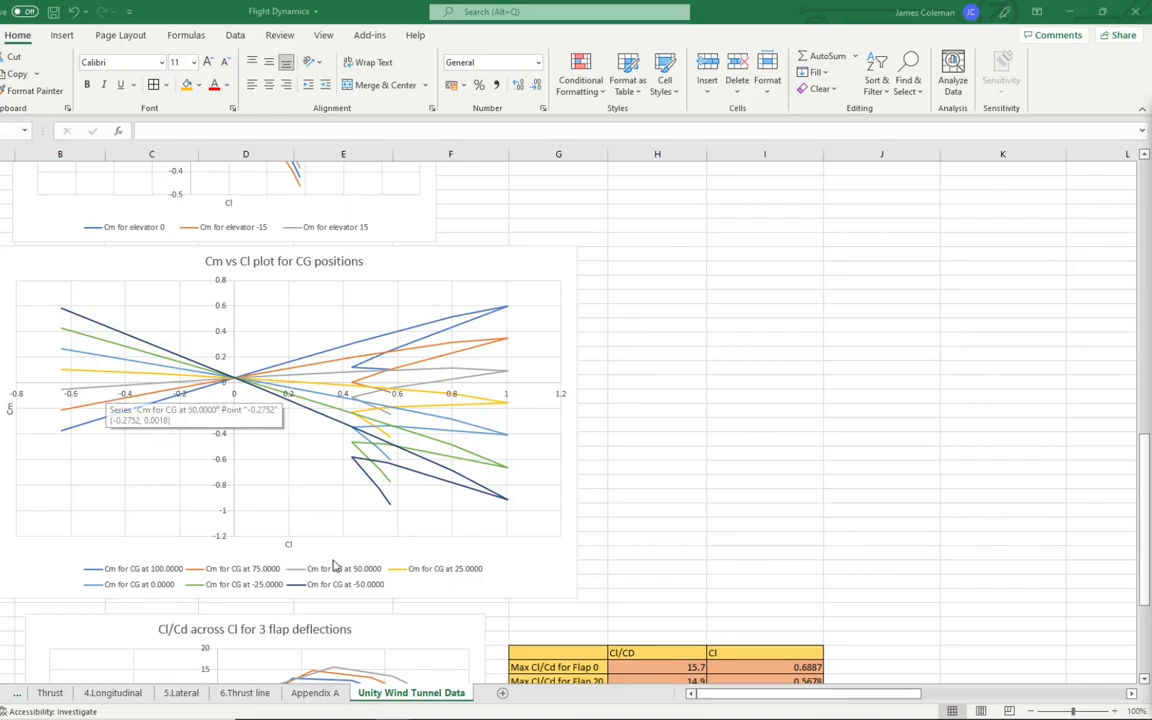
mouse_move(665, 446)
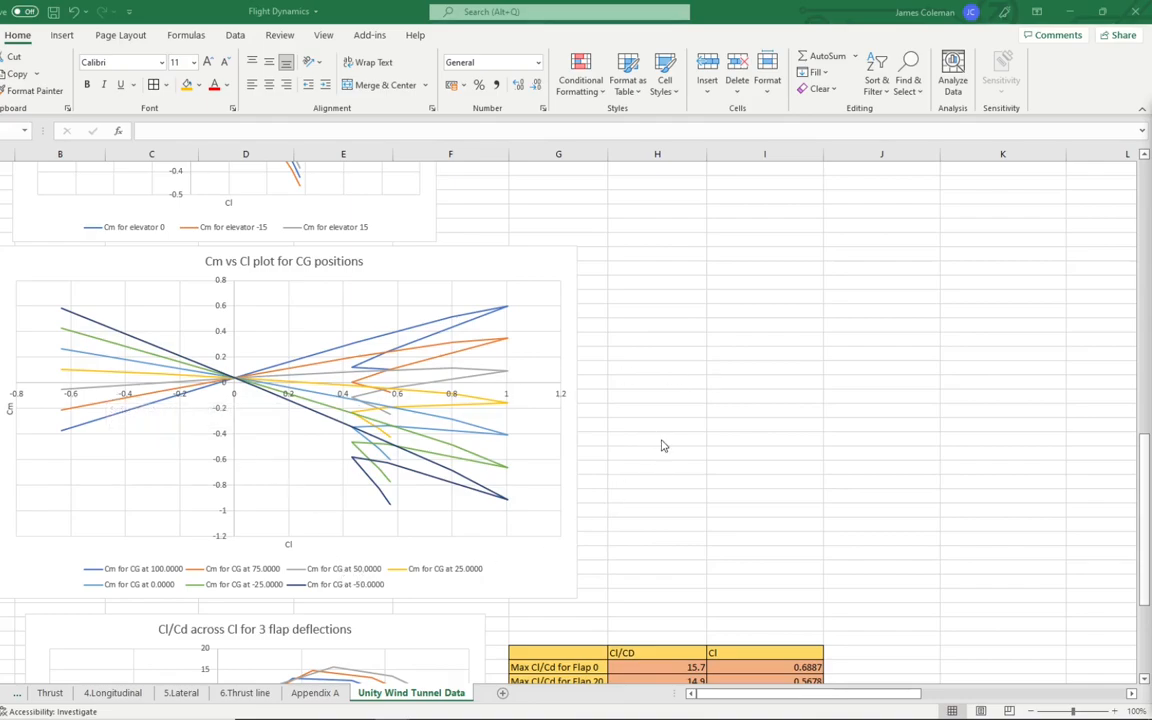
mouse_move(78, 390)
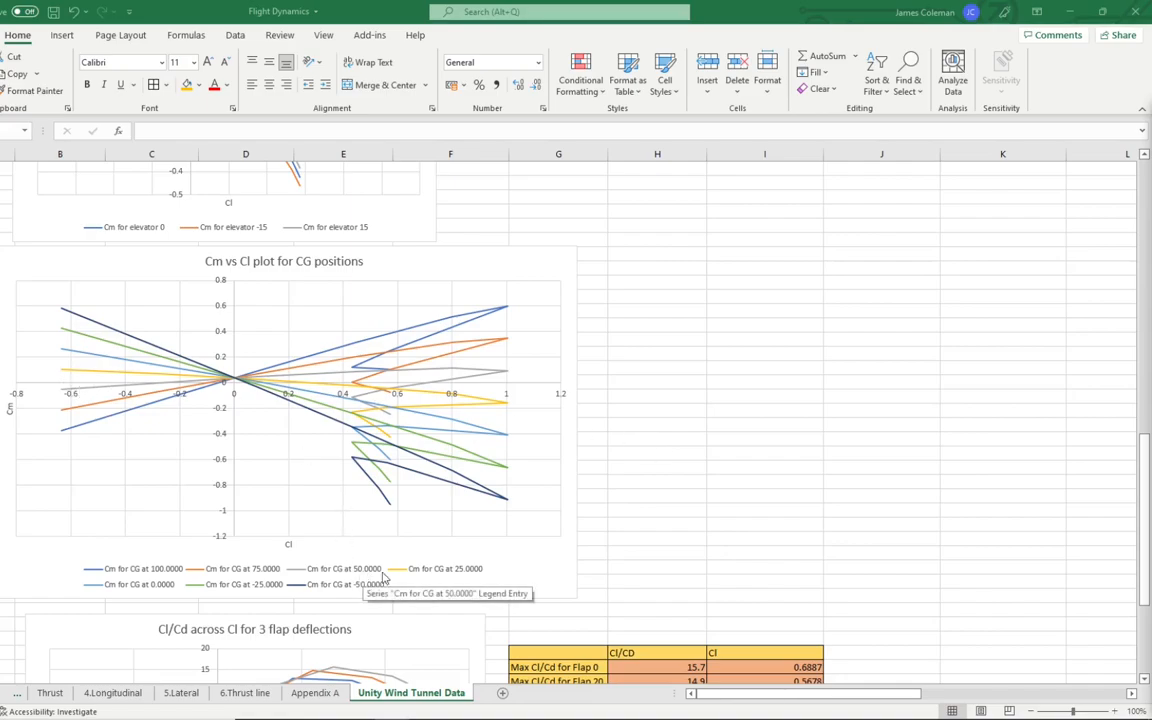
mouse_move(665, 404)
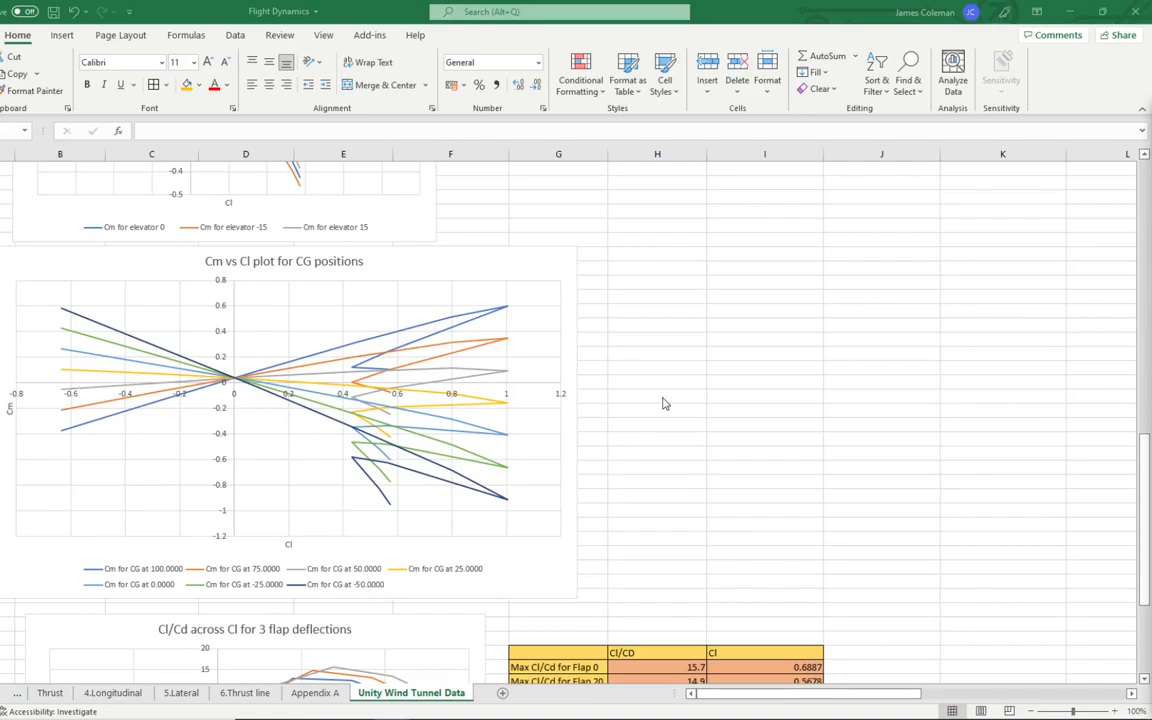